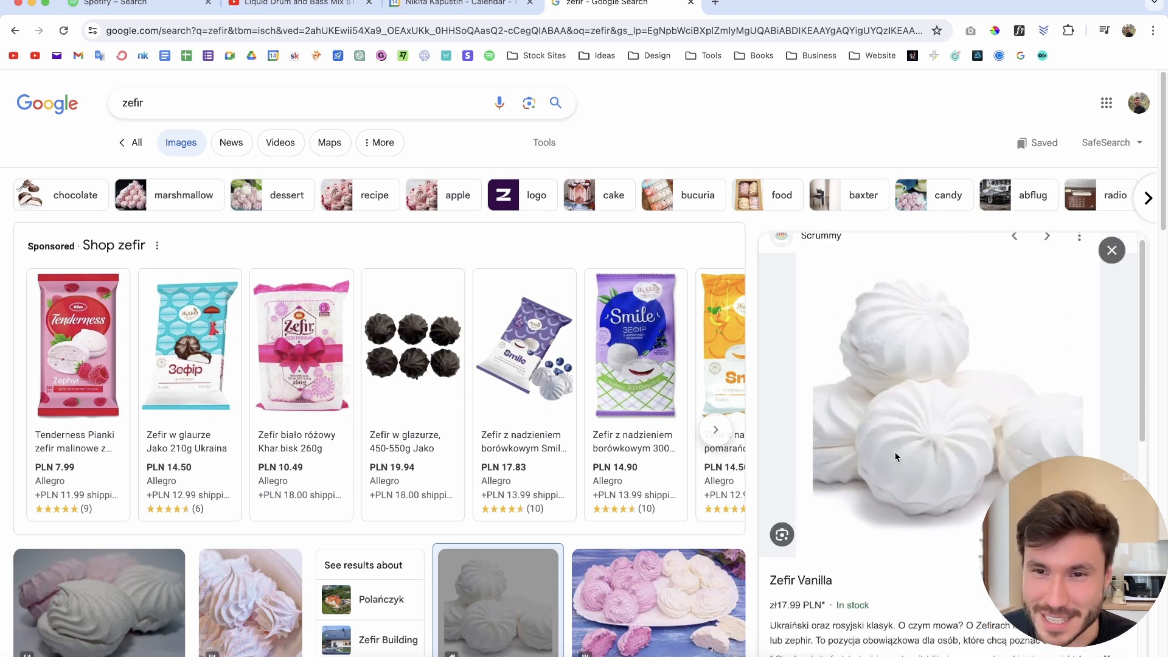
pyautogui.moveTo(868, 403)
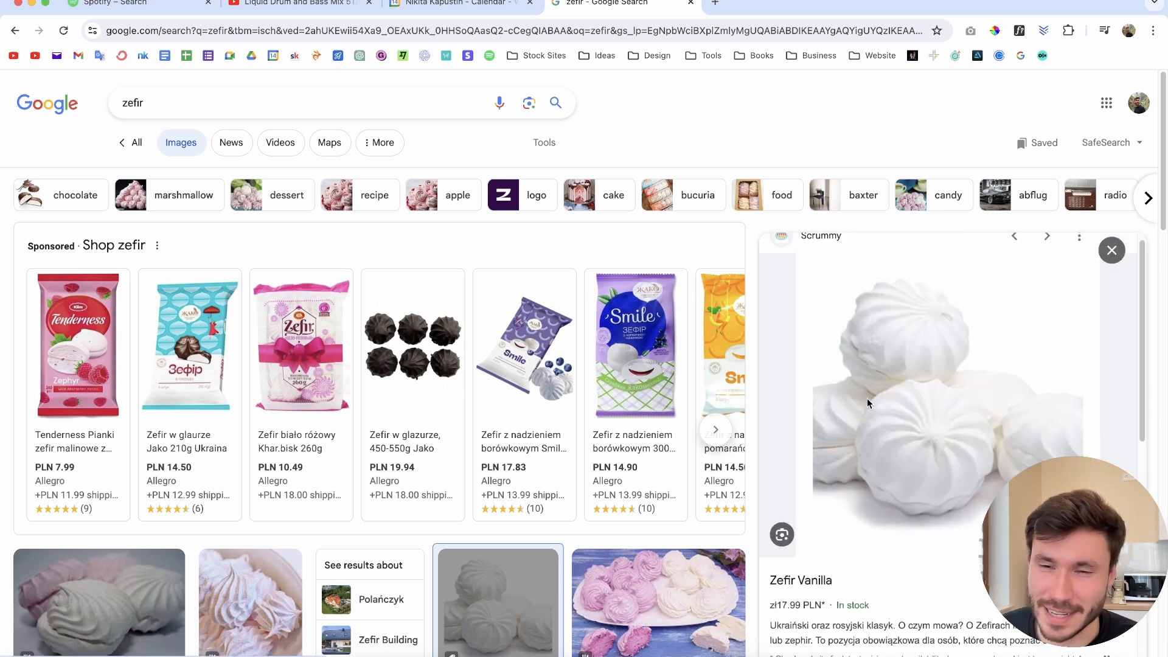
pyautogui.moveTo(957, 479)
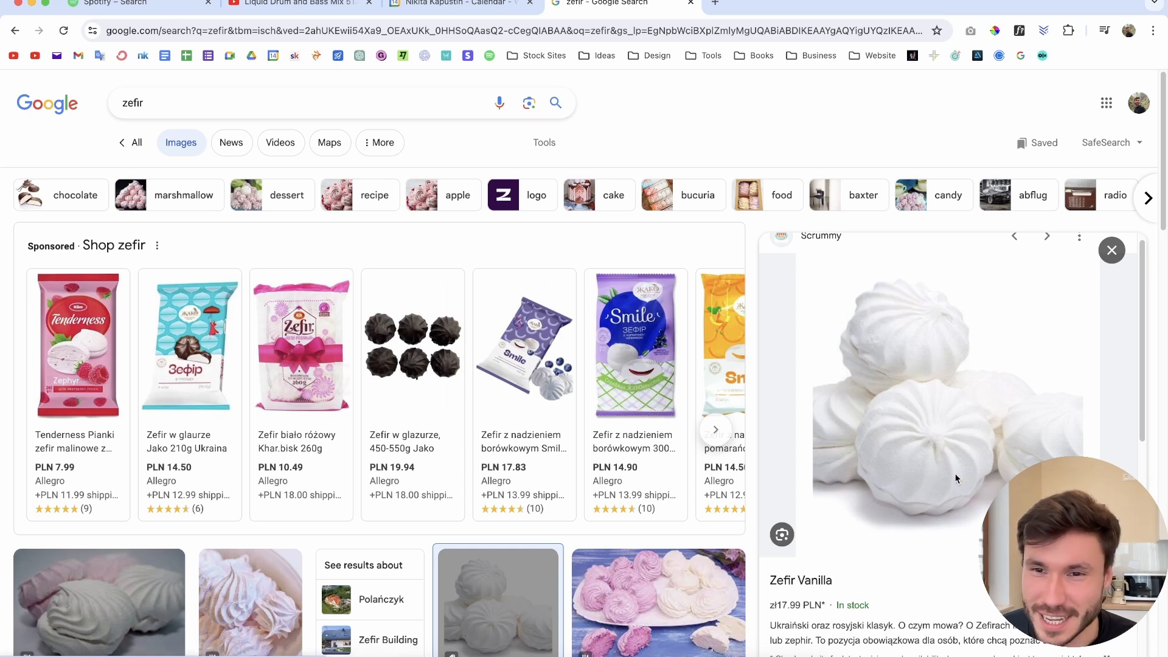
pyautogui.moveTo(865, 362)
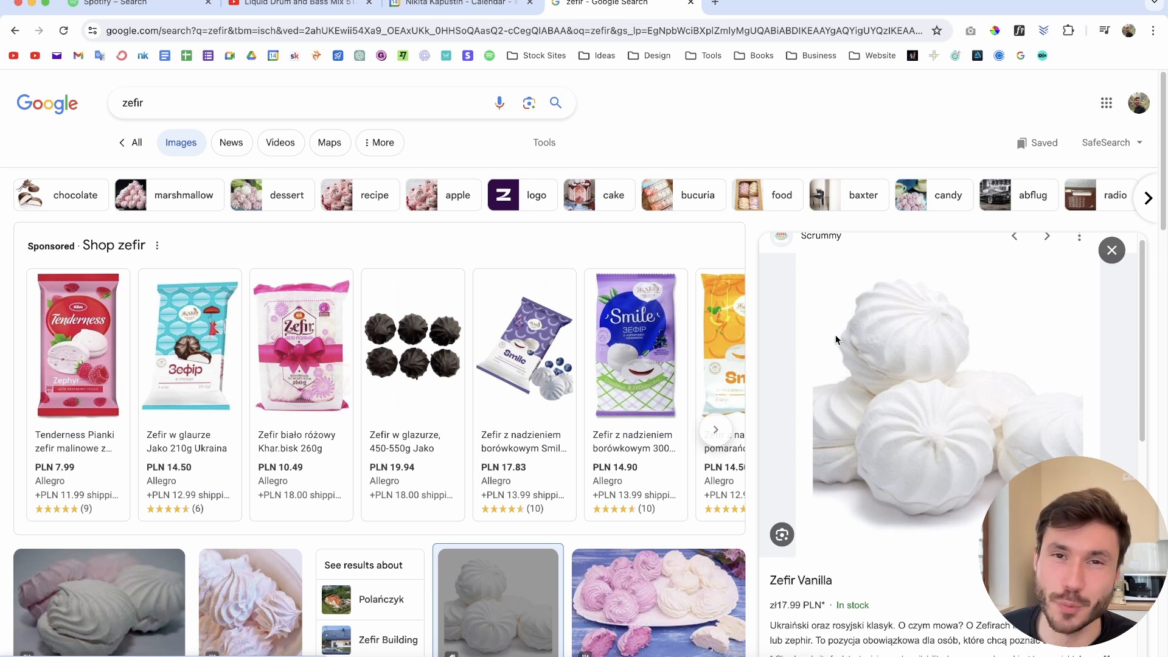
pyautogui.moveTo(856, 338)
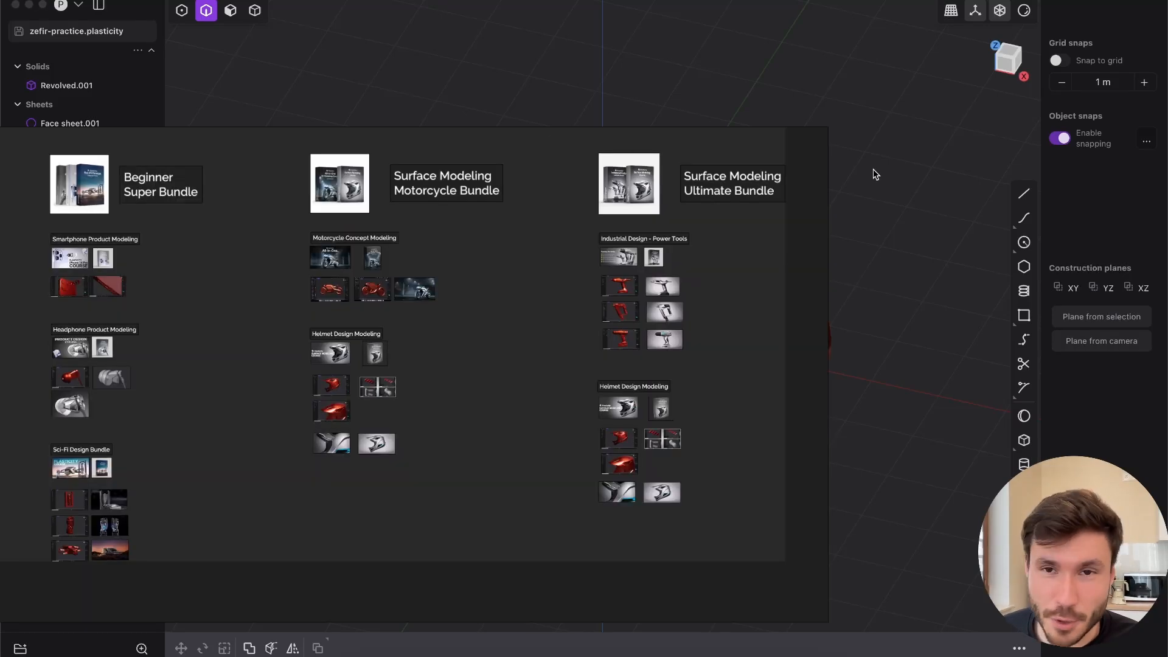
pyautogui.moveTo(827, 136)
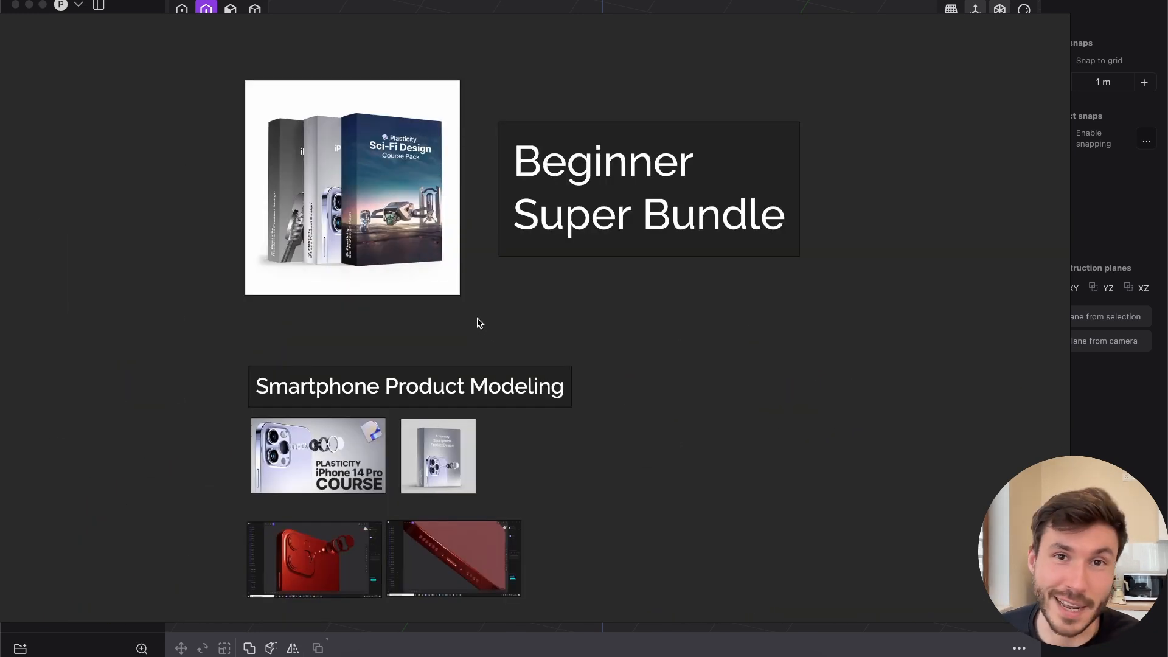
pyautogui.moveTo(290, 290)
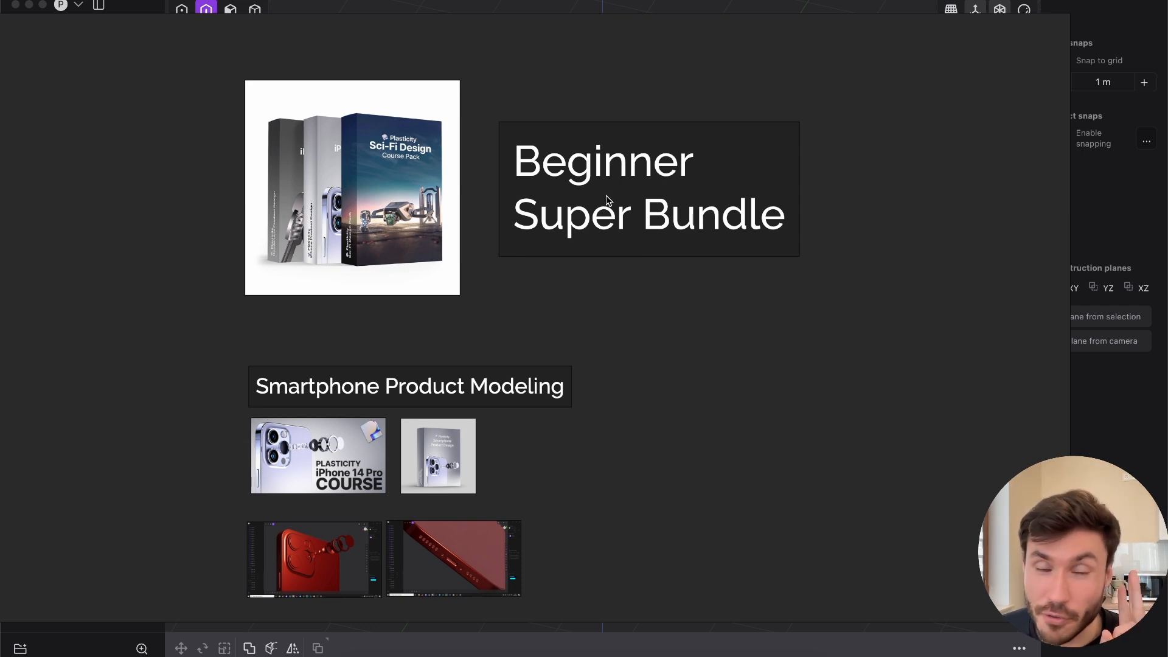
# Scroll down past the Smartphone and Headphone Product Modeling groups to the Sci-Fi Design Bundle title
pyautogui.scroll(-3)
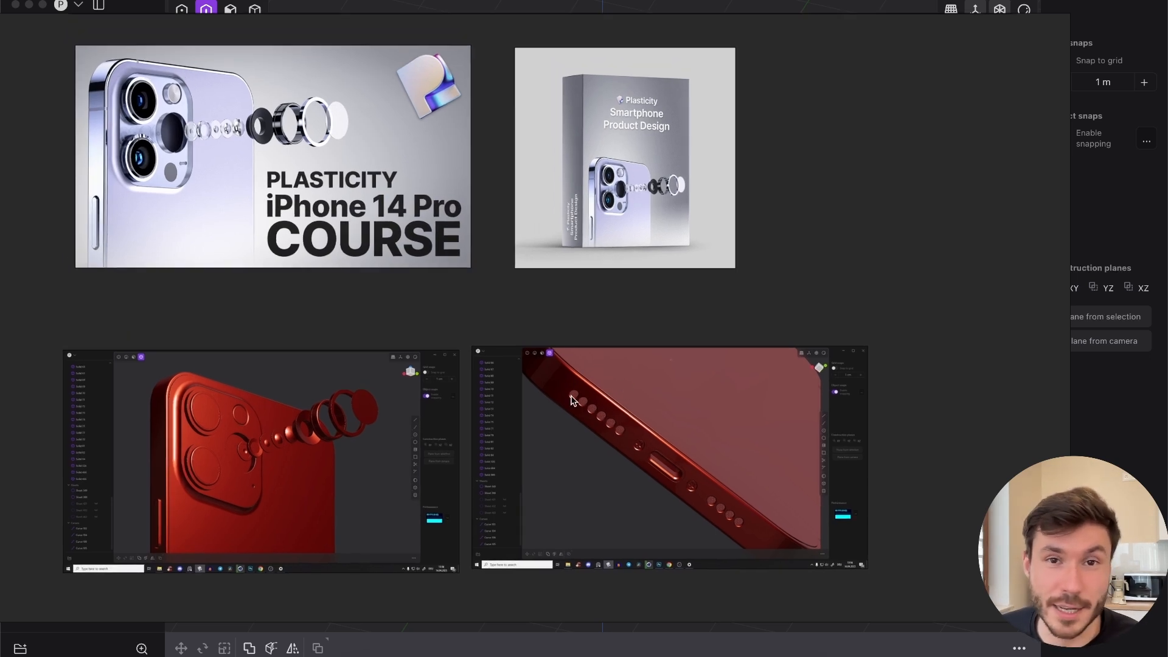
pyautogui.scroll(-3)
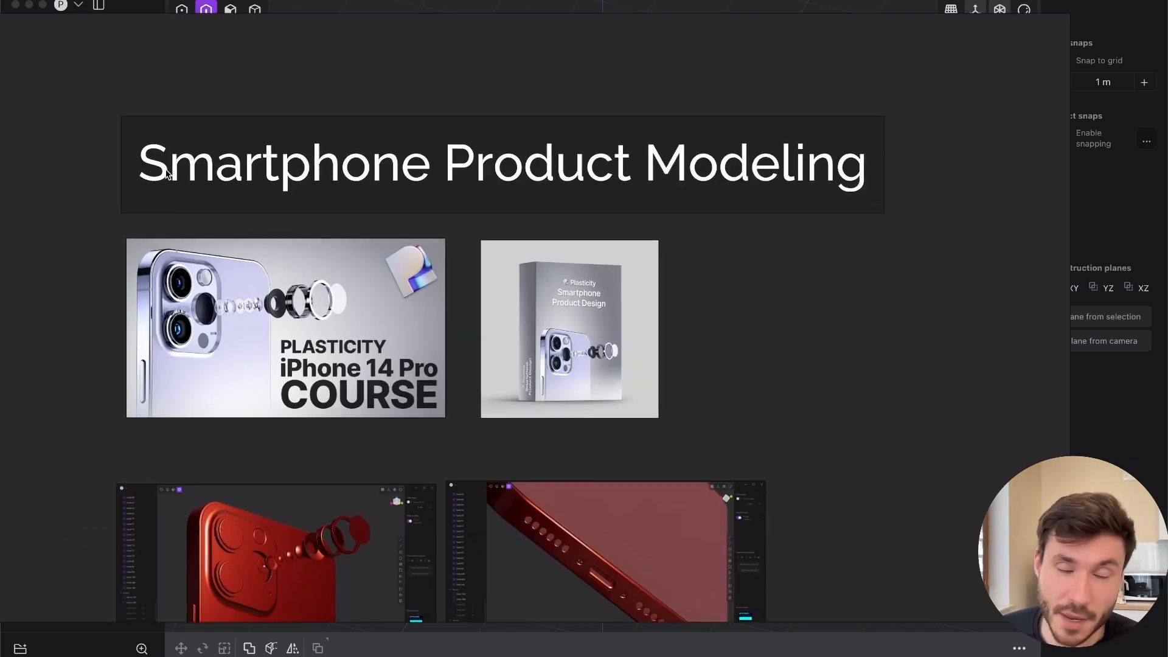
pyautogui.moveTo(531, 185)
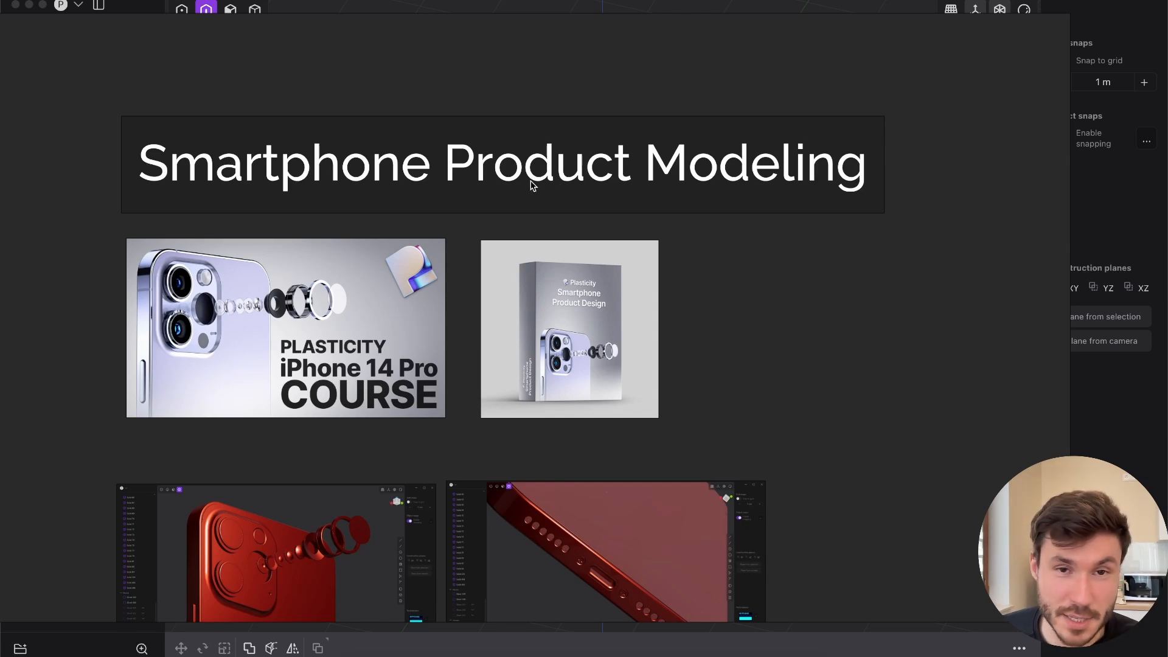
pyautogui.scroll(-3)
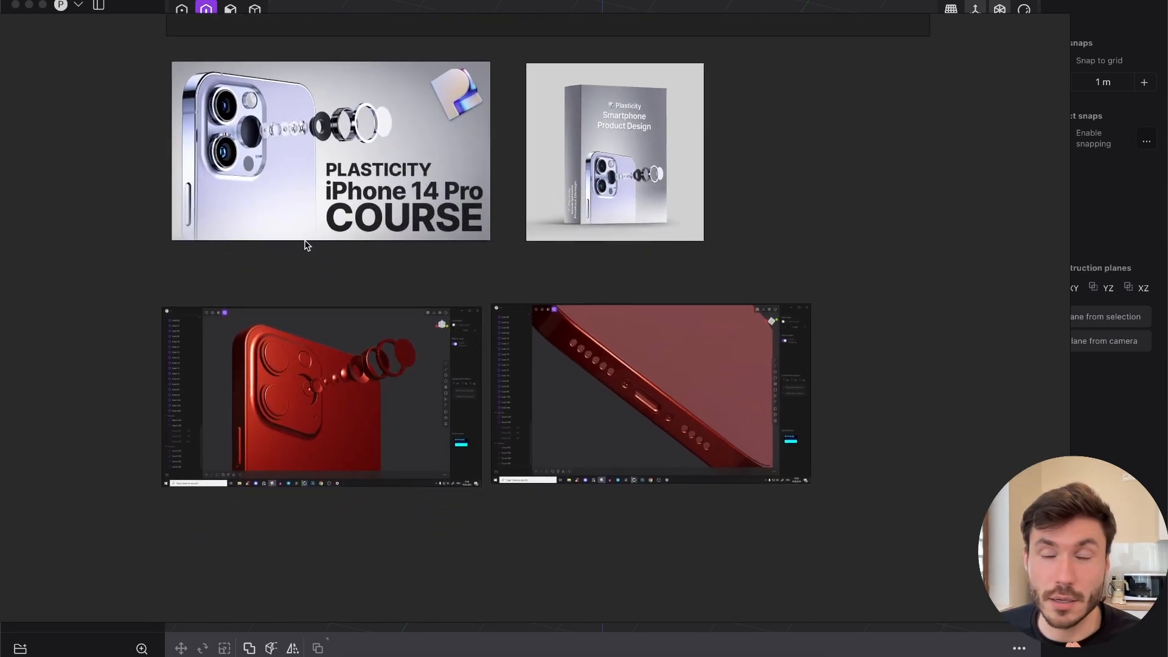
pyautogui.scroll(-3)
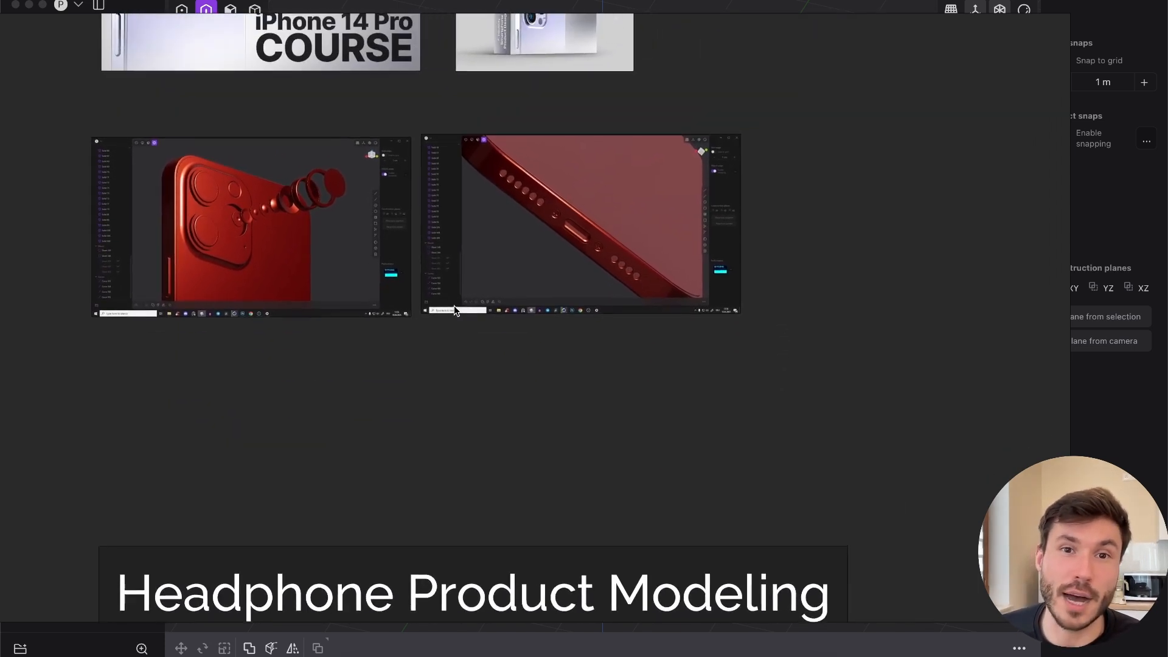
pyautogui.scroll(-3)
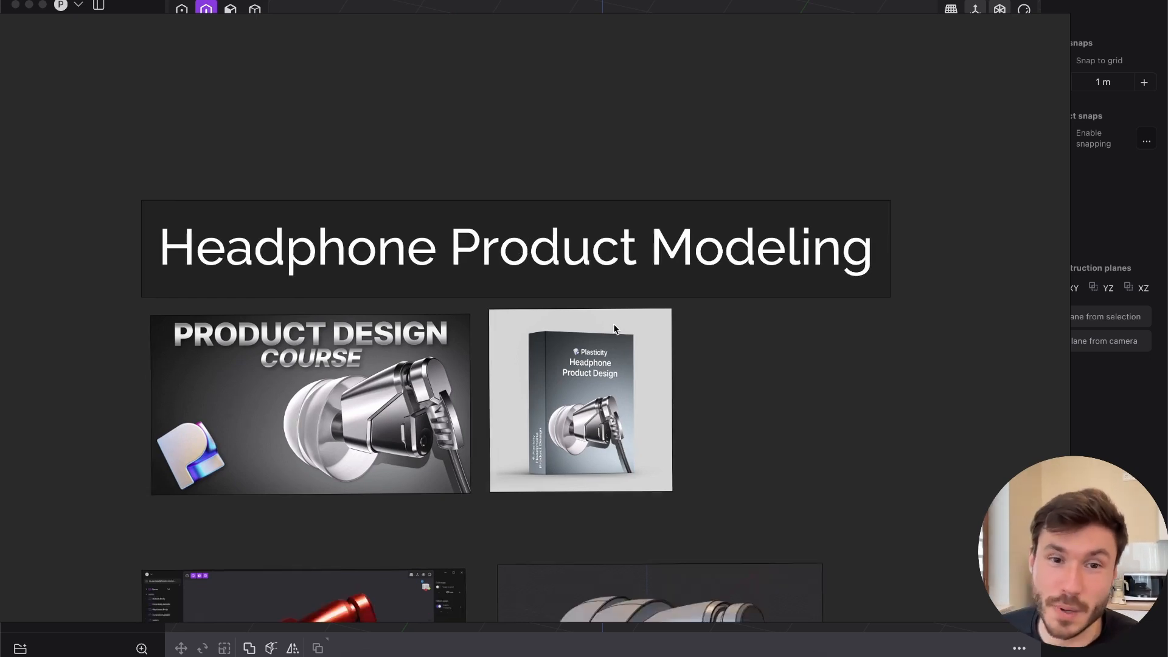
pyautogui.scroll(-3)
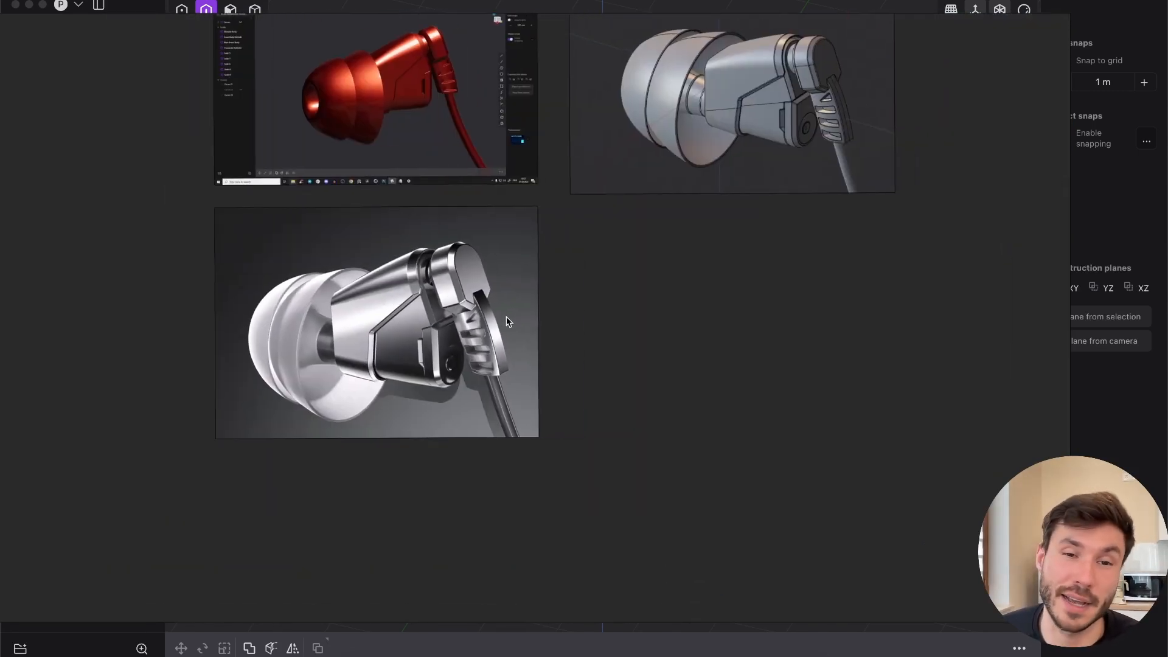
pyautogui.scroll(-3)
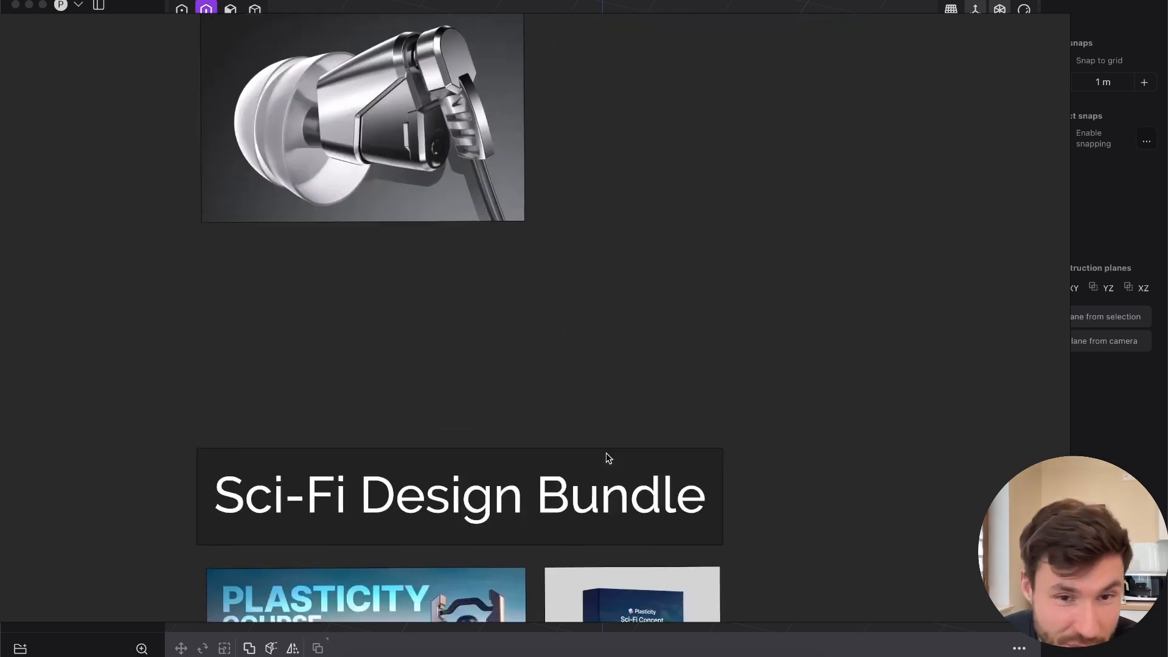
# Scroll through the Sci-Fi Design Bundle images and back out to the whole group
pyautogui.scroll(-3)
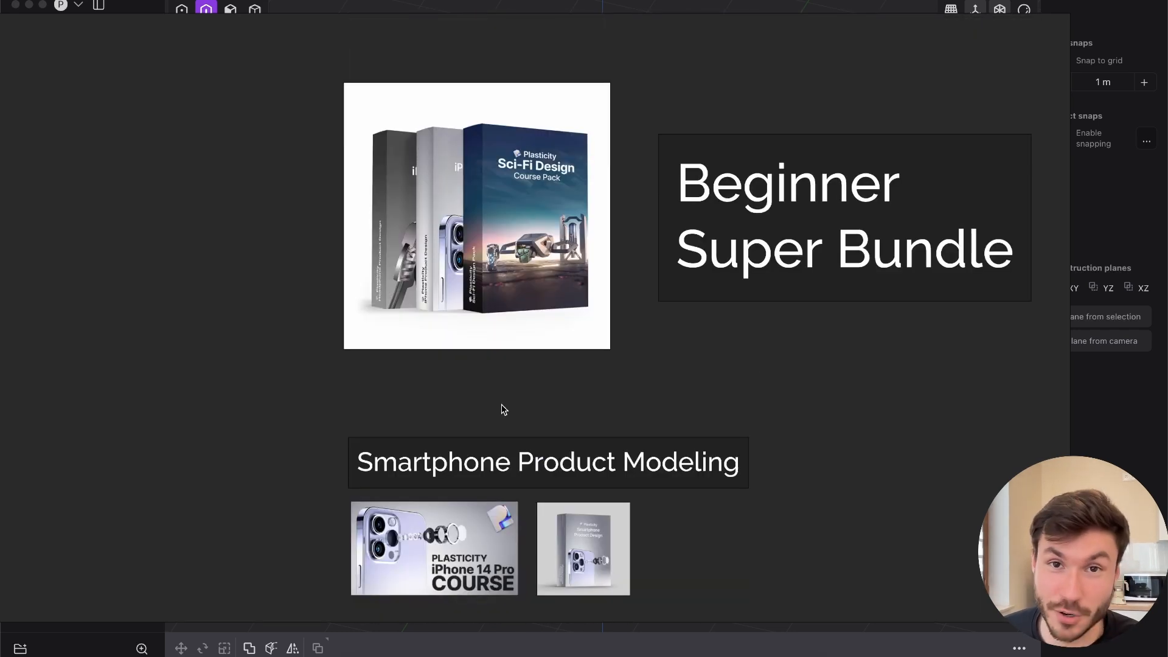
pyautogui.scroll(-3)
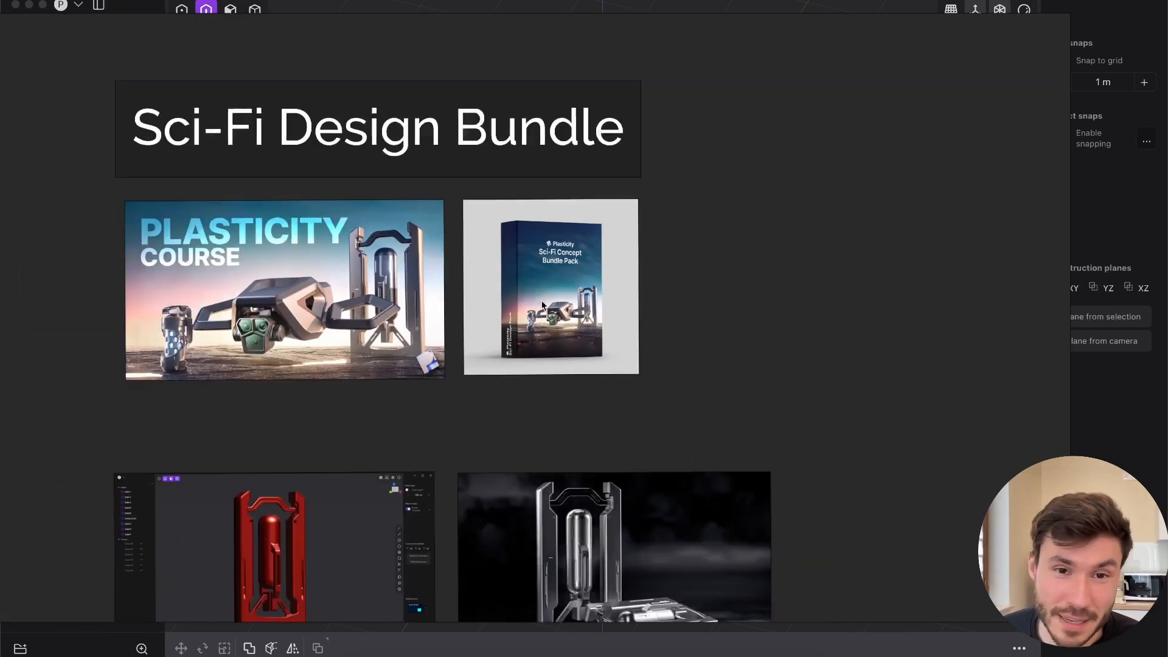
pyautogui.scroll(-3)
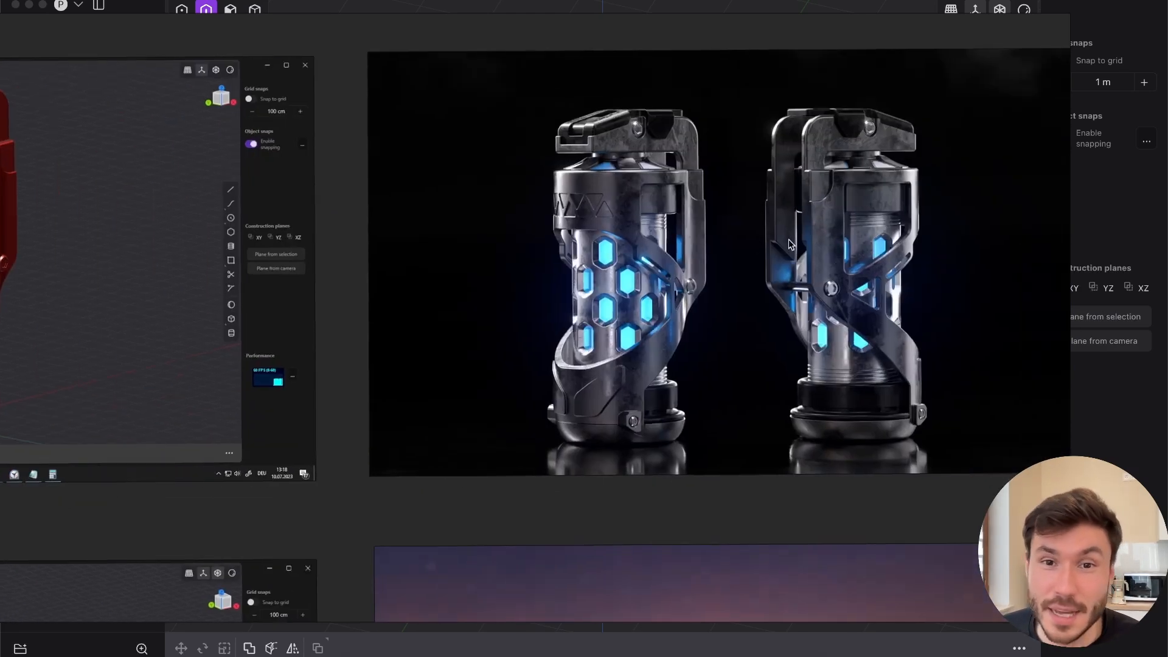
pyautogui.scroll(-3)
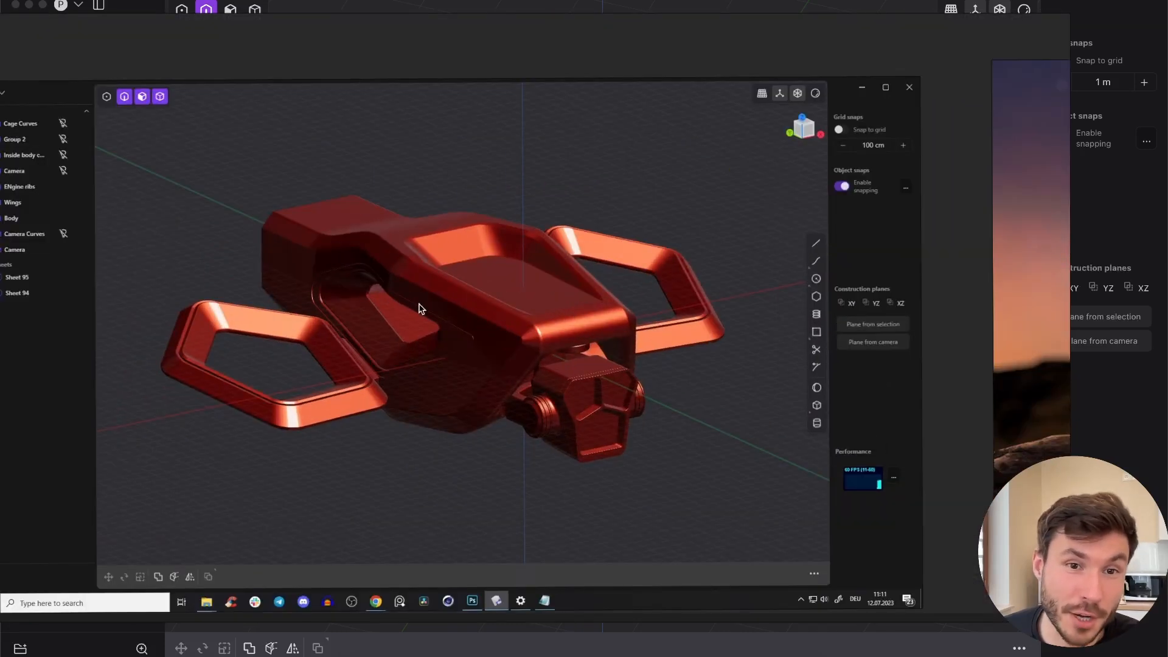
pyautogui.moveTo(359, 256)
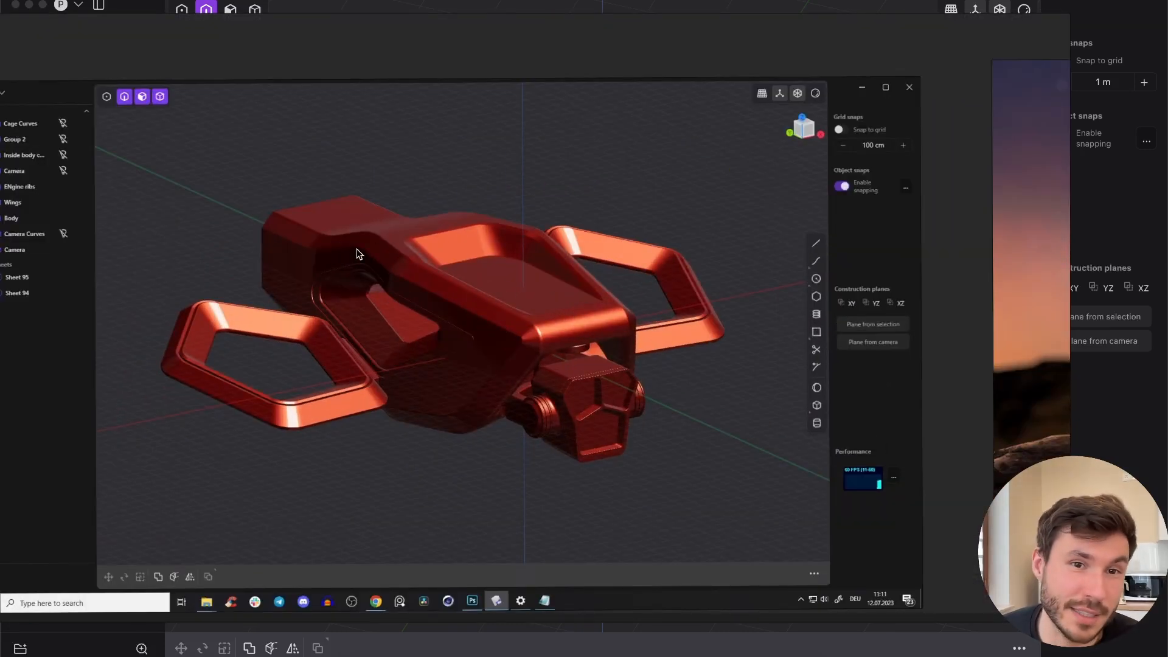
pyautogui.moveTo(476, 310)
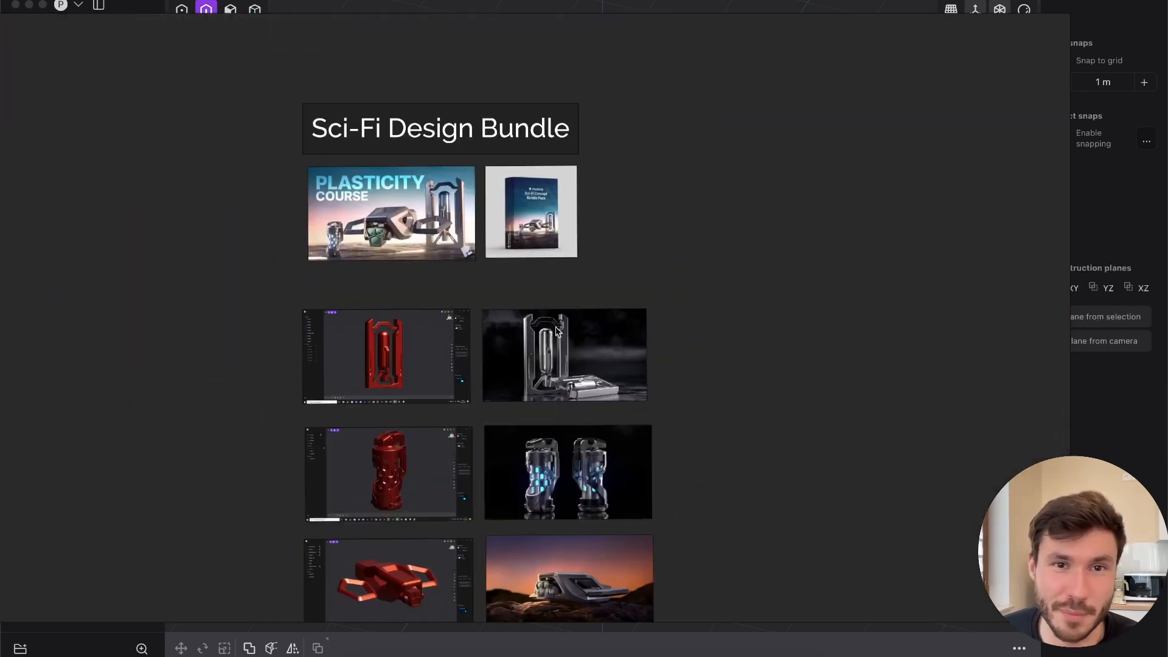
pyautogui.scroll(-3)
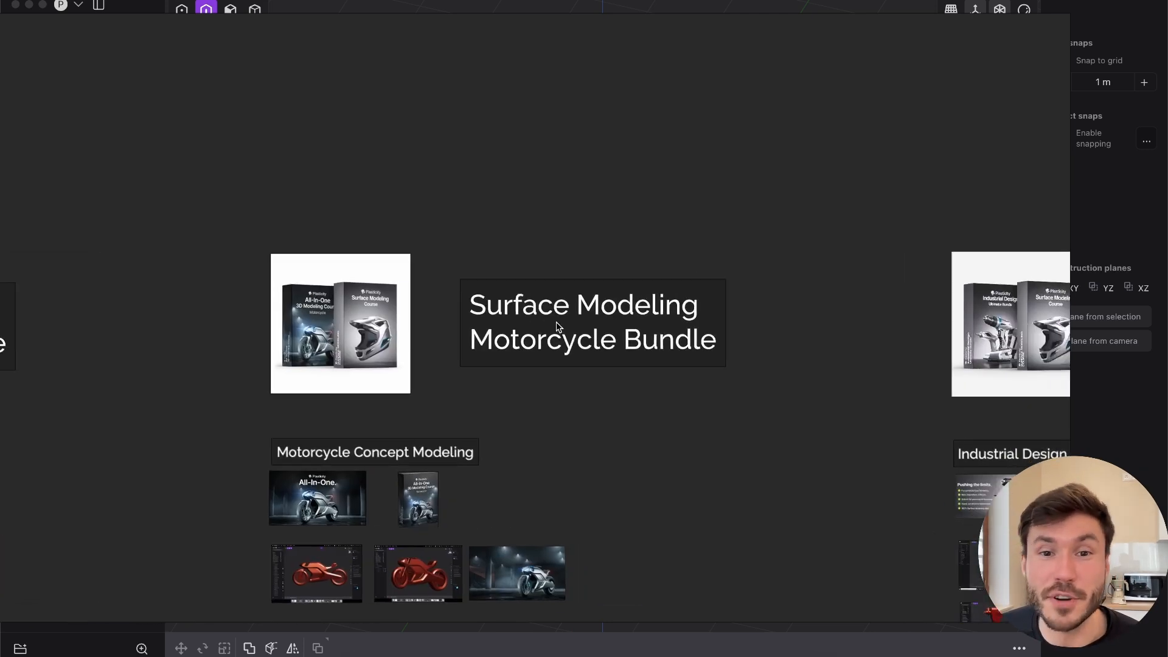
pyautogui.moveTo(632, 334)
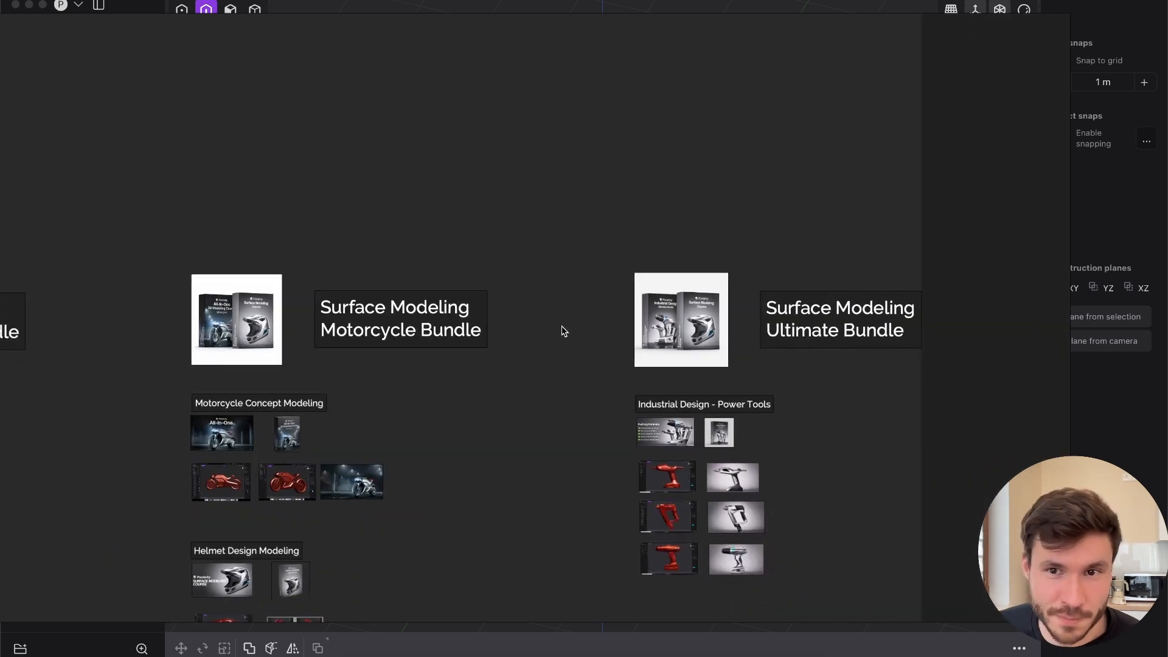
pyautogui.moveTo(550, 314)
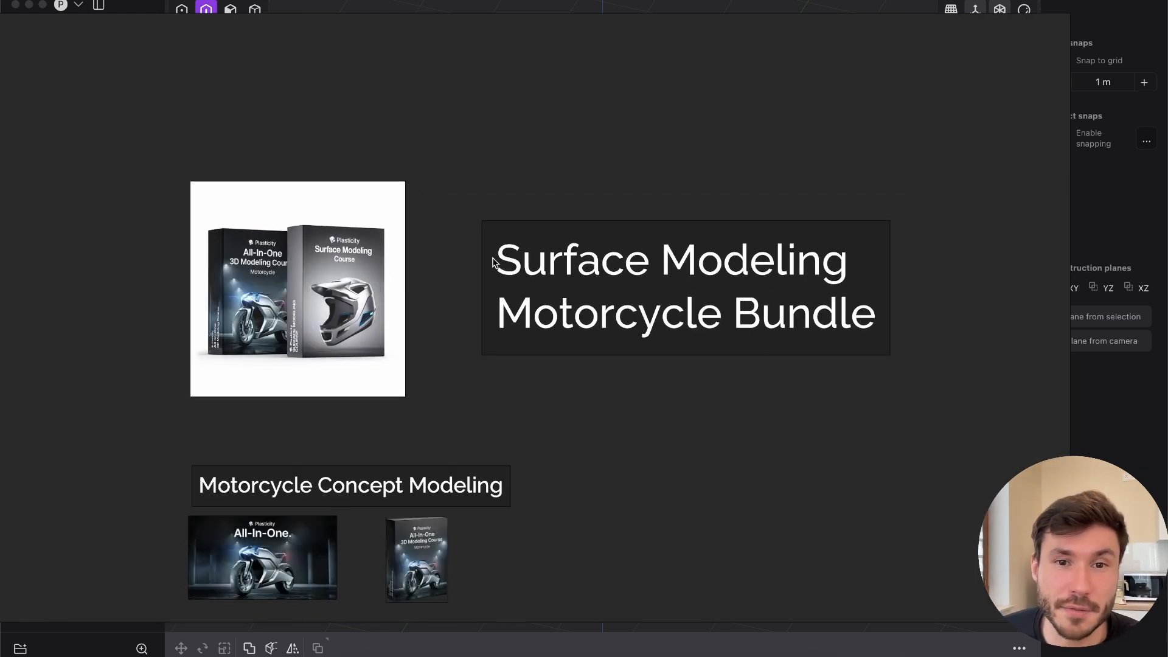
pyautogui.moveTo(360, 311)
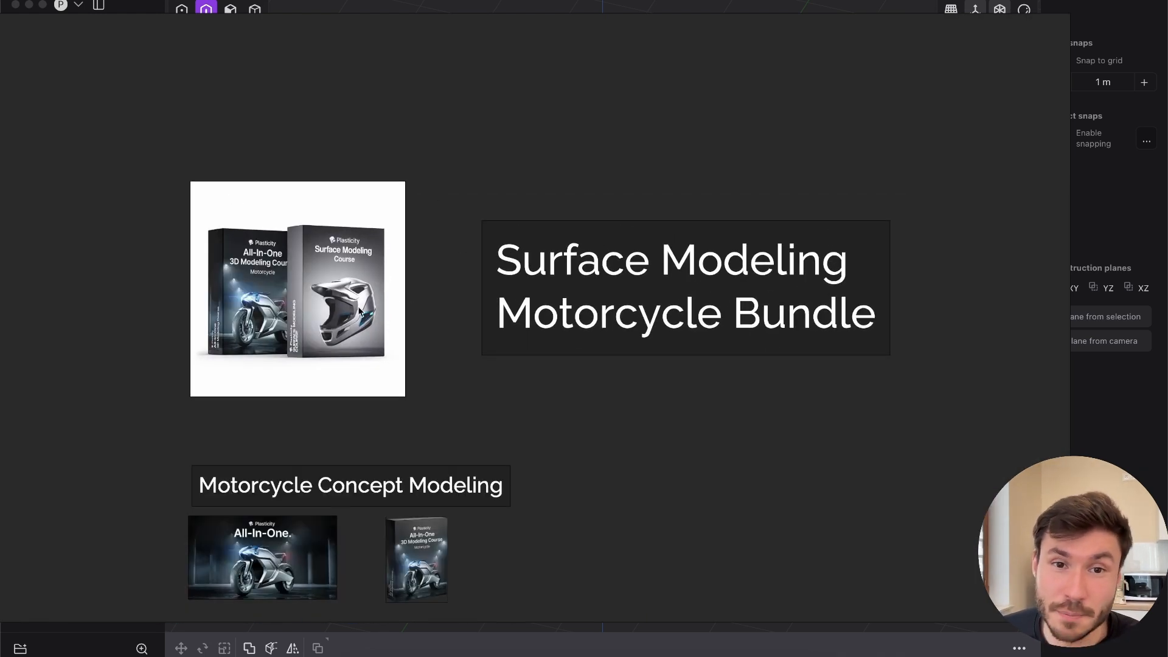
pyautogui.moveTo(510, 323)
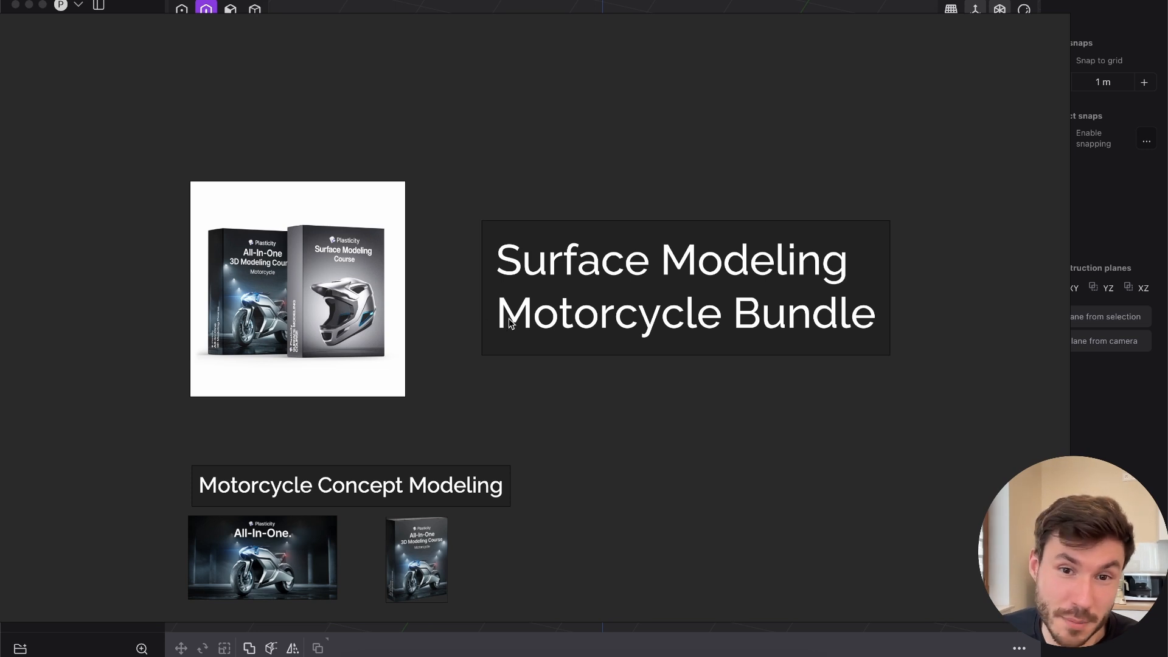
# Zoom in on the Plasticity All-In-One motorcycle image in the Motorcycle Bundle
pyautogui.scroll(-3)
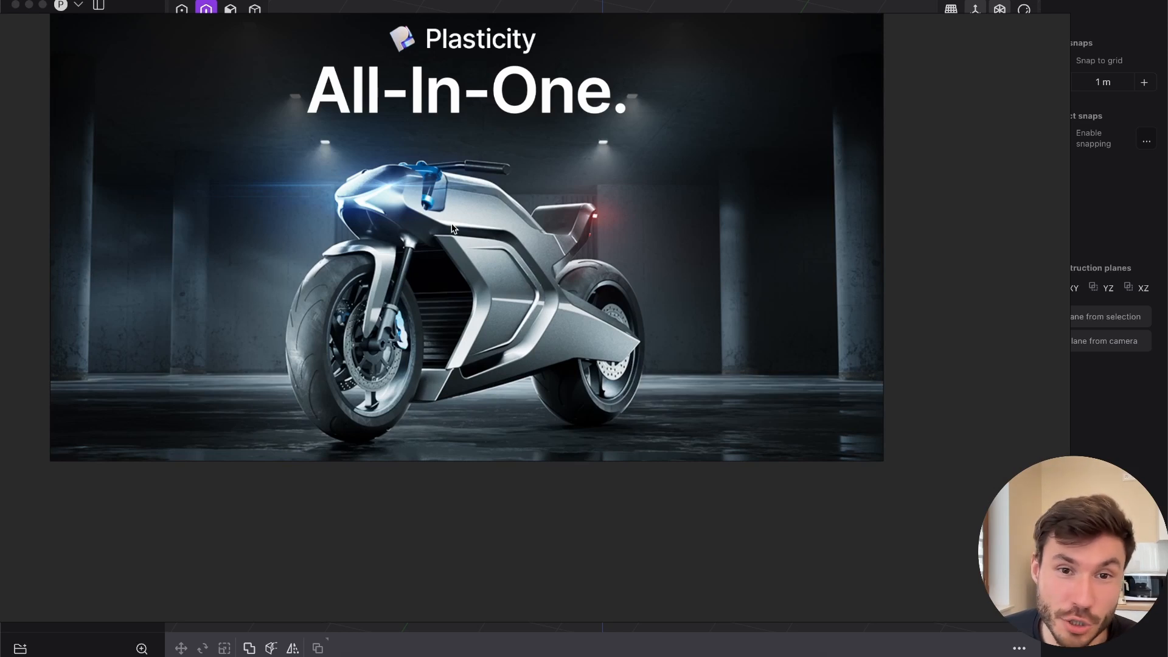
pyautogui.moveTo(482, 248)
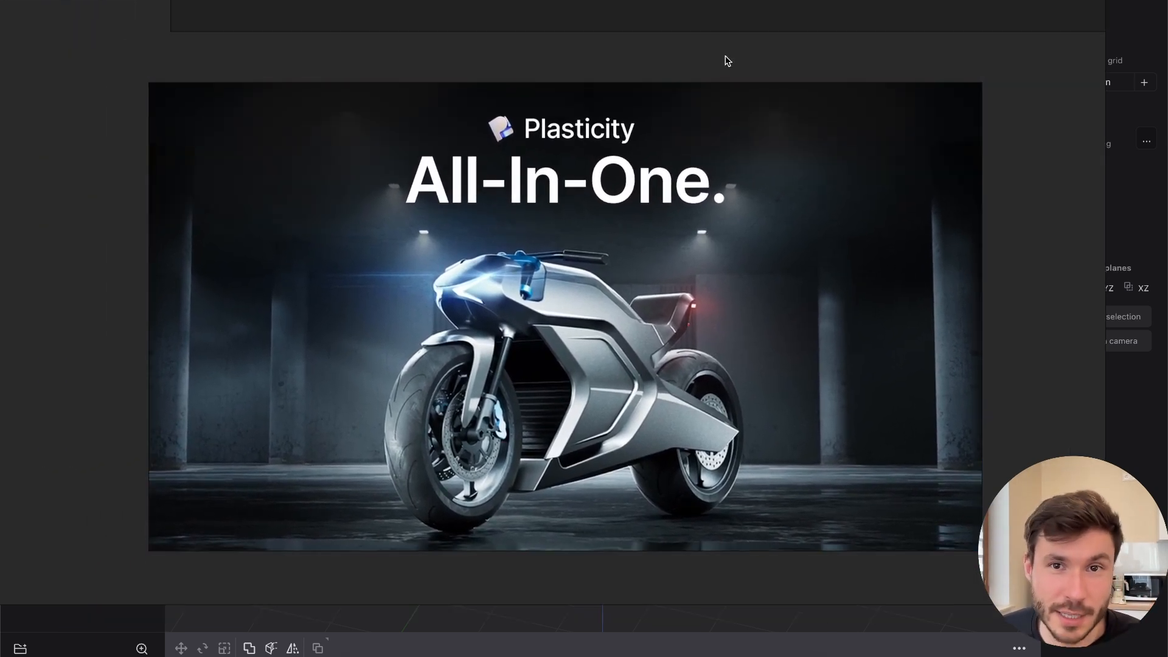
pyautogui.moveTo(626, 223)
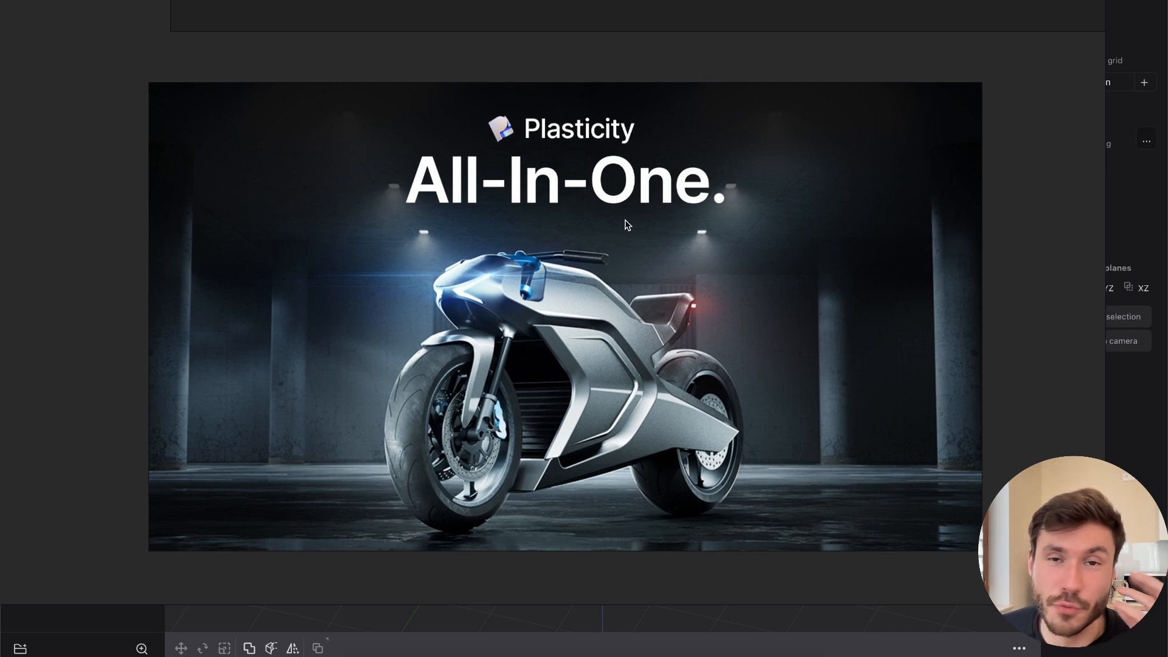
pyautogui.scroll(-3)
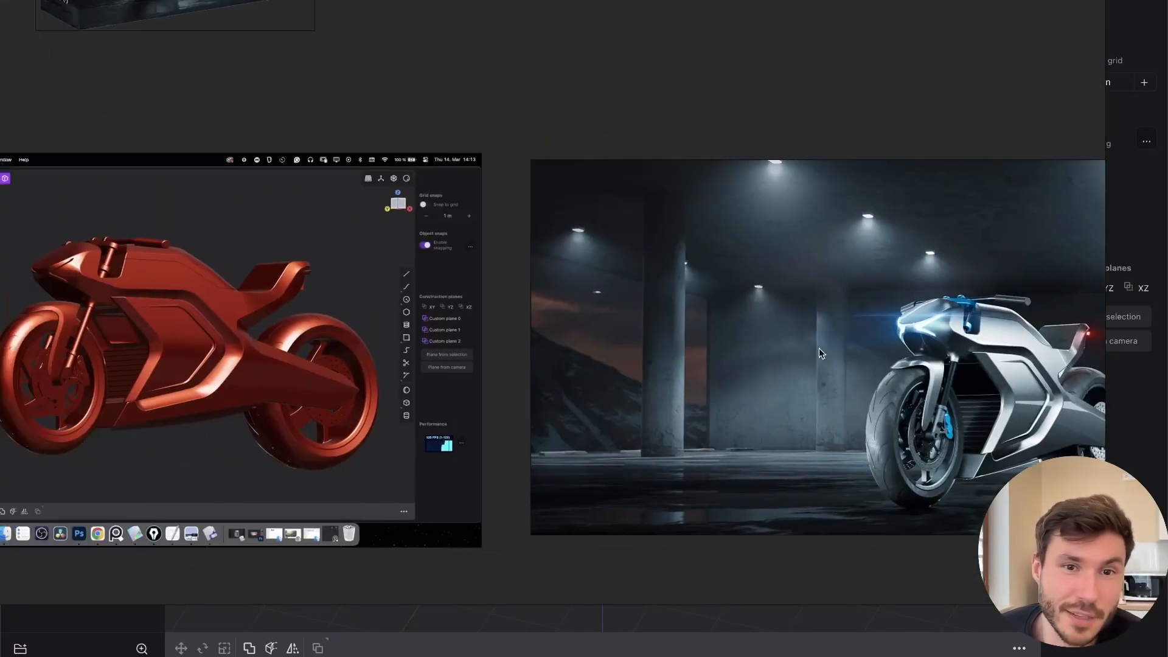
pyautogui.moveTo(655, 357)
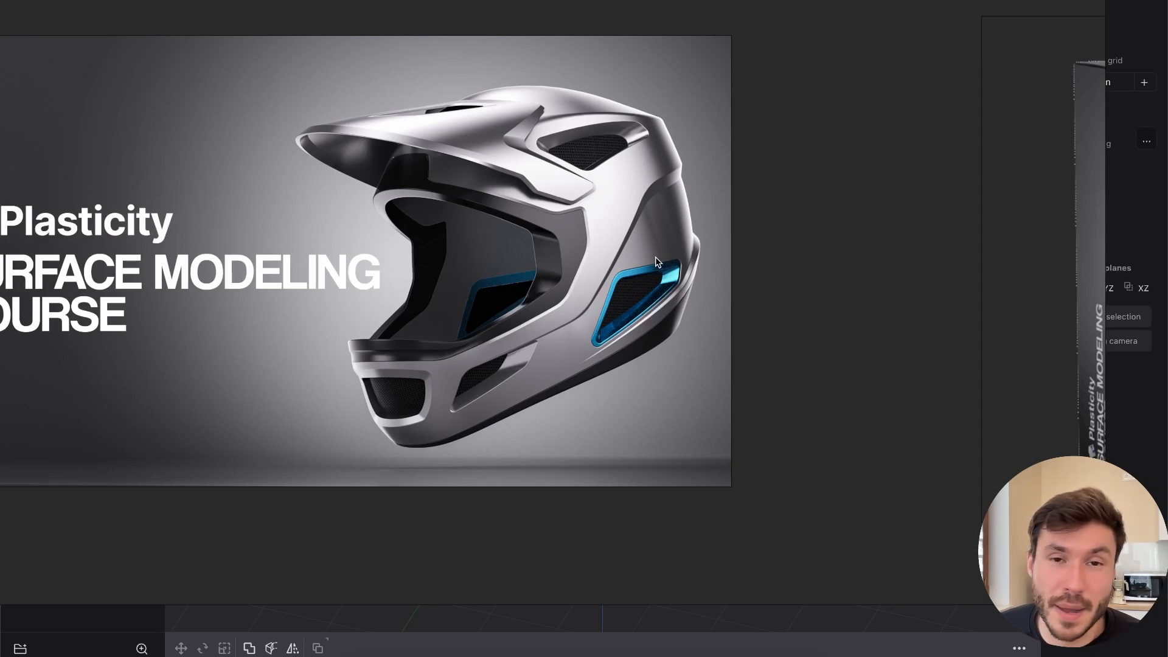
pyautogui.moveTo(649, 268)
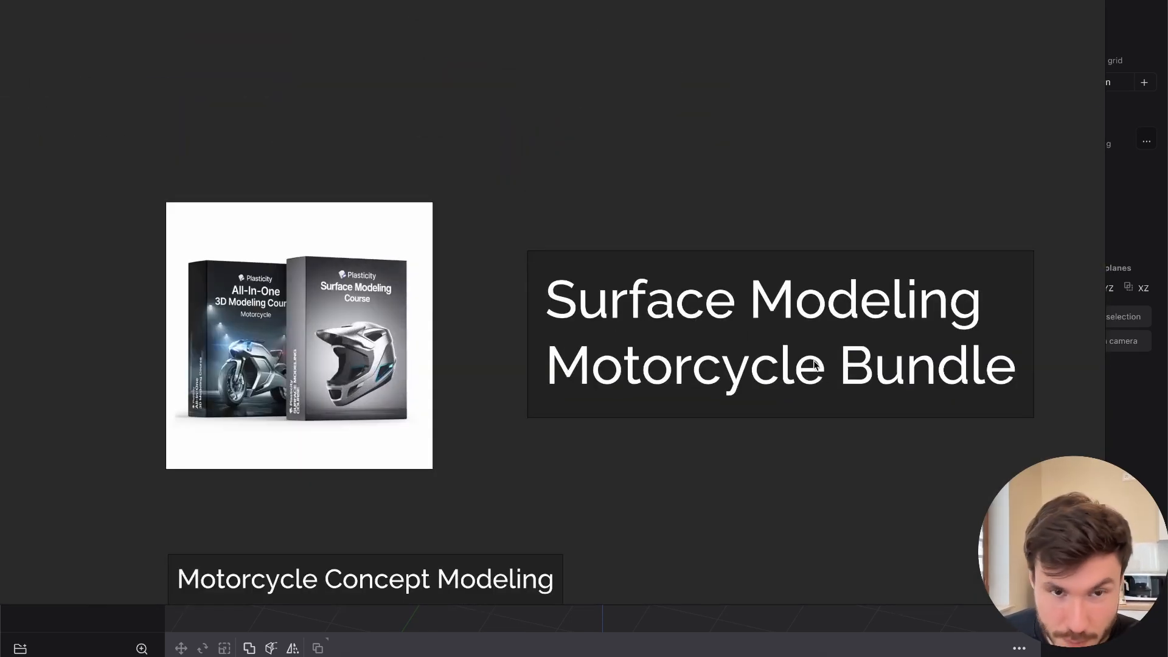
pyautogui.moveTo(952, 270)
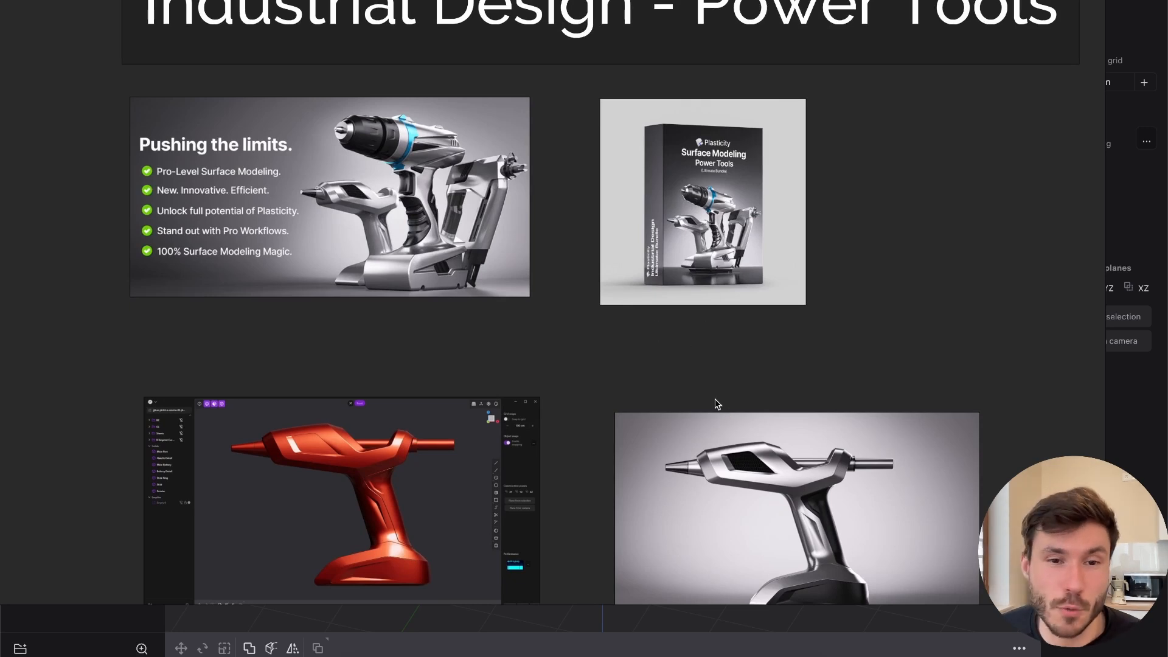
pyautogui.scroll(-3)
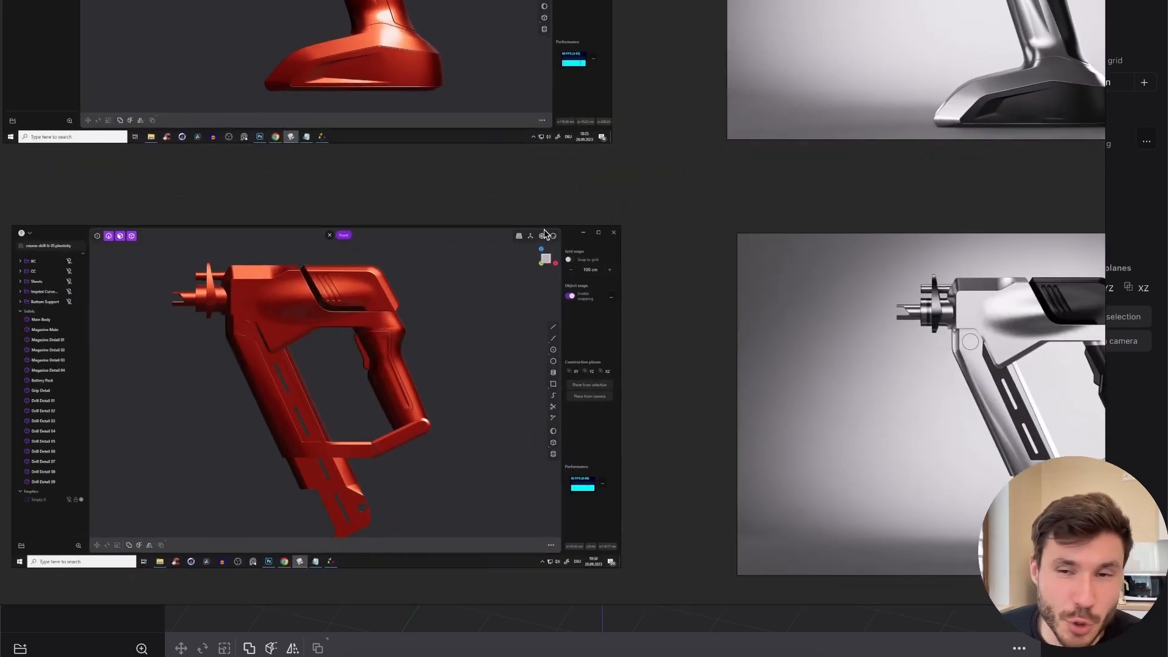
pyautogui.moveTo(669, 201)
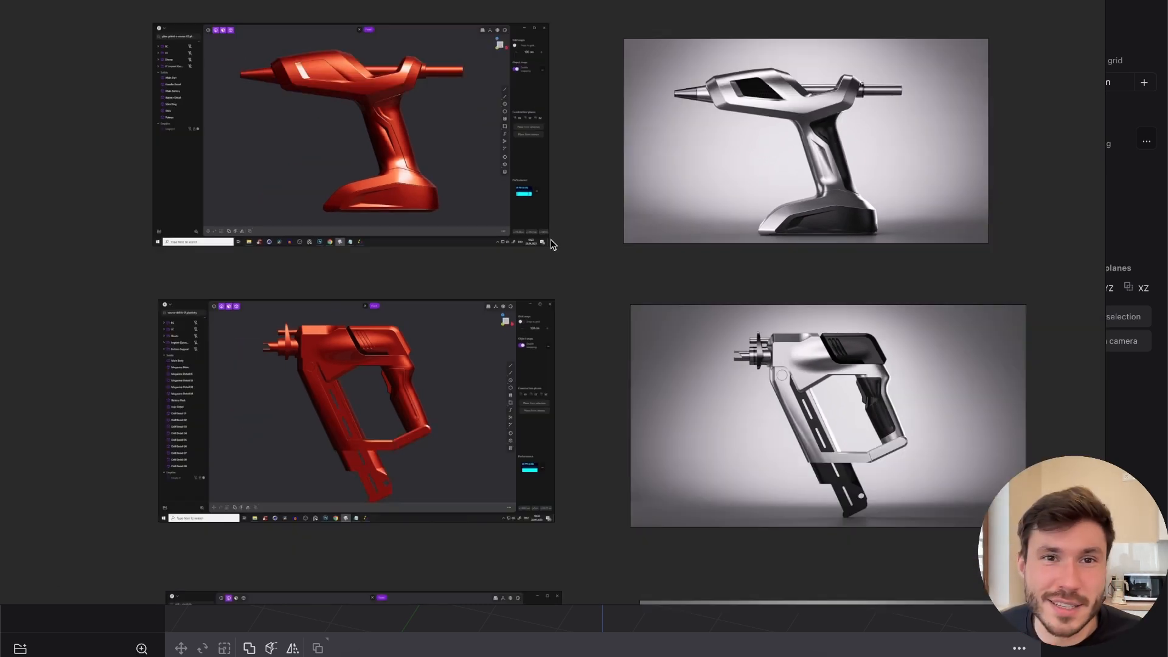
pyautogui.scroll(-3)
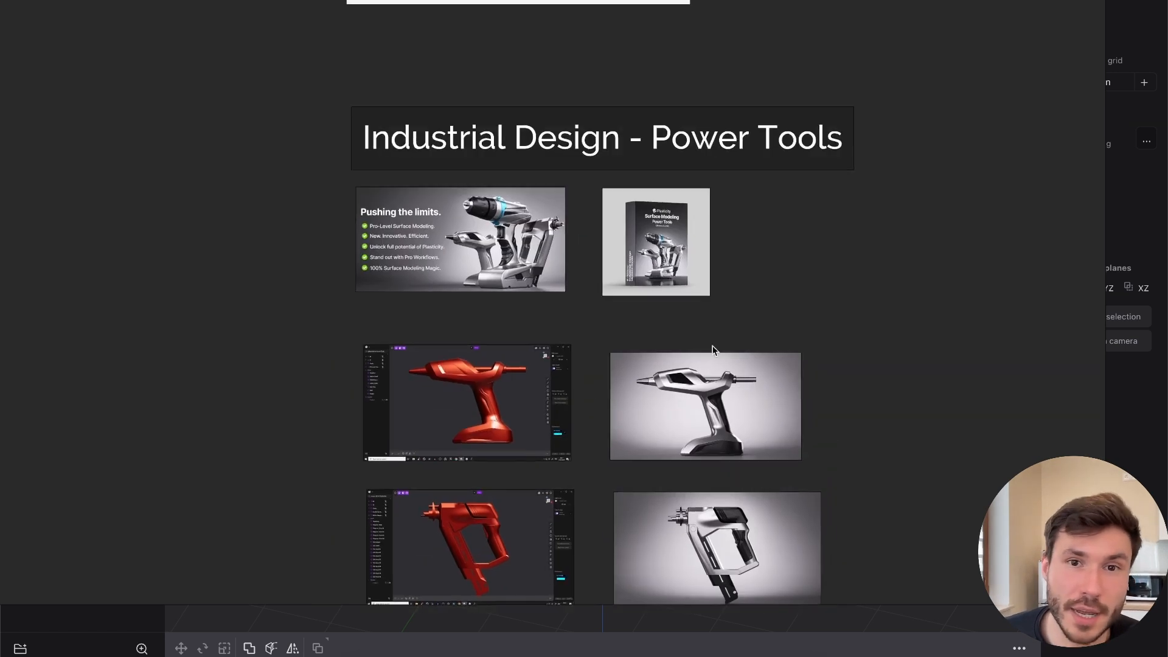
pyautogui.scroll(-3)
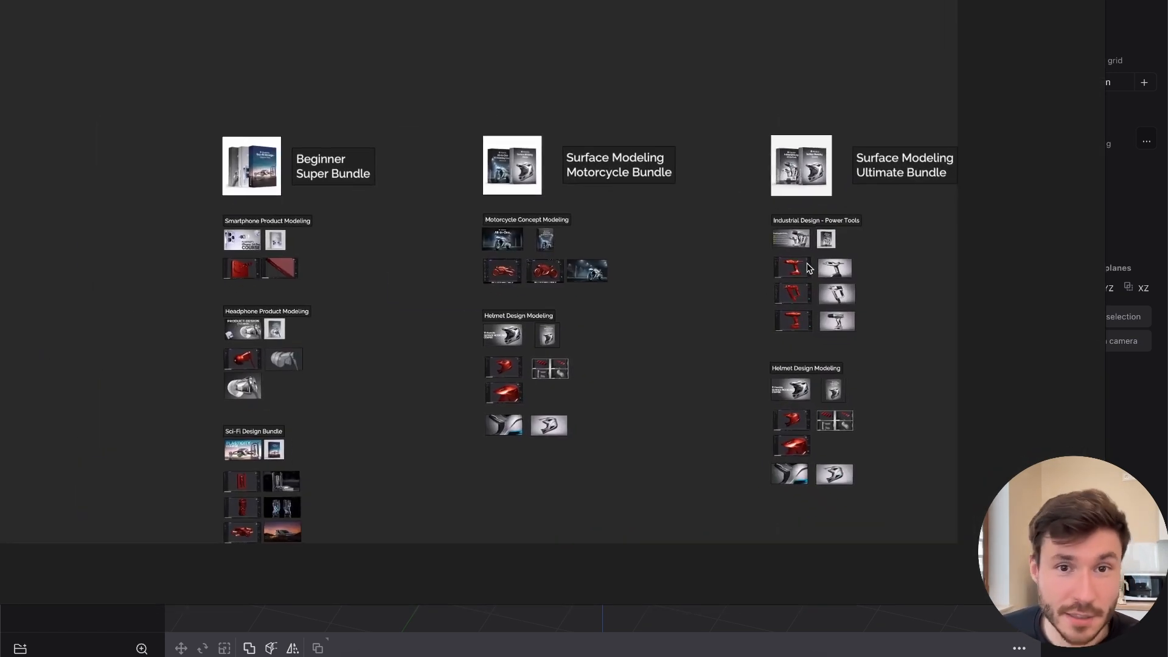
pyautogui.moveTo(805, 253)
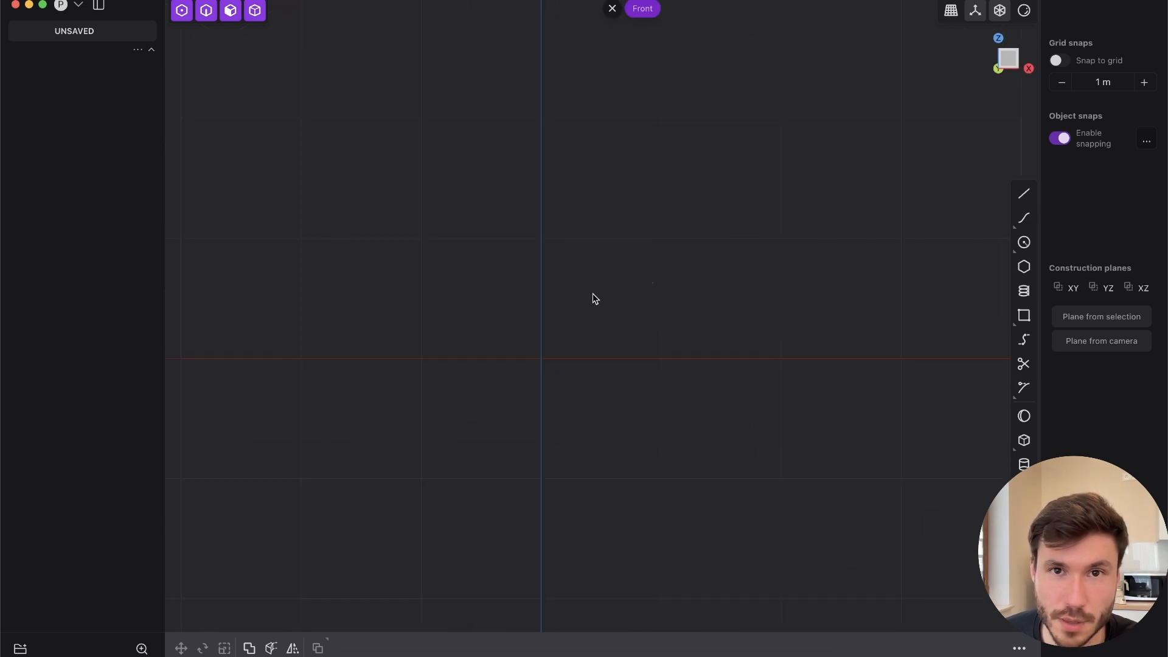
pyautogui.moveTo(572, 284)
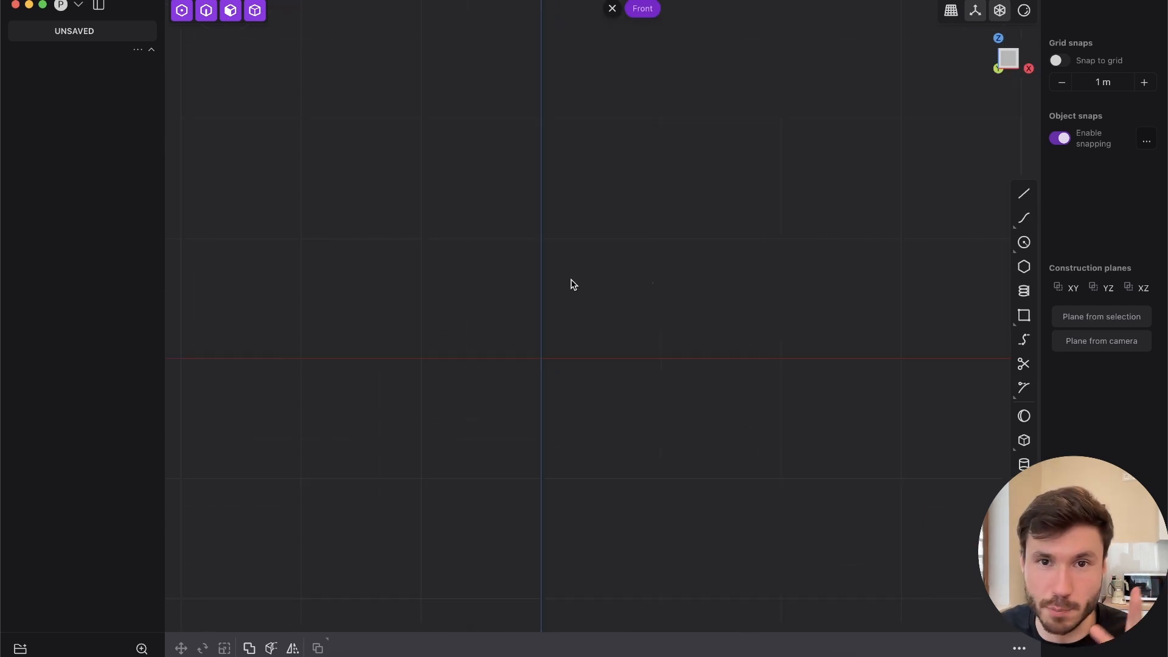
pyautogui.moveTo(651, 153)
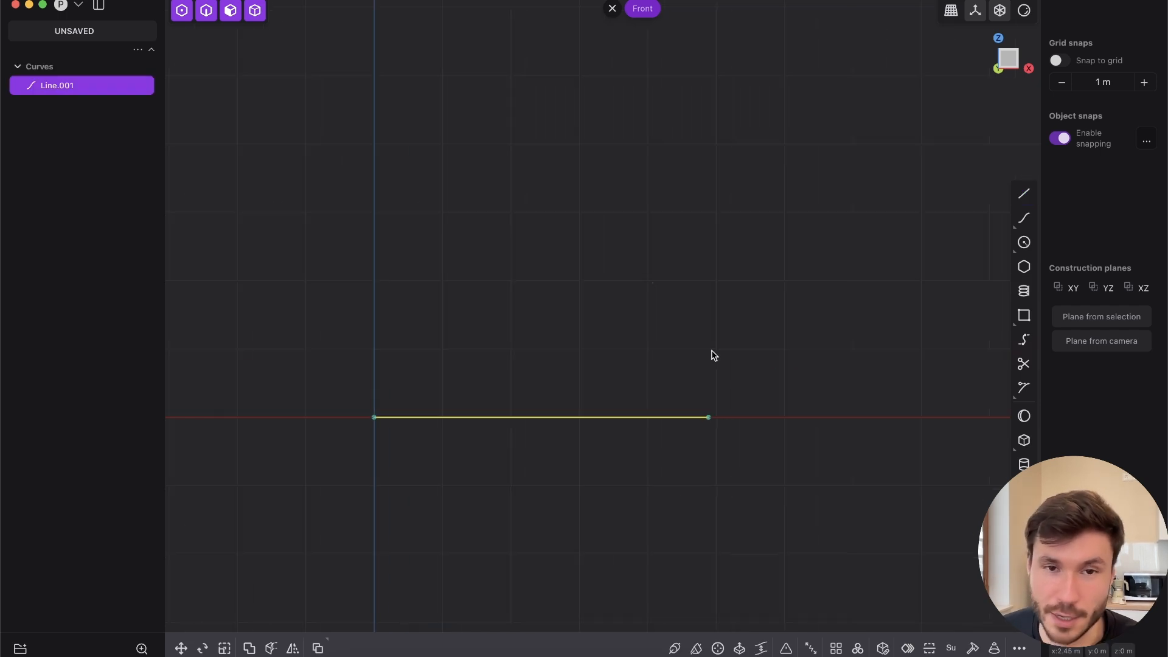
pyautogui.moveTo(539, 356)
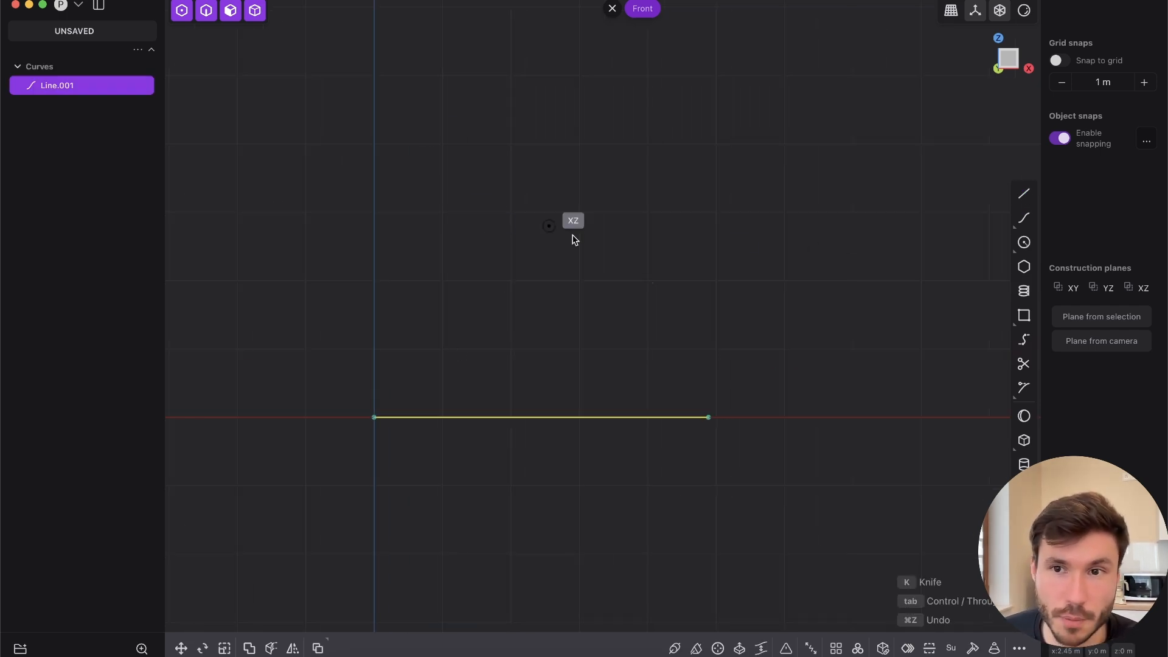
pyautogui.moveTo(381, 181)
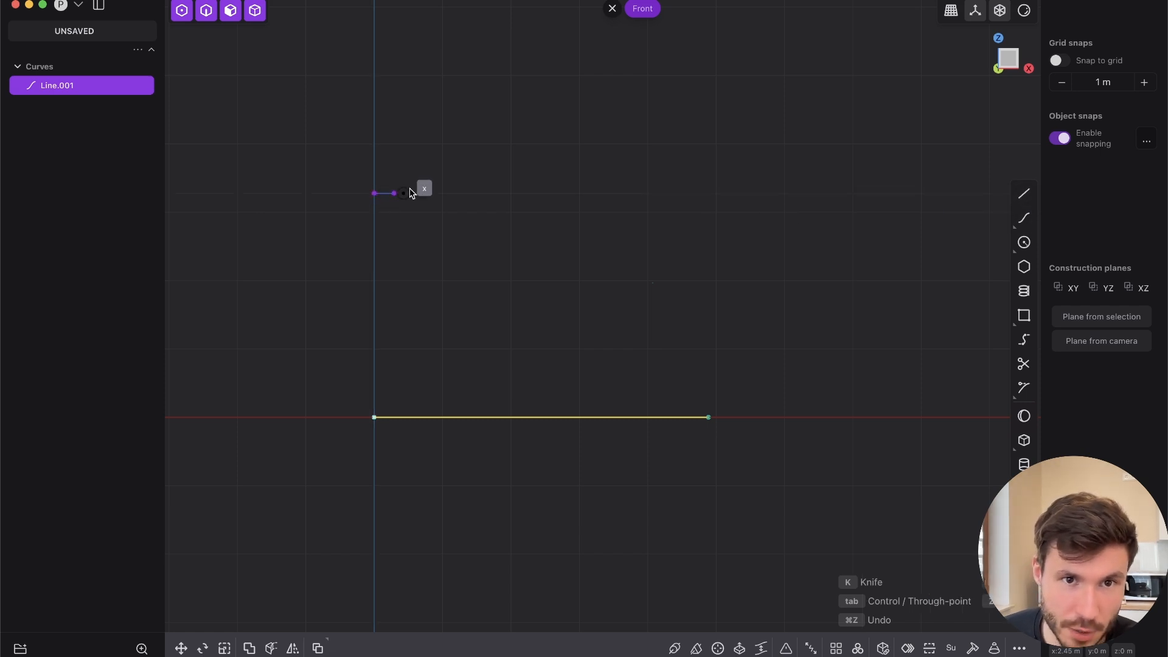
# Draw the ground line and sketch the dome profile curve rising above it
pyautogui.moveTo(403, 193); pyautogui.dragTo(607, 194)
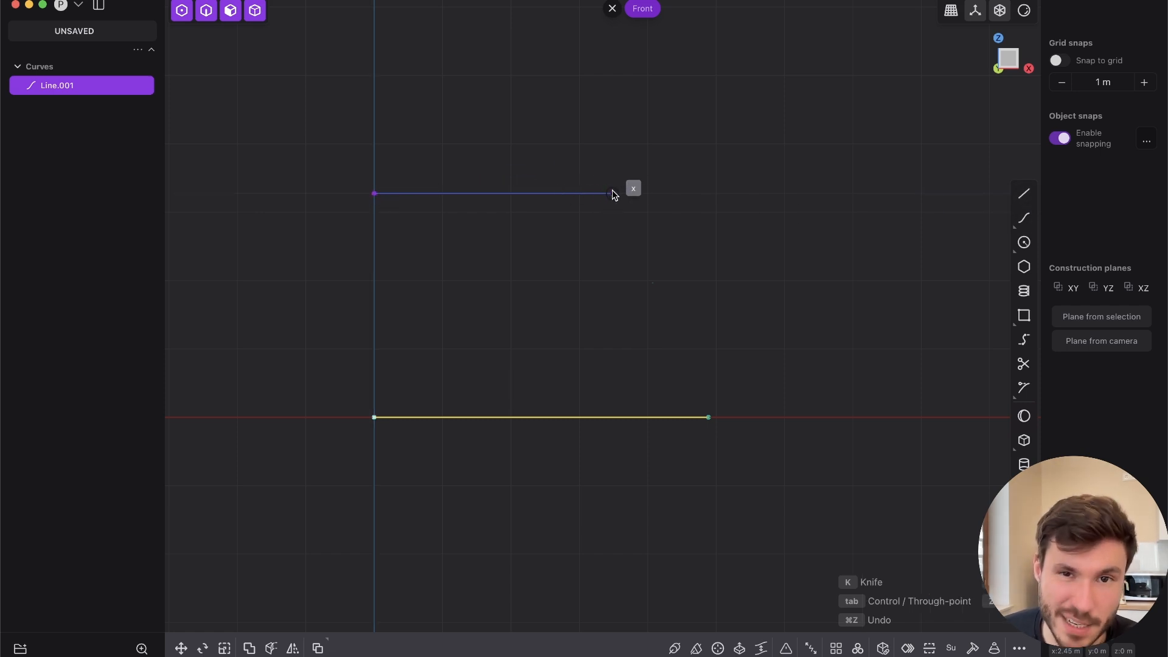
pyautogui.moveTo(606, 194); pyautogui.dragTo(509, 258)
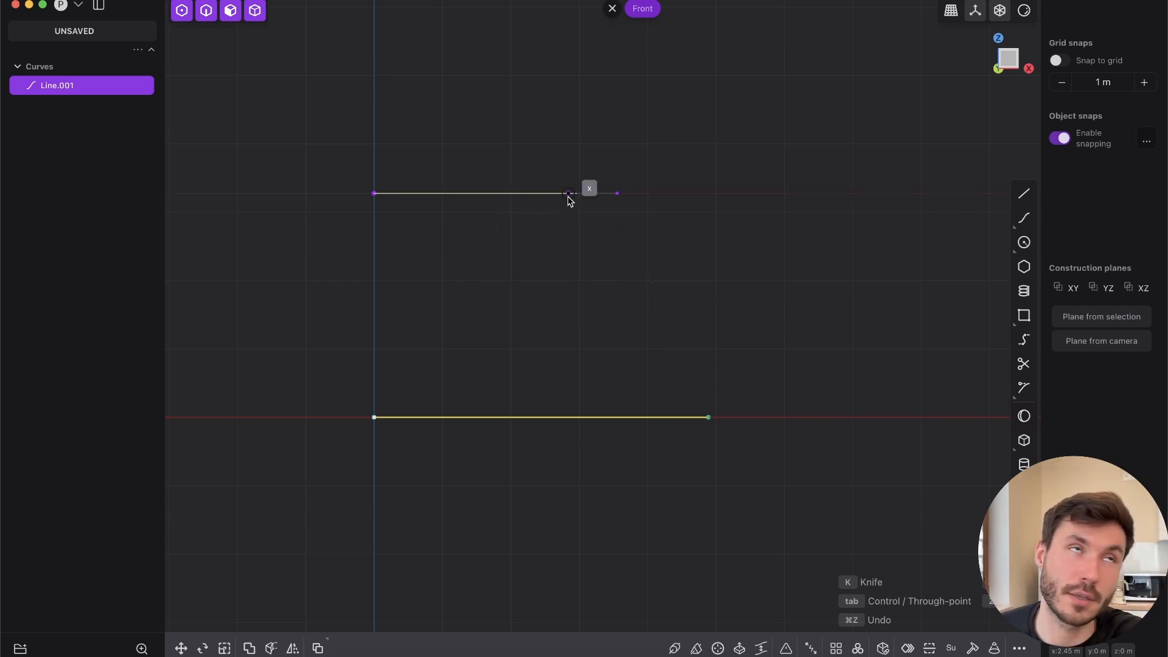
pyautogui.moveTo(569, 194); pyautogui.dragTo(714, 264)
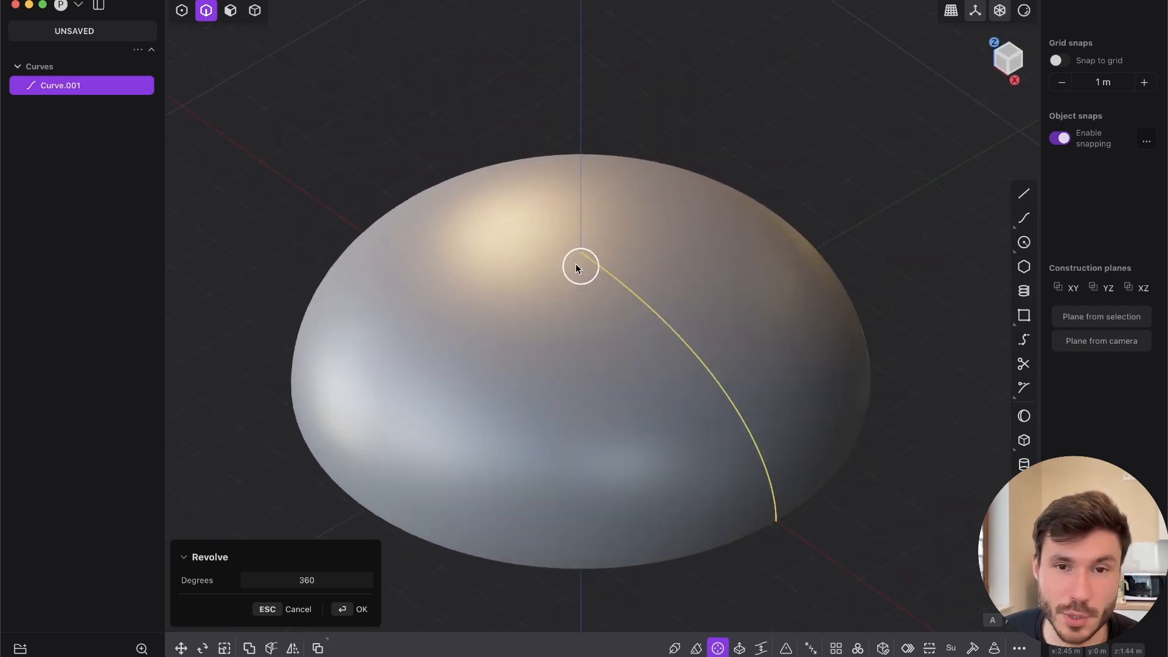
# Confirm the 360-degree revolve of the profile into a domed sheet
pyautogui.click(360, 609)
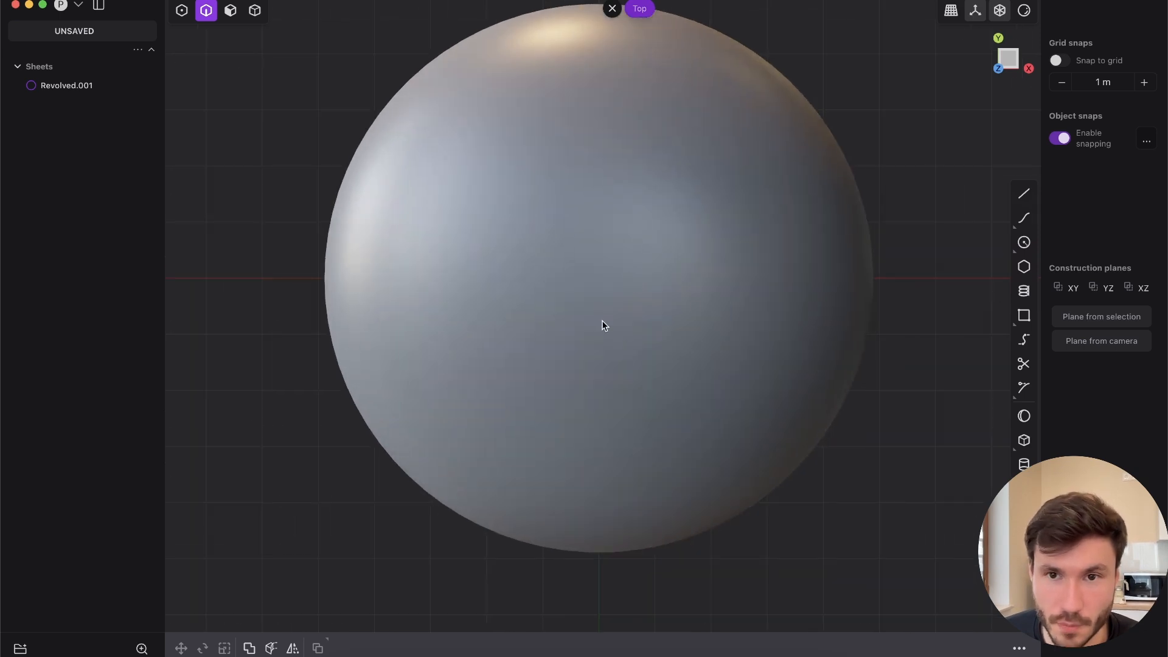
# Draw a small centred circle in Top view and imprint it onto the dome (imp)
pyautogui.click(1023, 242)
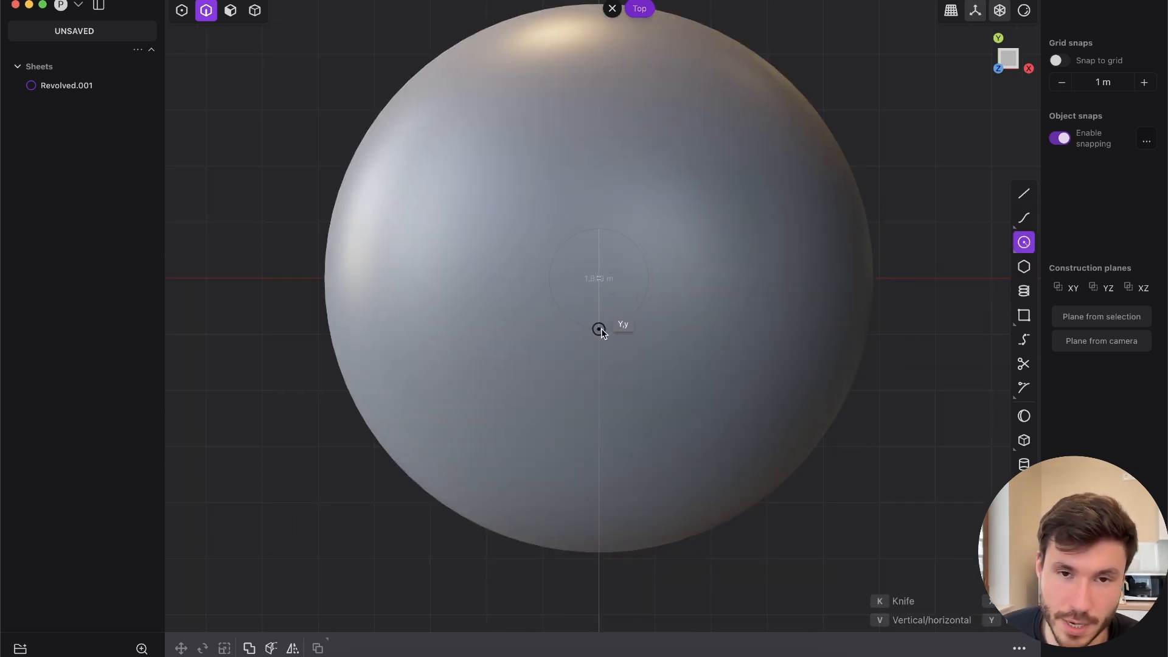
pyautogui.click(597, 329)
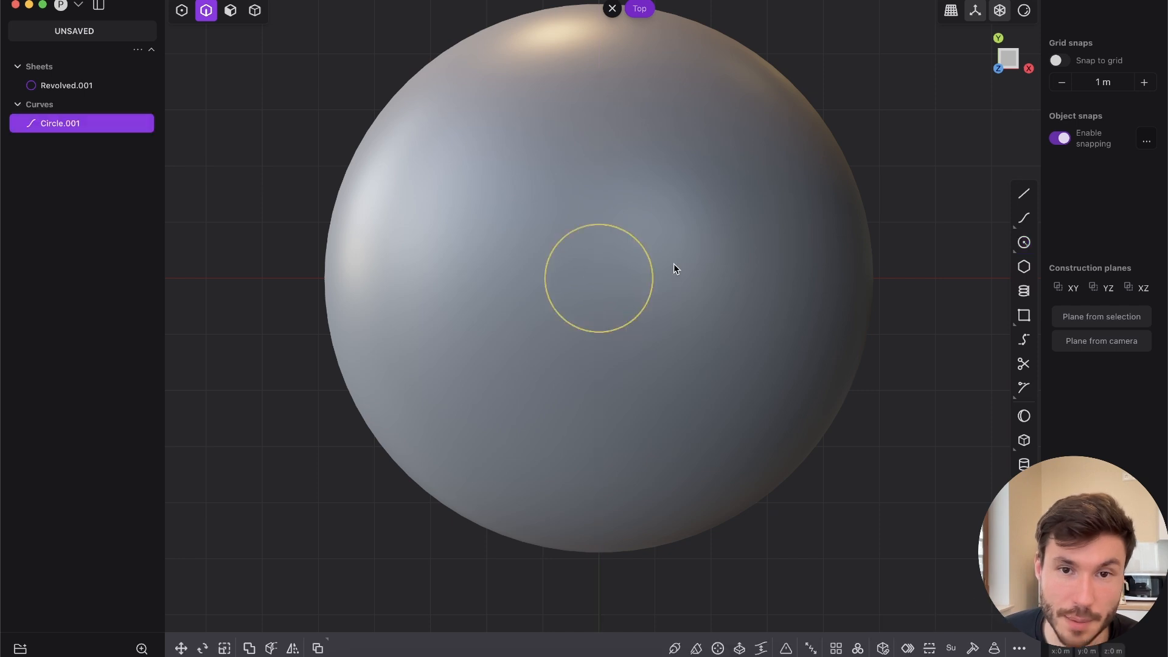
pyautogui.moveTo(671, 267); pyautogui.dragTo(636, 261)
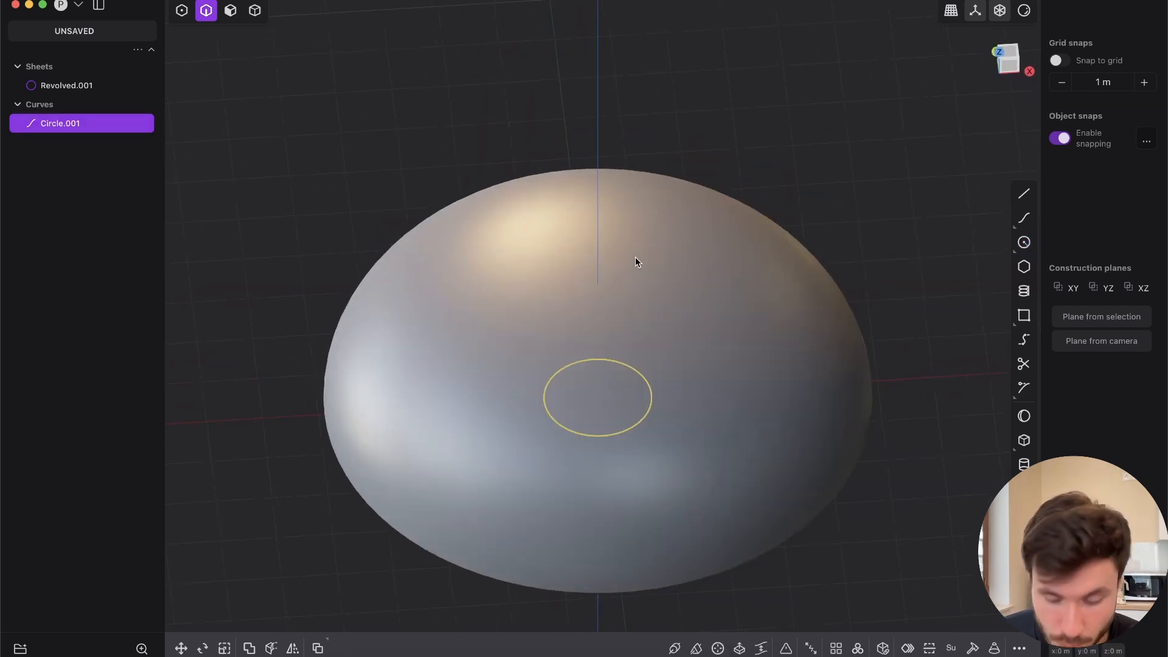
pyautogui.write('imp')
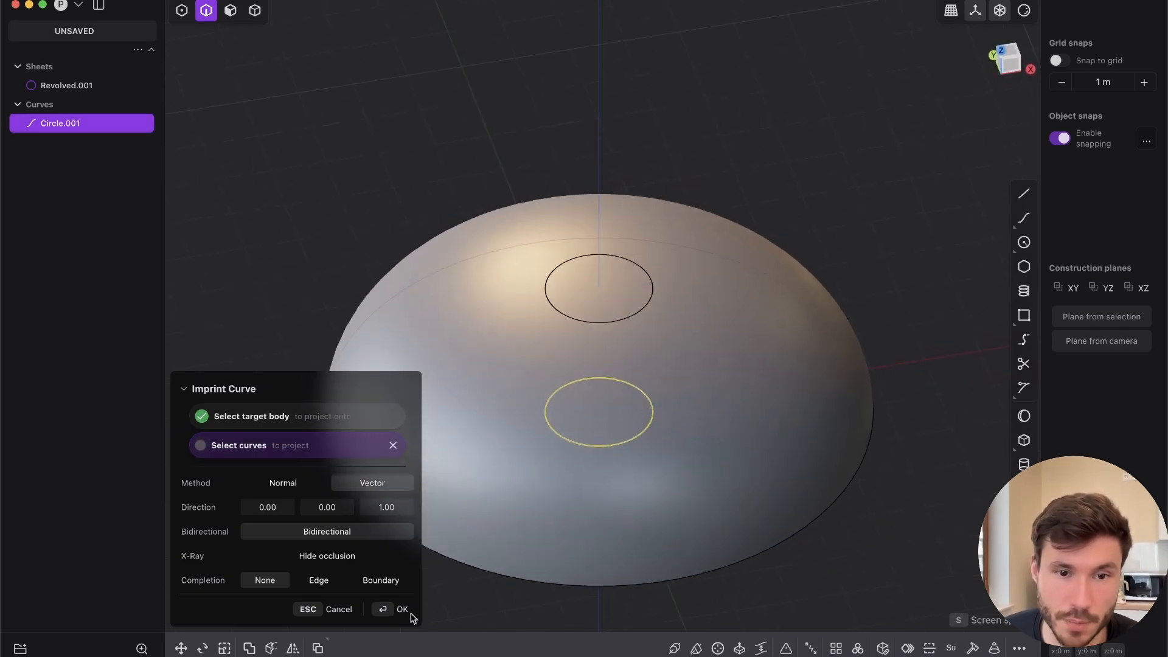
pyautogui.click(401, 608)
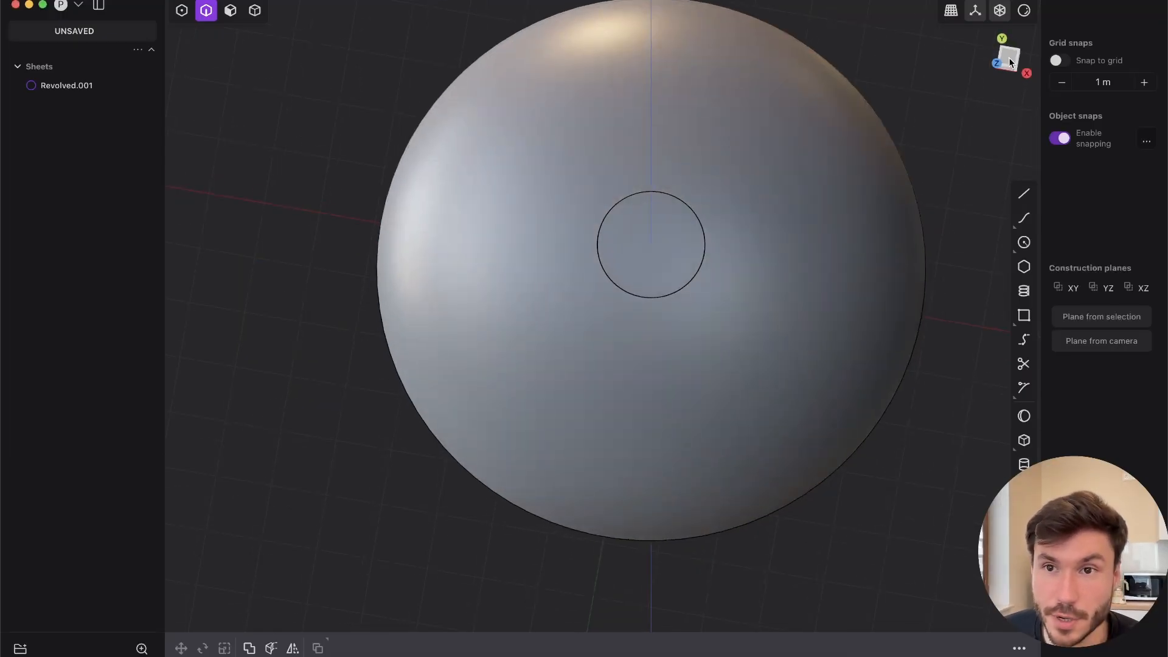
# From Top view draw a curve outward from the circle's edge and radially array it about the circle's centre
pyautogui.click(1007, 57)
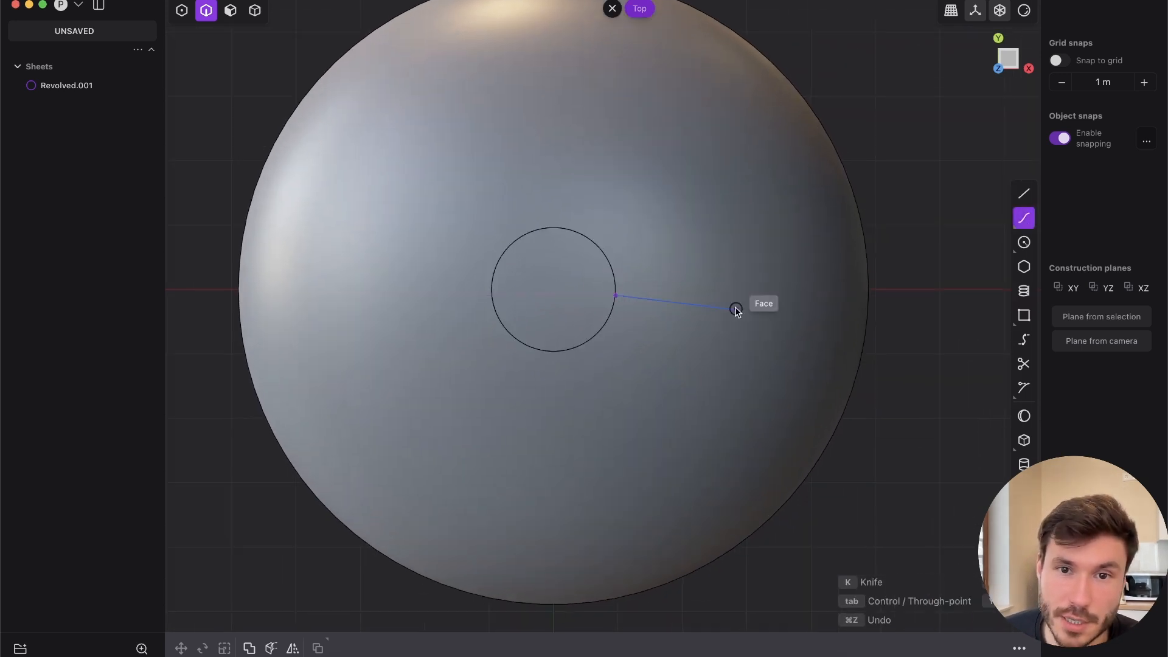
pyautogui.moveTo(735, 310); pyautogui.dragTo(818, 552)
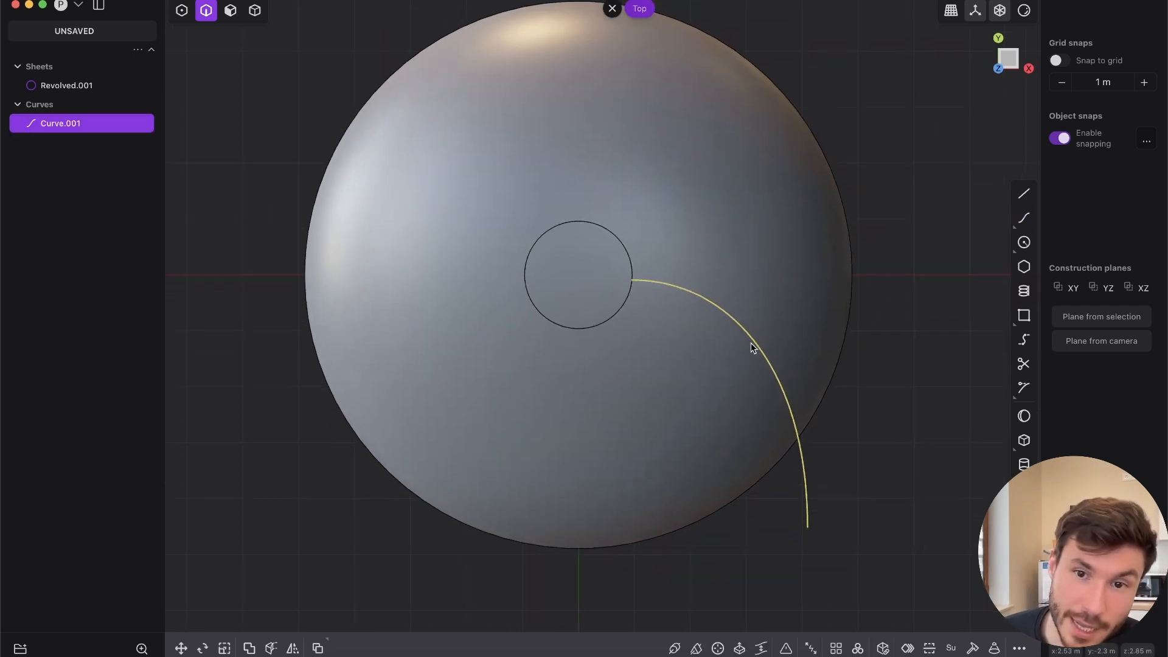
pyautogui.moveTo(718, 647)
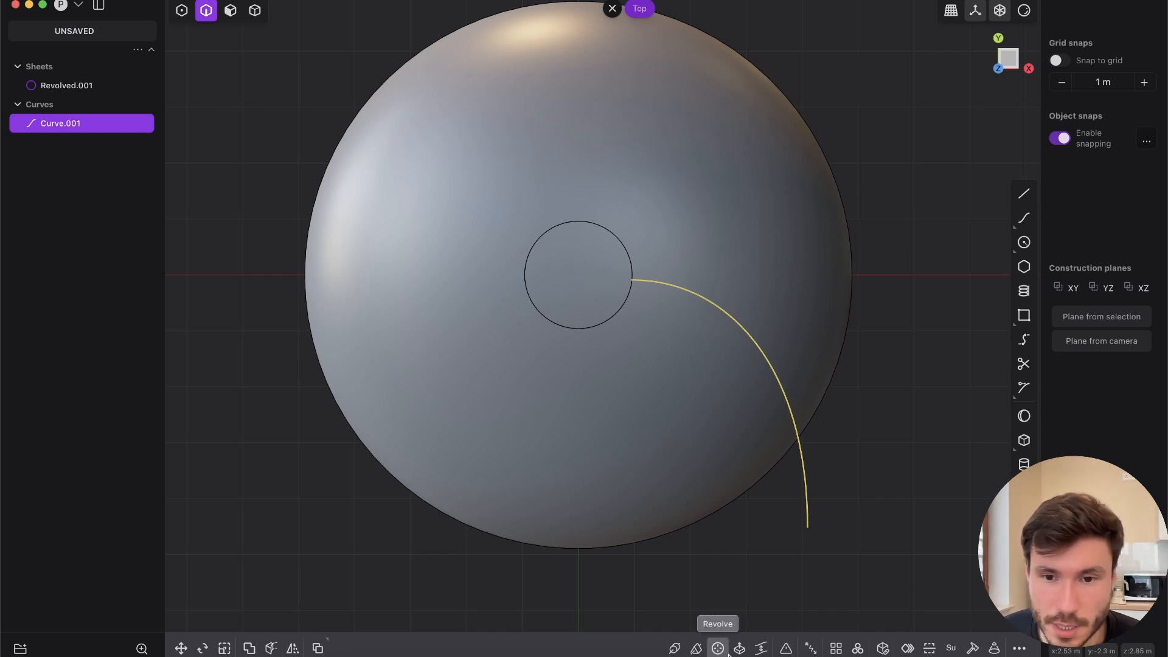
pyautogui.click(857, 647)
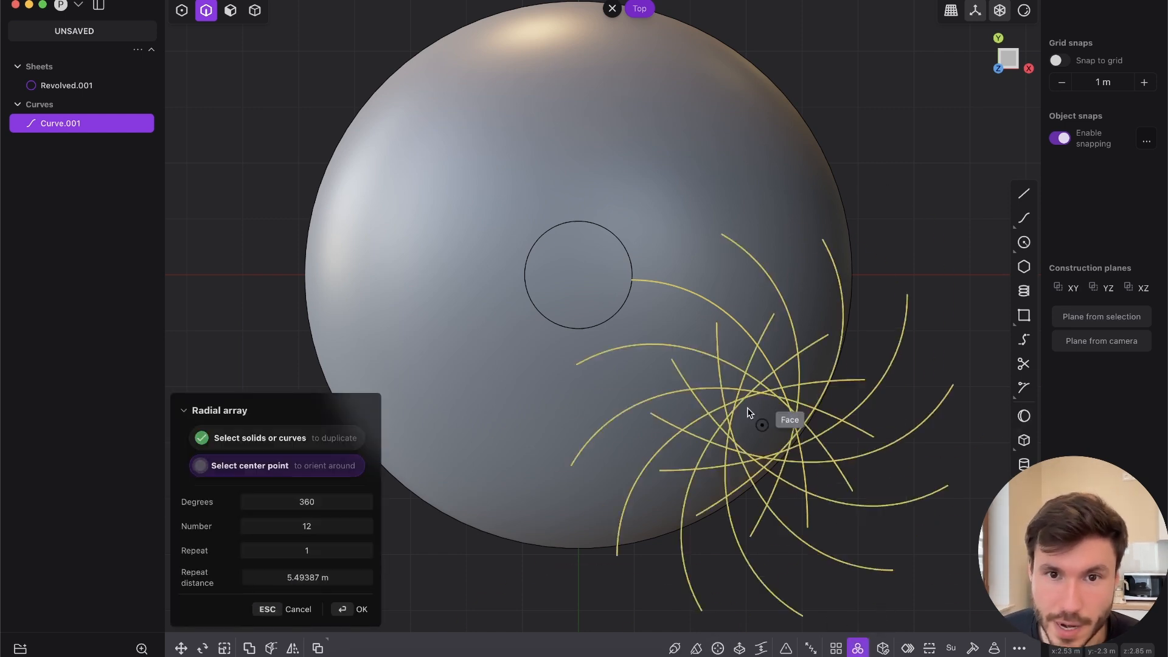
pyautogui.click(761, 425)
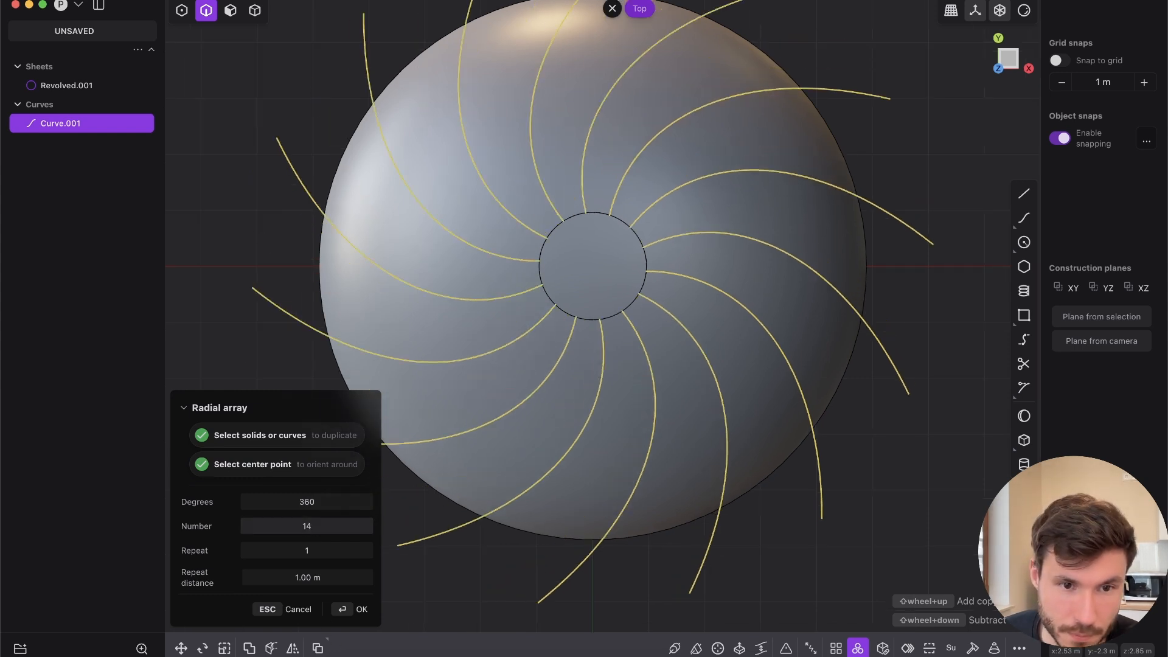
pyautogui.moveTo(557, 438)
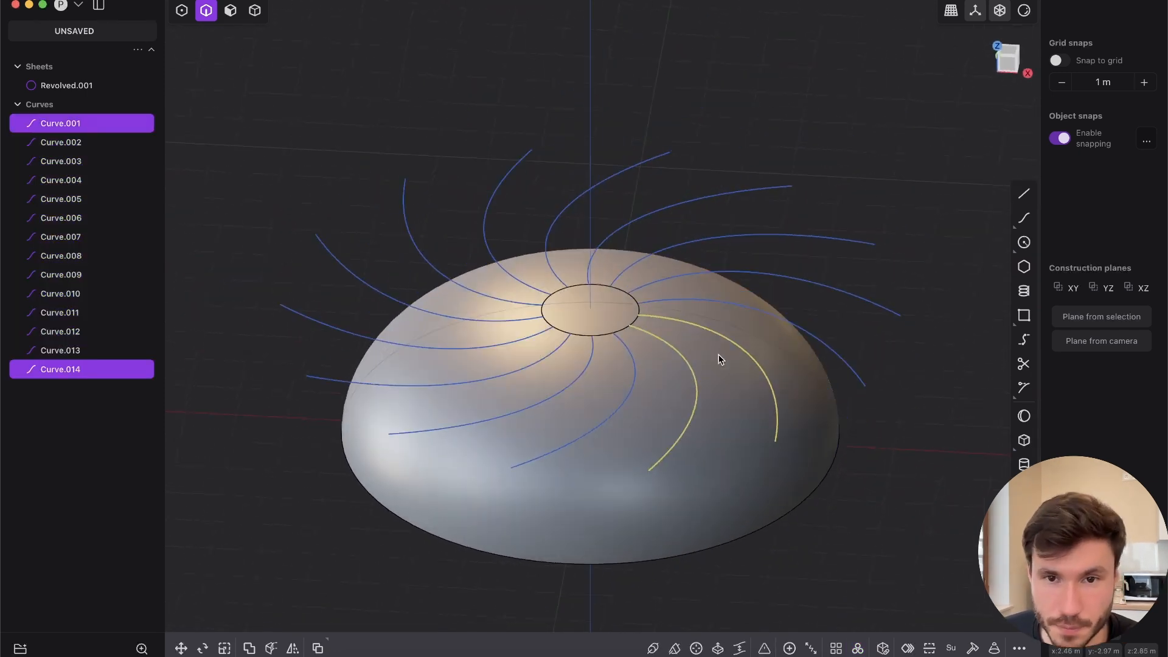
# Orbit to view the fourteen swirling curves over the dome at an angle
pyautogui.moveTo(719, 360); pyautogui.dragTo(663, 343)
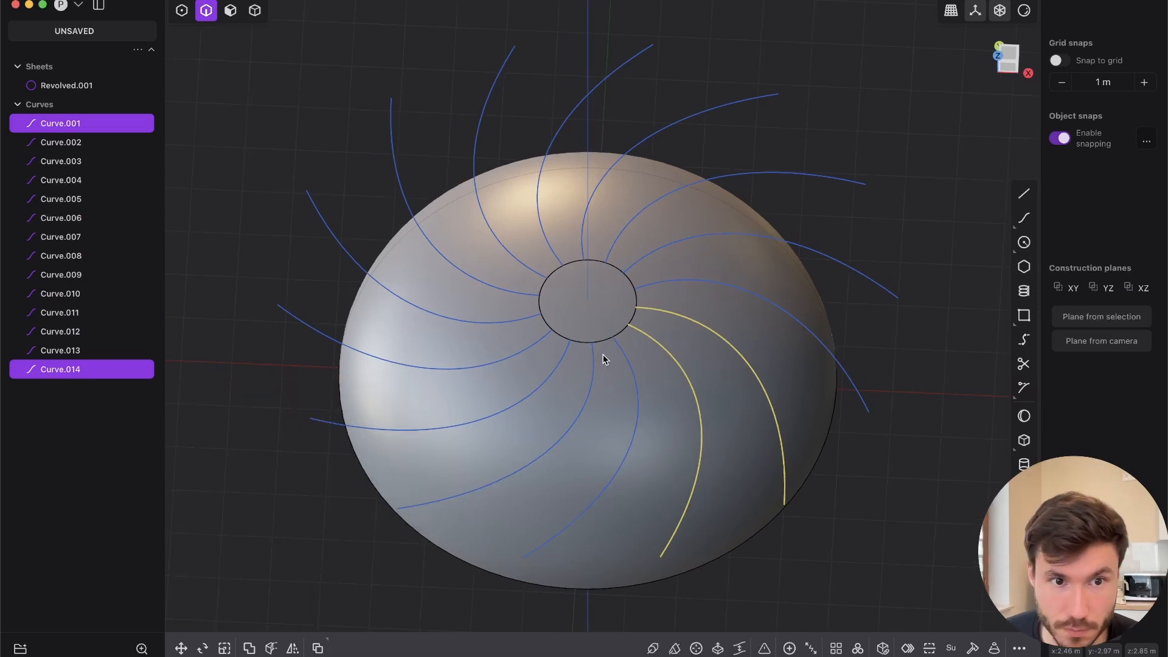
pyautogui.moveTo(494, 414)
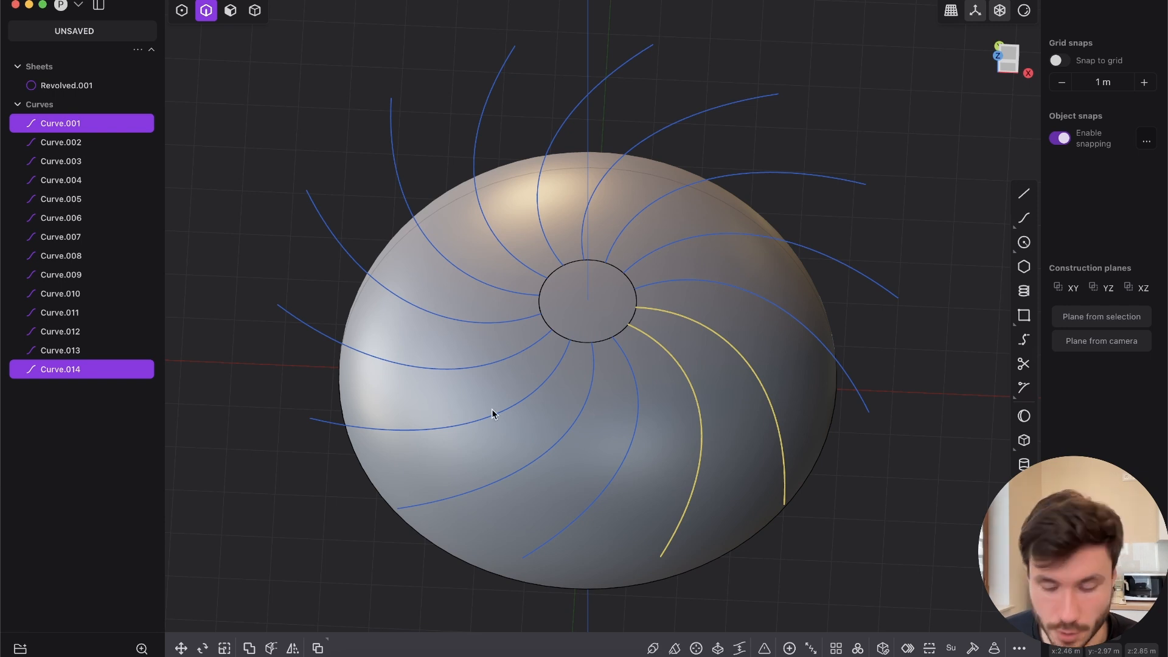
pyautogui.moveTo(601, 424)
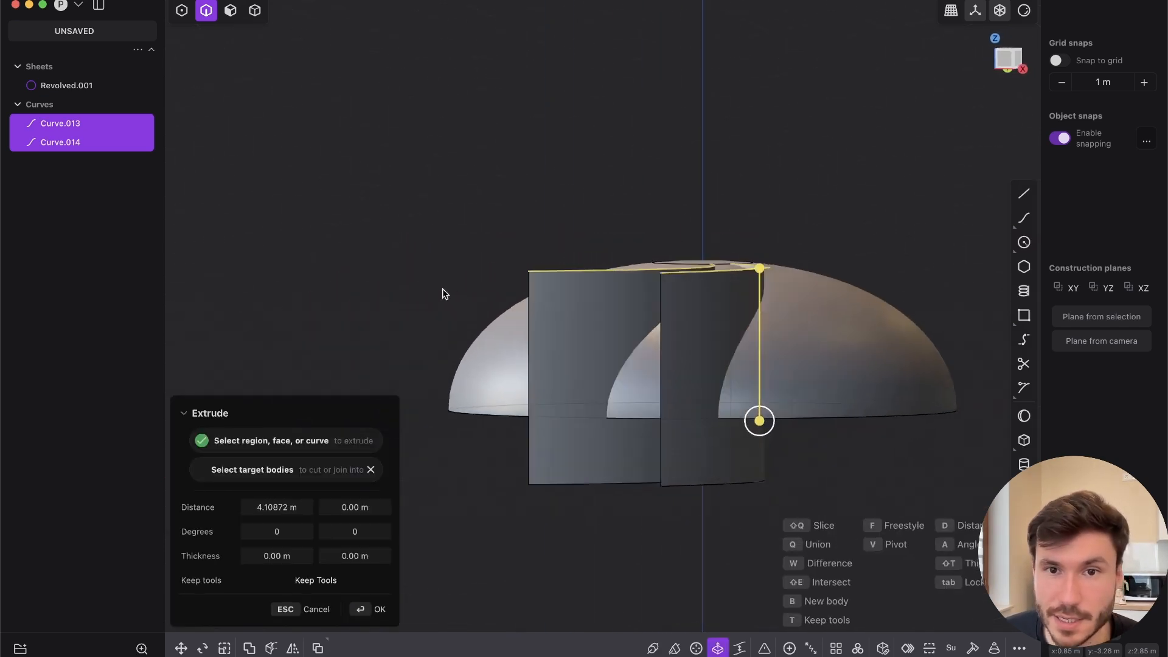
# Confirm extruding Curve.013 and Curve.014 into tall sheets and clear the selection
pyautogui.click(379, 609)
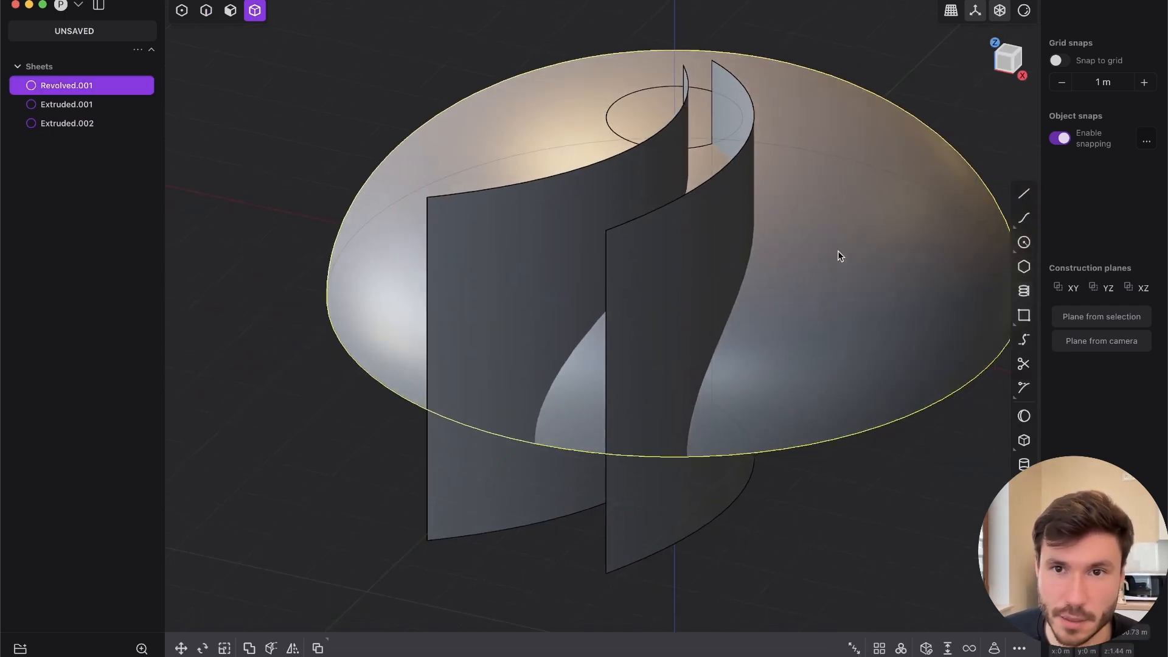
pyautogui.click(66, 123)
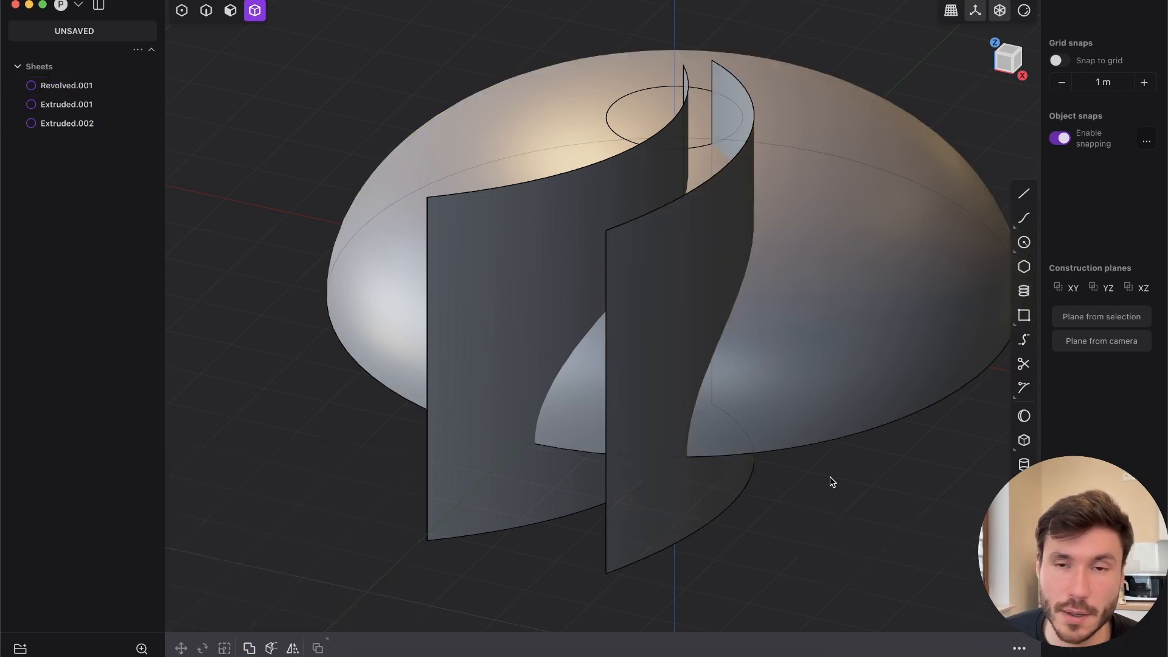
# Delete the extra flat sheet and imprint the curved sheet onto the dome, splitting off a strip face
pyautogui.click(63, 85)
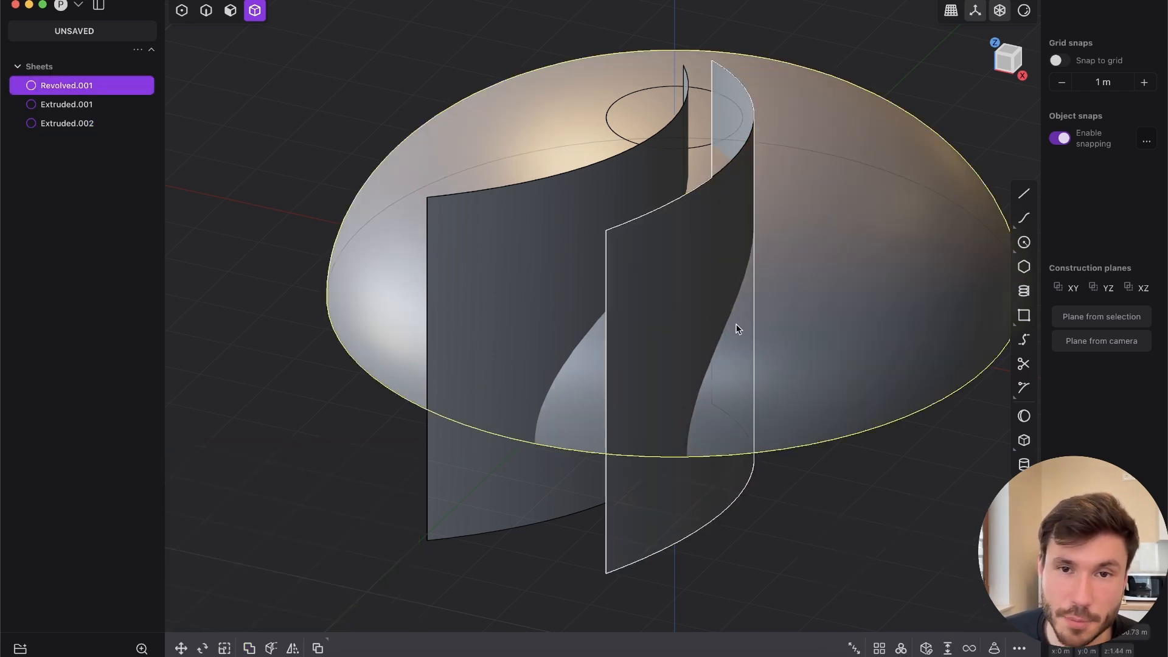
pyautogui.click(67, 123)
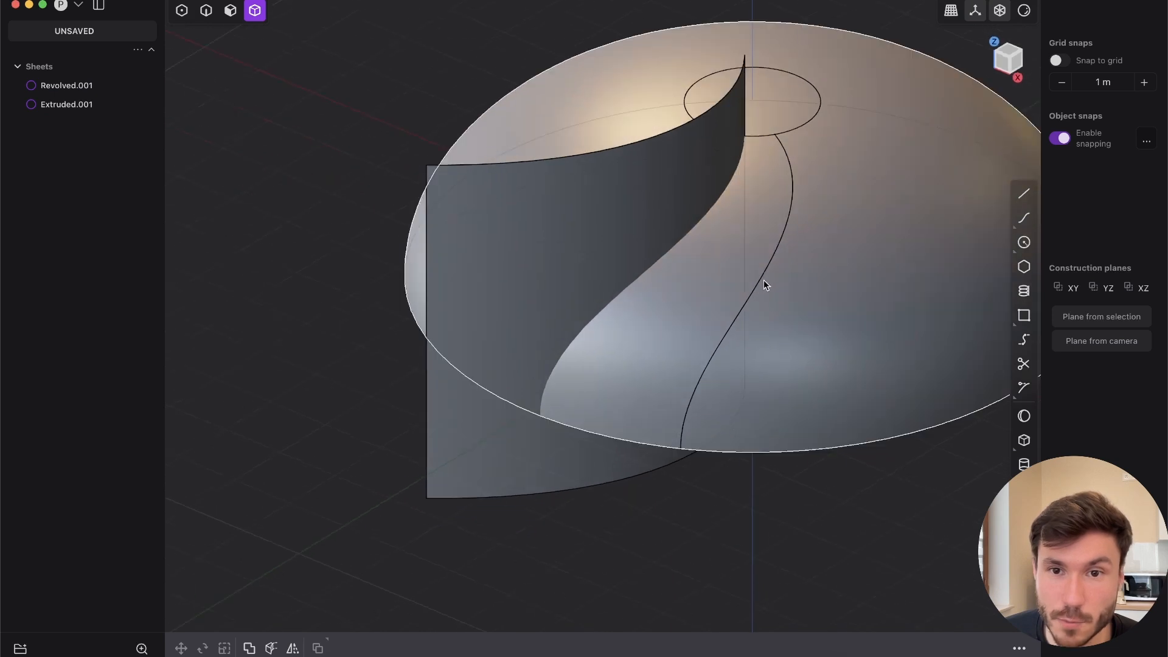
pyautogui.scroll(-3)
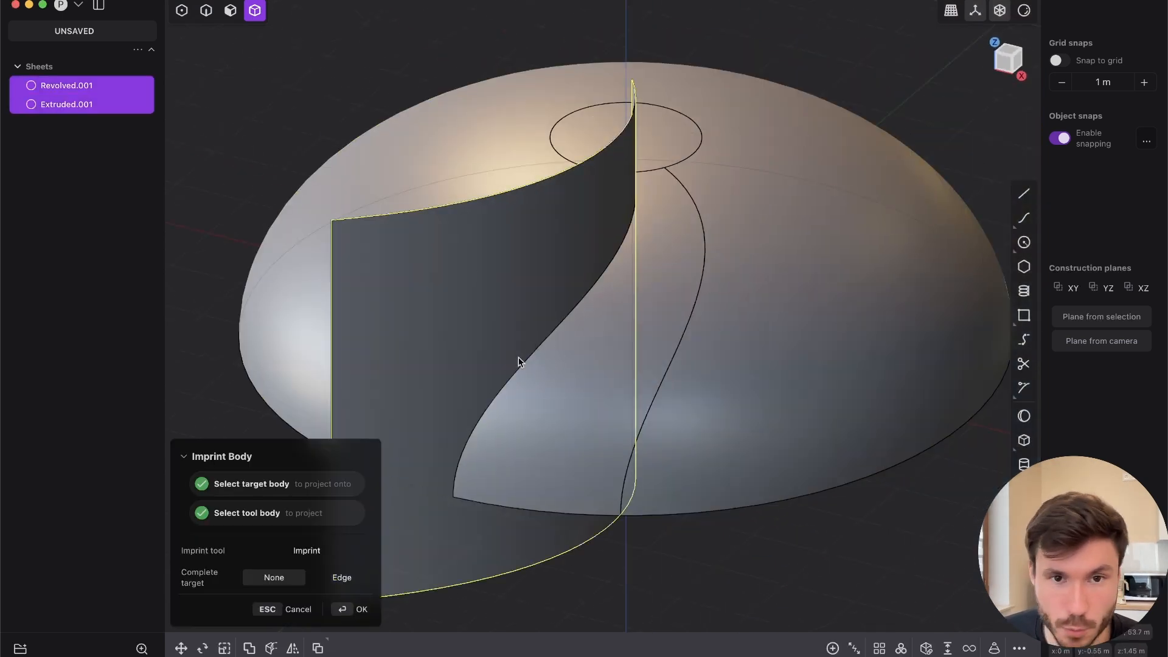
pyautogui.moveTo(584, 320)
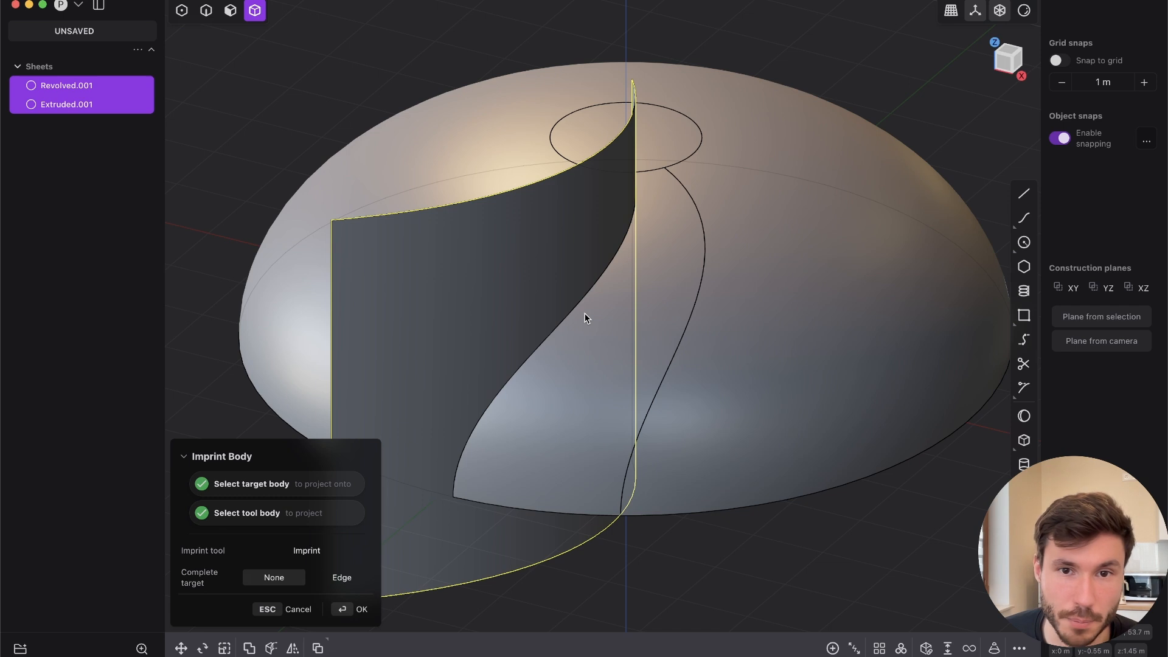
pyautogui.click(362, 609)
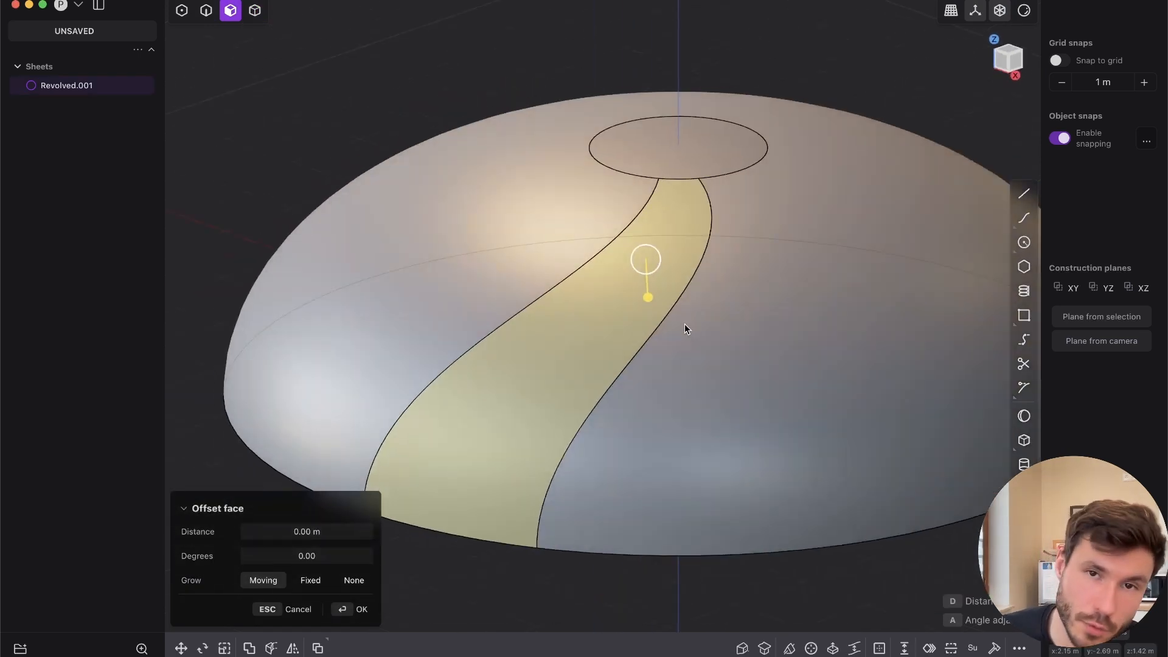
pyautogui.moveTo(499, 277)
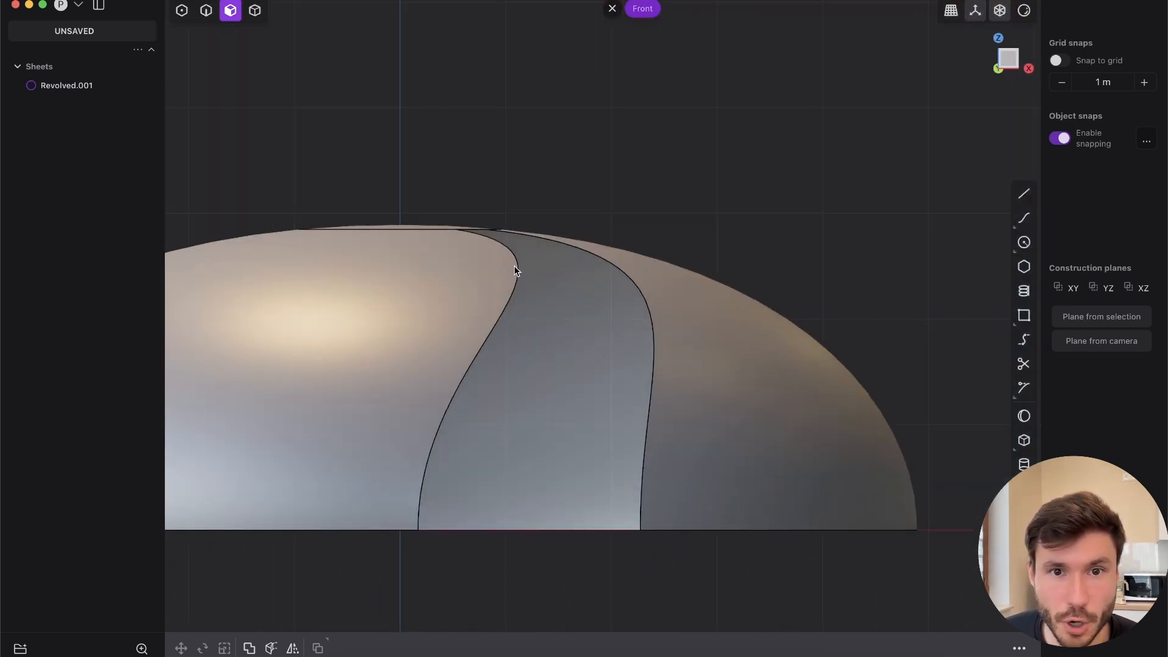
# Draw a triangular polyline over the dome and imprint it onto the dome beside the gap
pyautogui.click(1024, 193)
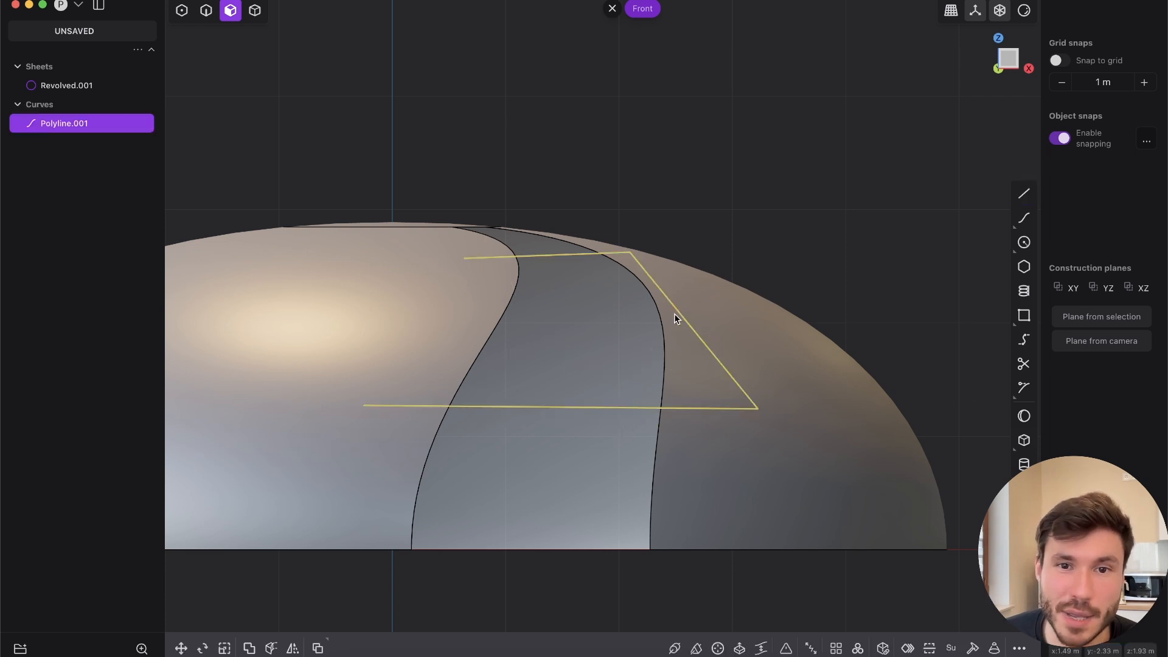
pyautogui.moveTo(713, 396)
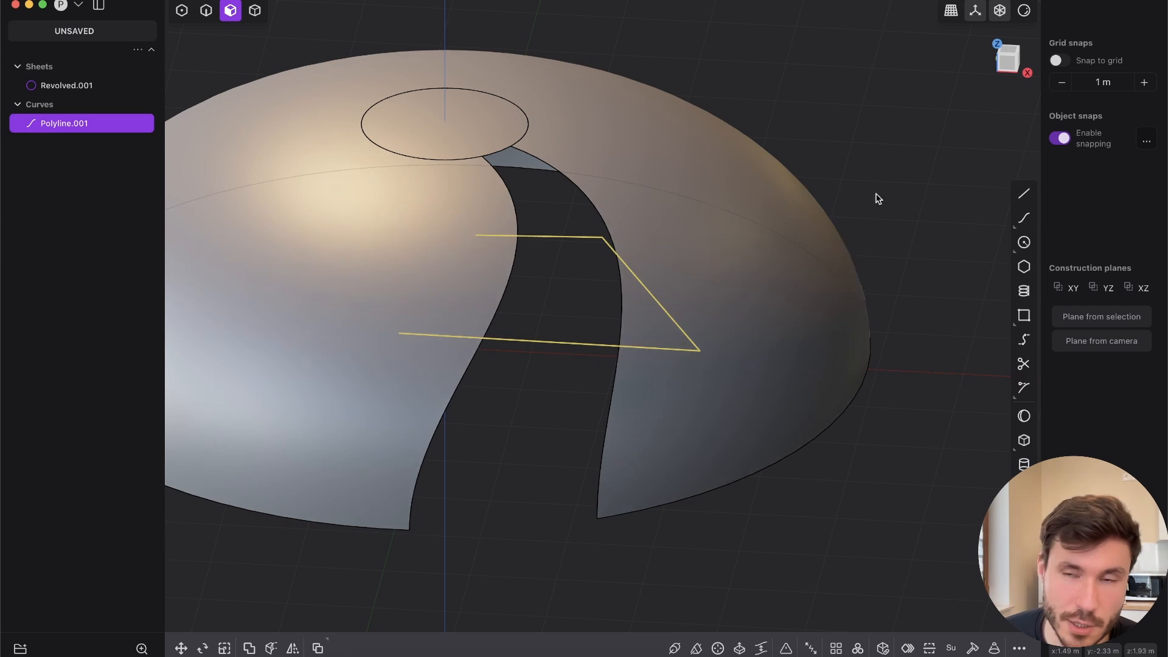
pyautogui.click(998, 44)
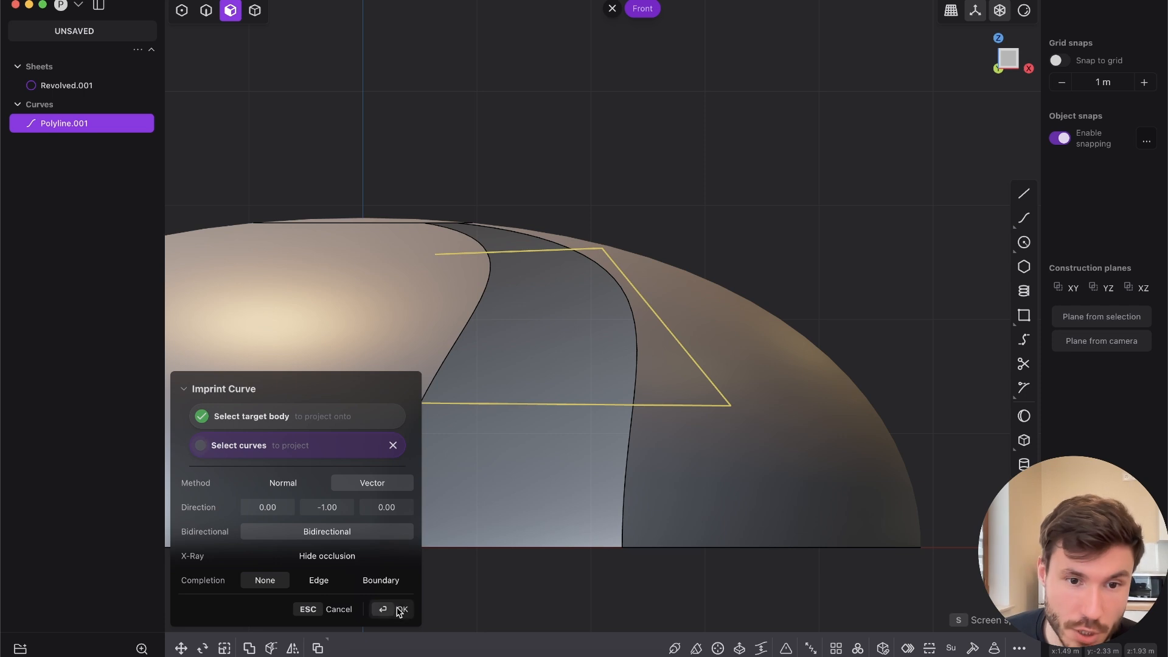
pyautogui.click(394, 608)
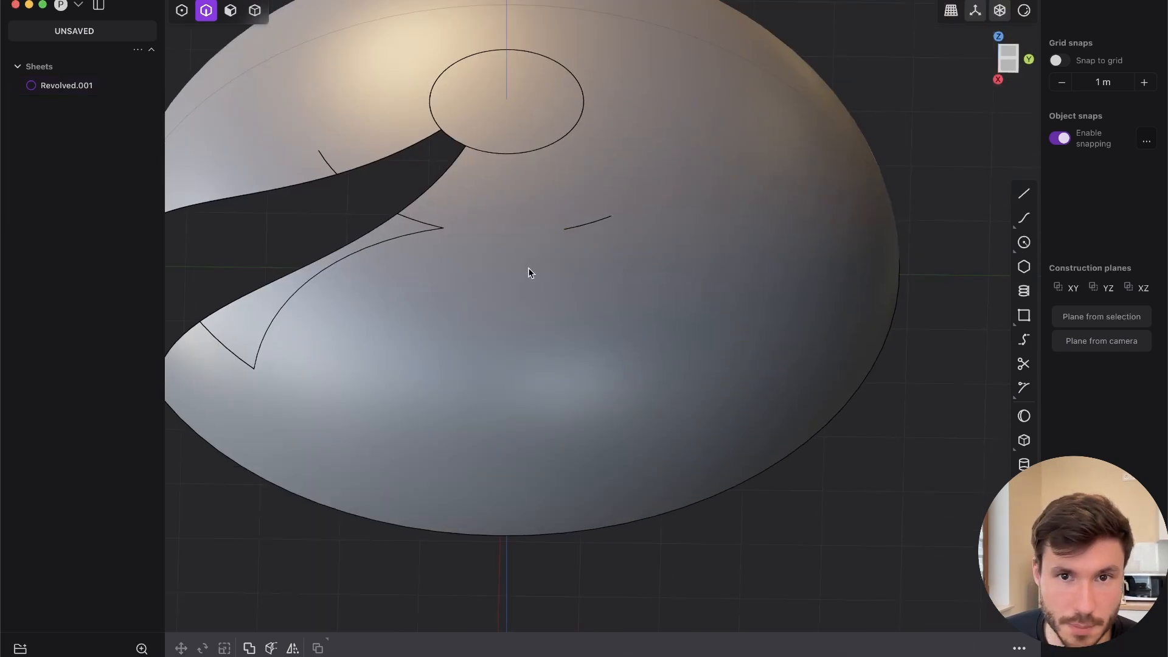
# Bridge the two opposite edges of the opening with a G2 curvature-continuous curve
pyautogui.moveTo(529, 271); pyautogui.dragTo(451, 354)
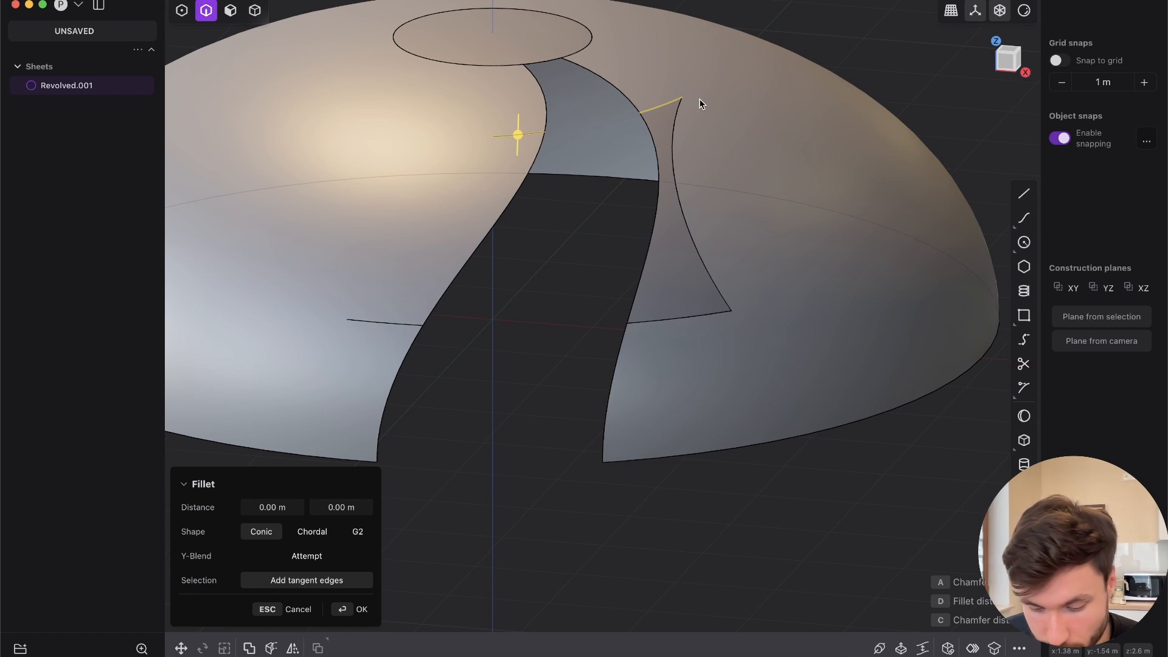
pyautogui.write('bri')
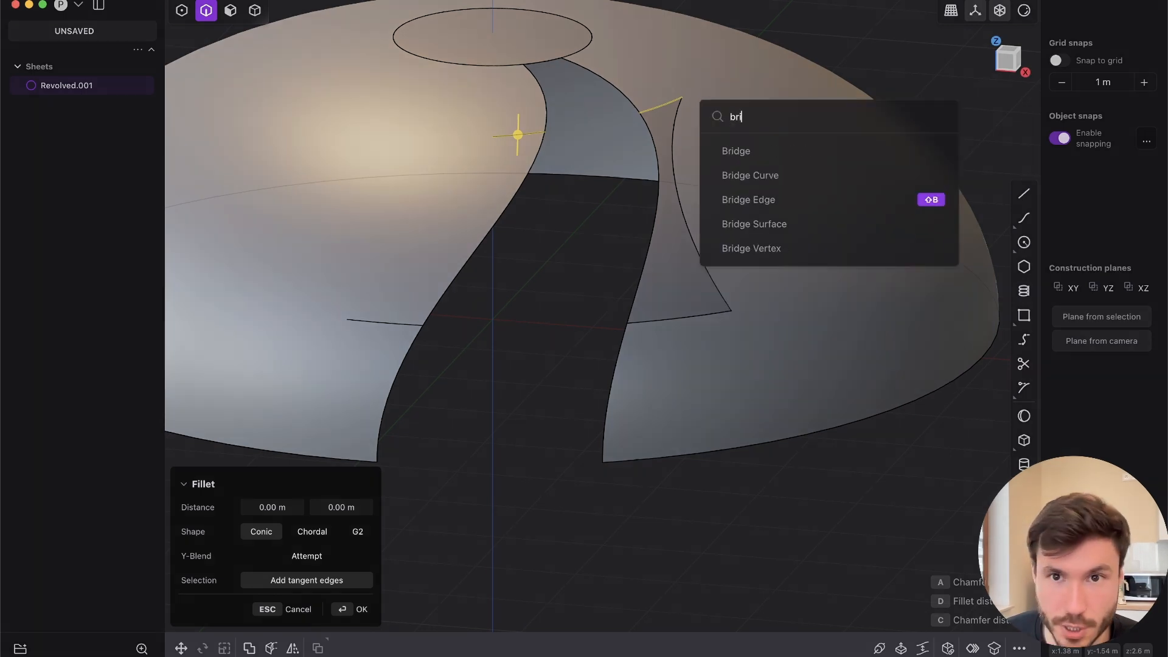
pyautogui.moveTo(922, 202)
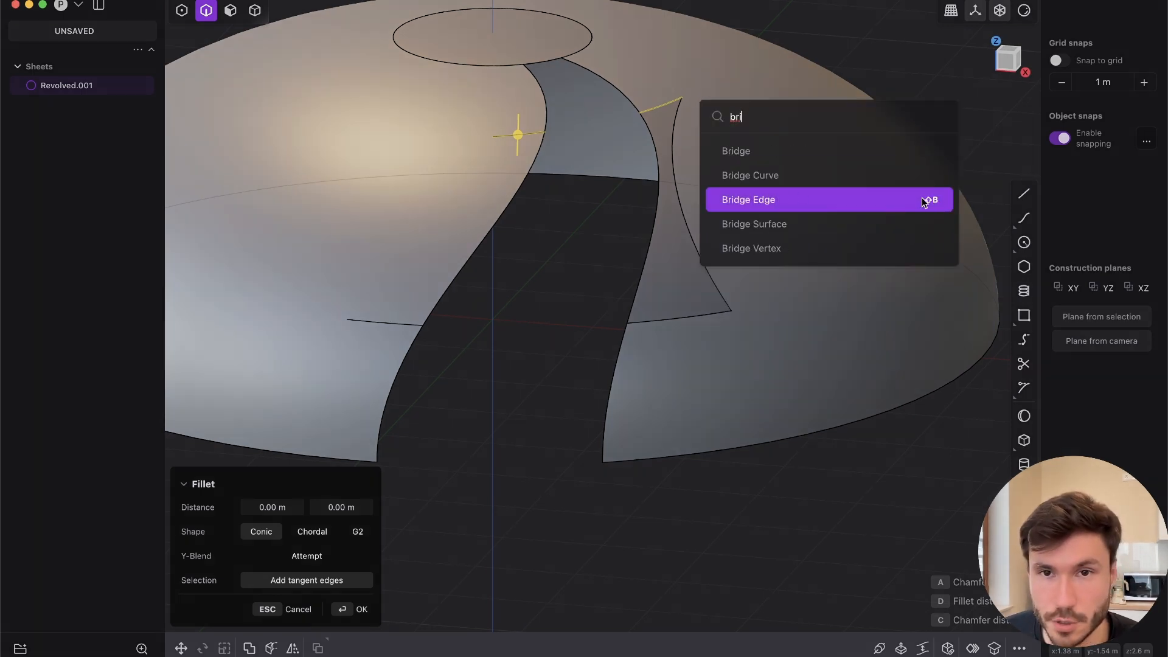
pyautogui.click(749, 199)
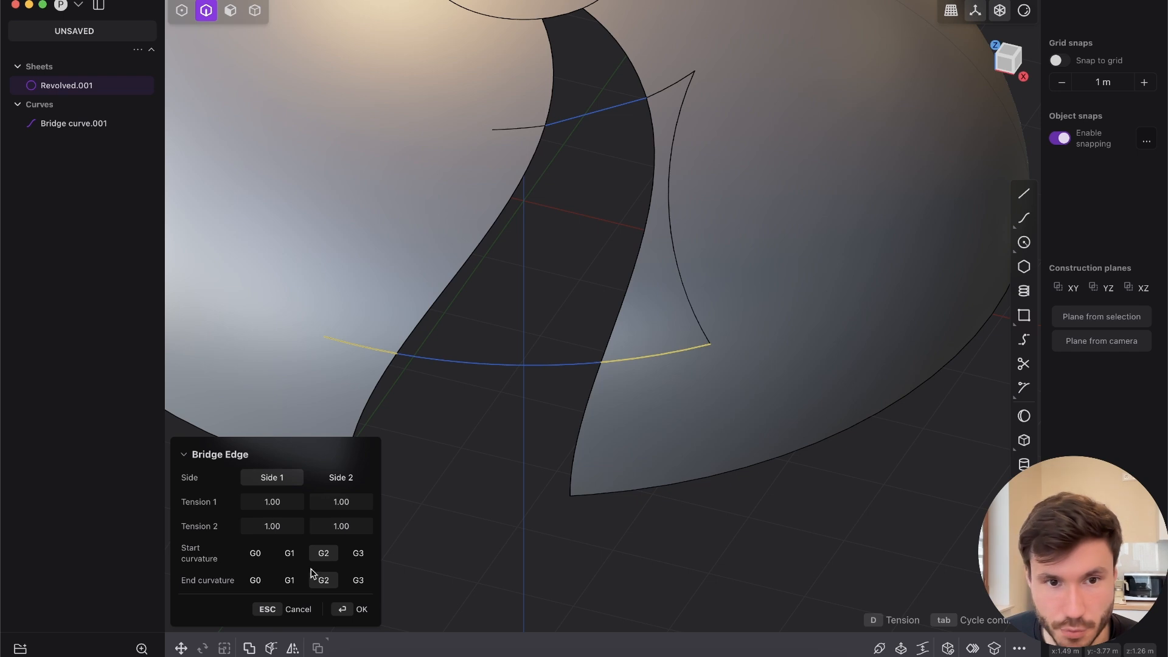
pyautogui.click(362, 609)
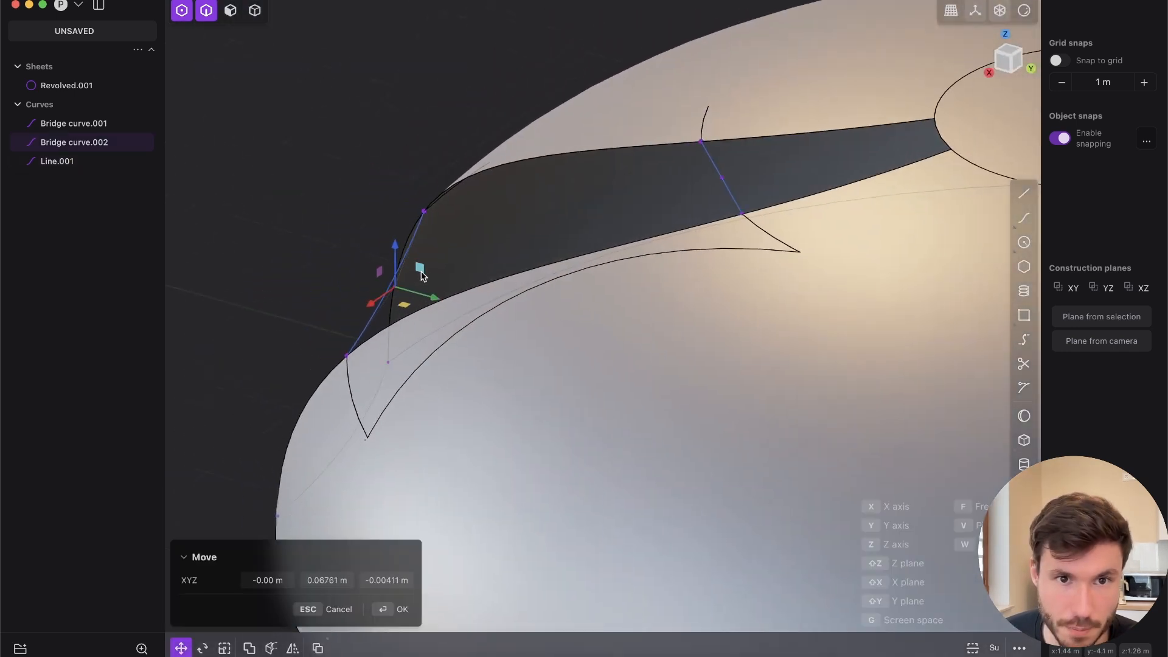
# Move Line.001's endpoint to adjust the ridge profile across the opening
pyautogui.click(403, 609)
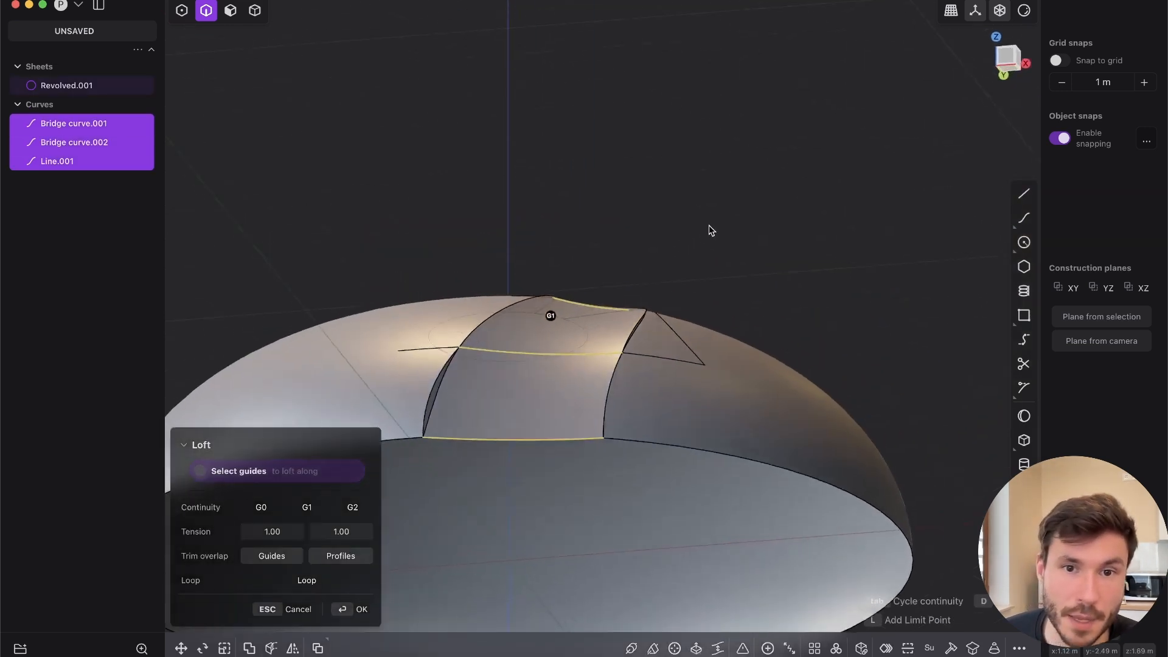
# Loft a ridge sheet through Bridge curve.001, Bridge curve.002 and Line.001
pyautogui.moveTo(708, 231); pyautogui.dragTo(642, 362)
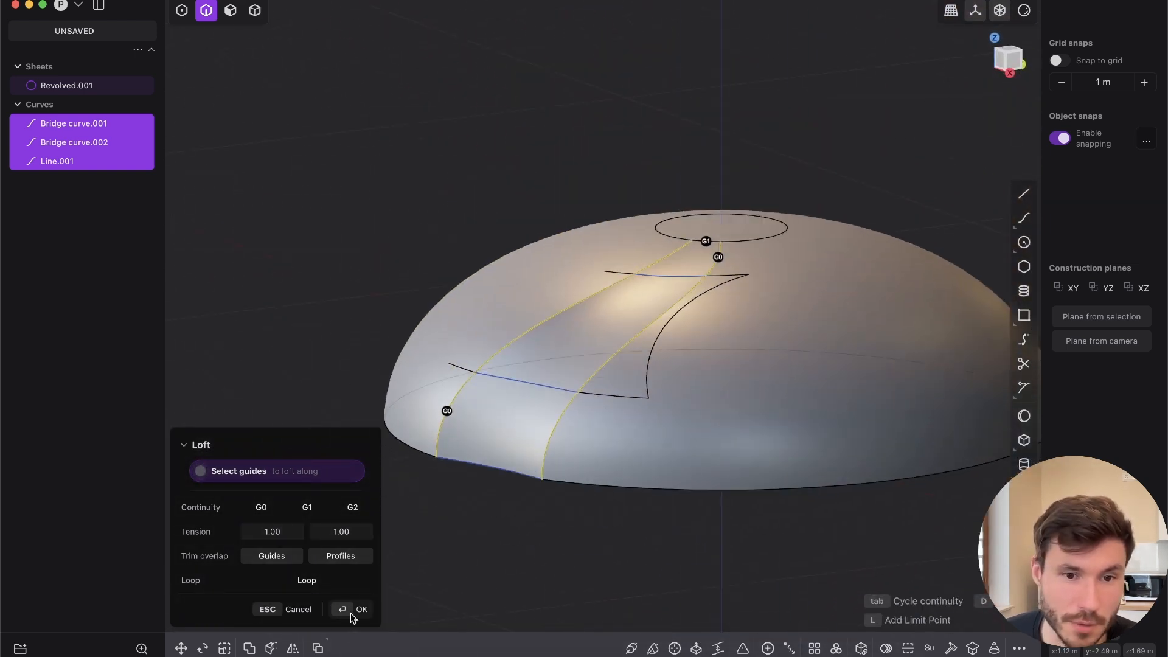
pyautogui.click(361, 608)
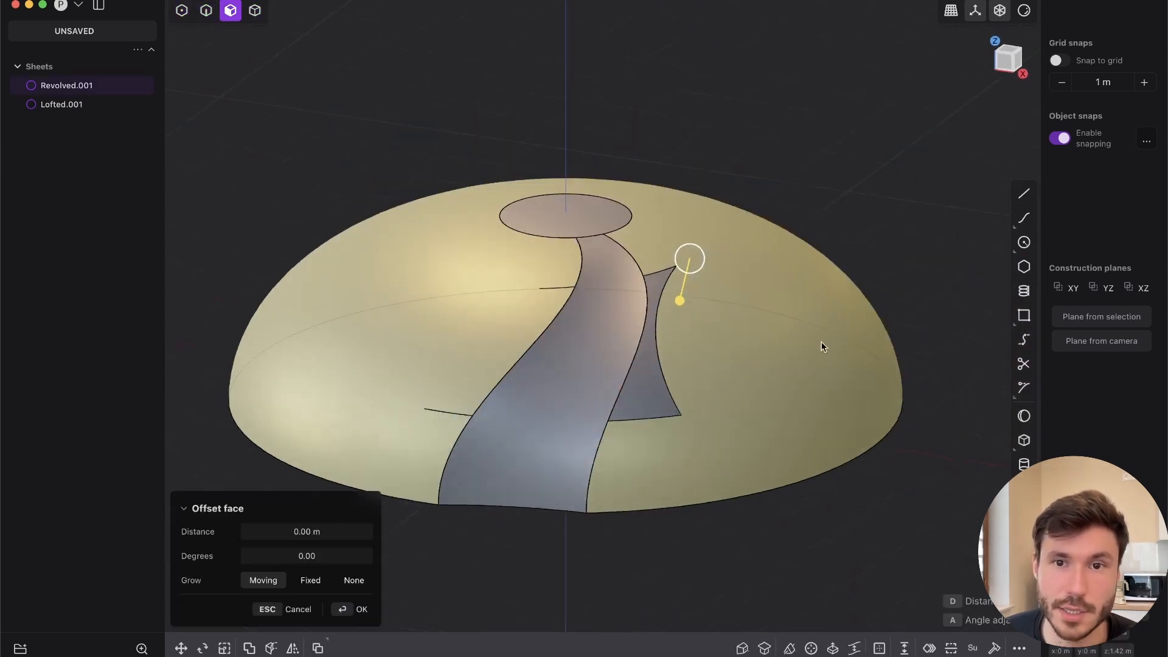
pyautogui.moveTo(824, 347); pyautogui.dragTo(648, 141)
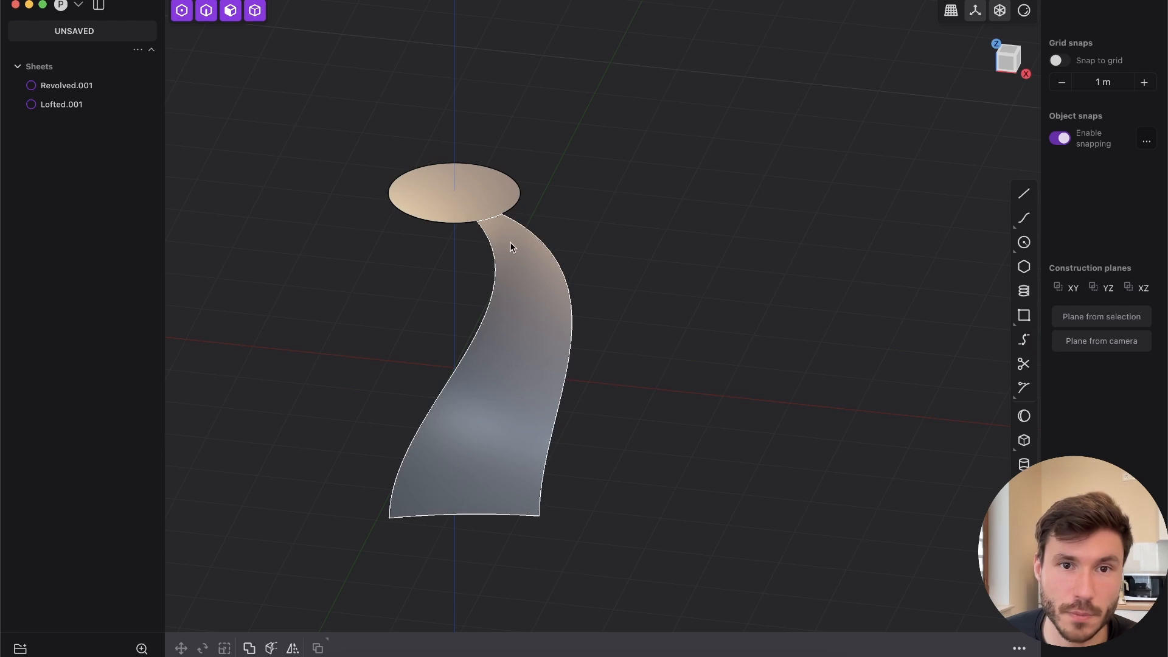
# Select Lofted.001 and view it straight down from the top
pyautogui.click(59, 105)
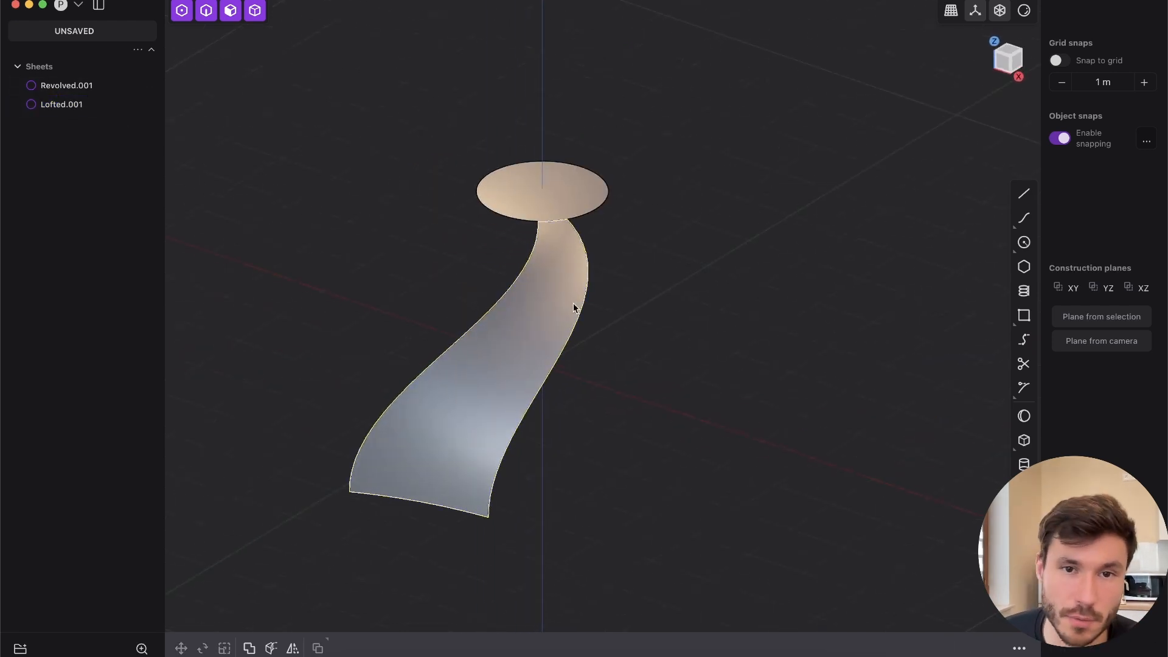
pyautogui.click(66, 85)
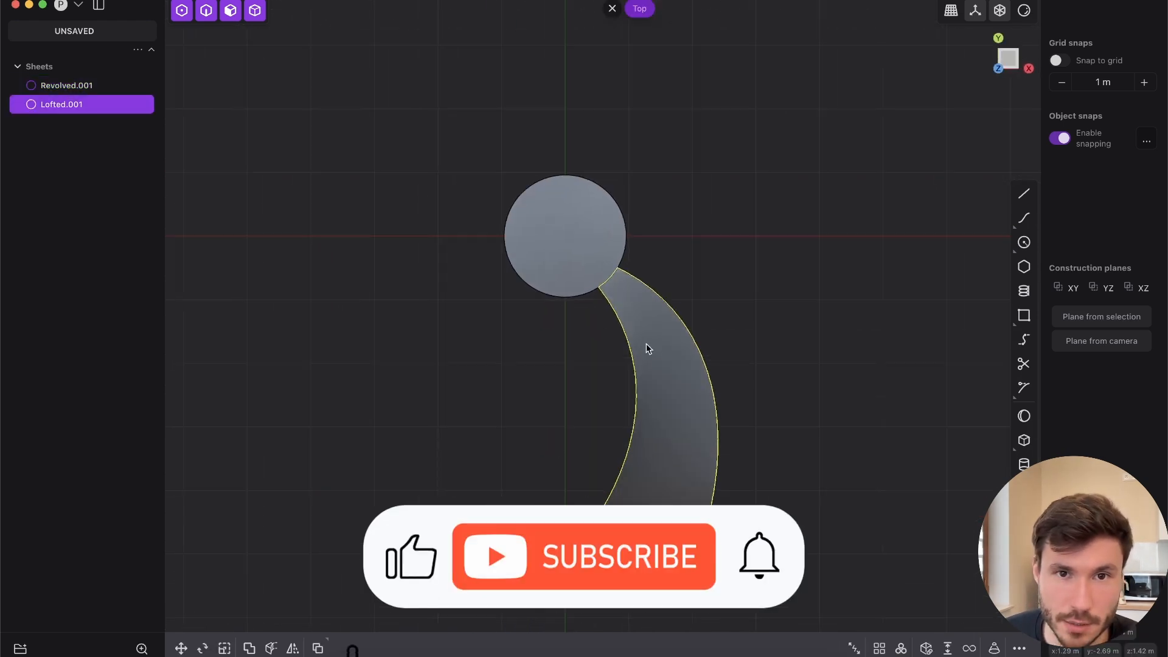
# Radially array Lofted.001 14 times about the top circle's centre
pyautogui.click(903, 648)
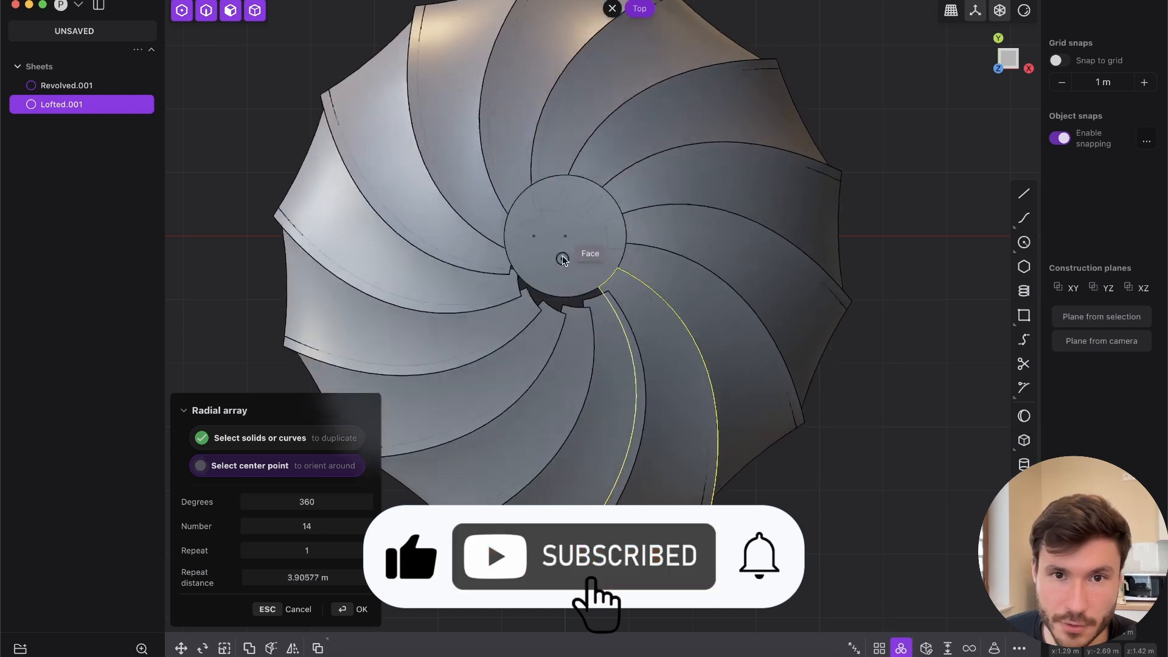
pyautogui.click(557, 259)
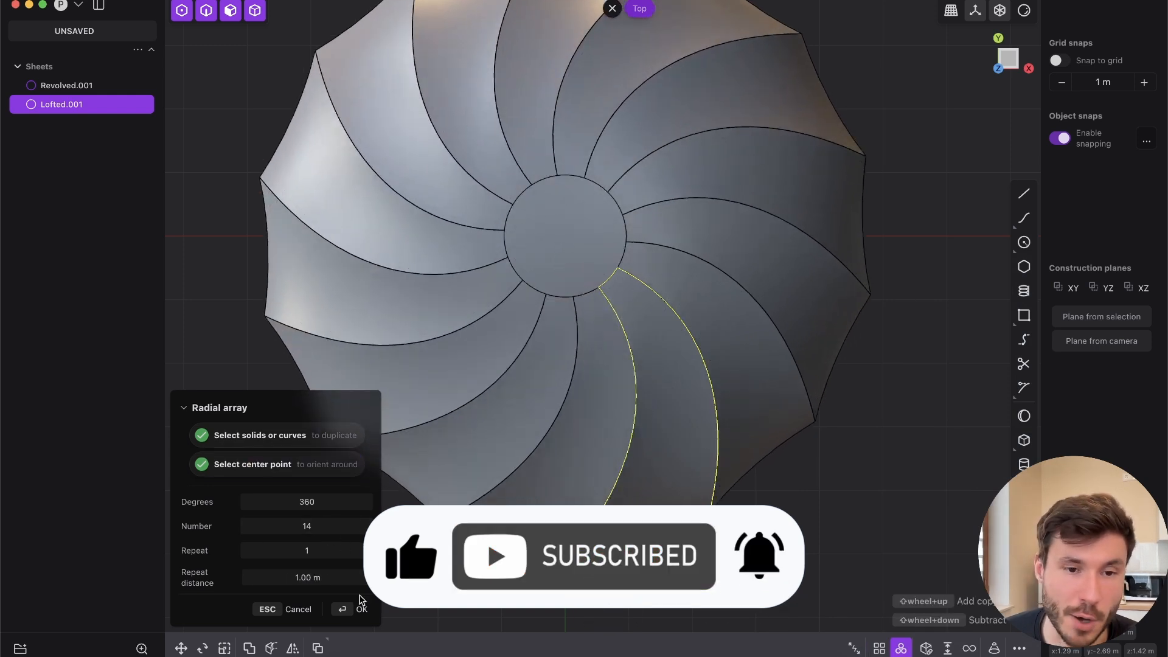
pyautogui.click(362, 610)
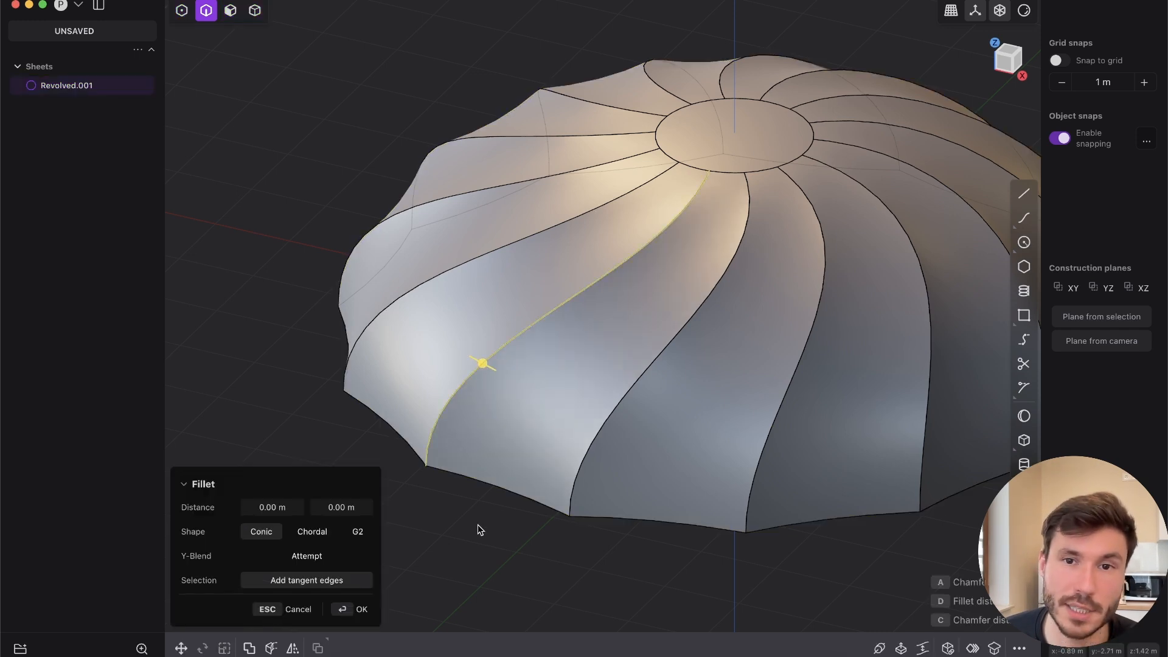
# Join the sheets into one body and extend the dome's bottom boundary edges
pyautogui.write('d')
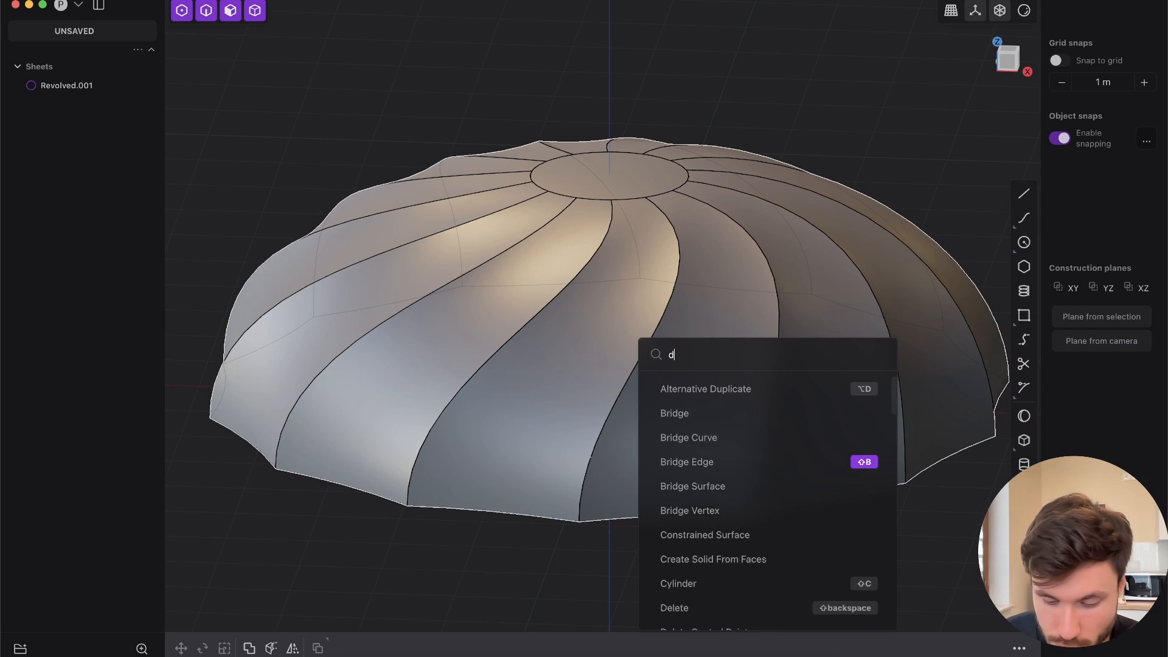
pyautogui.write('ele')
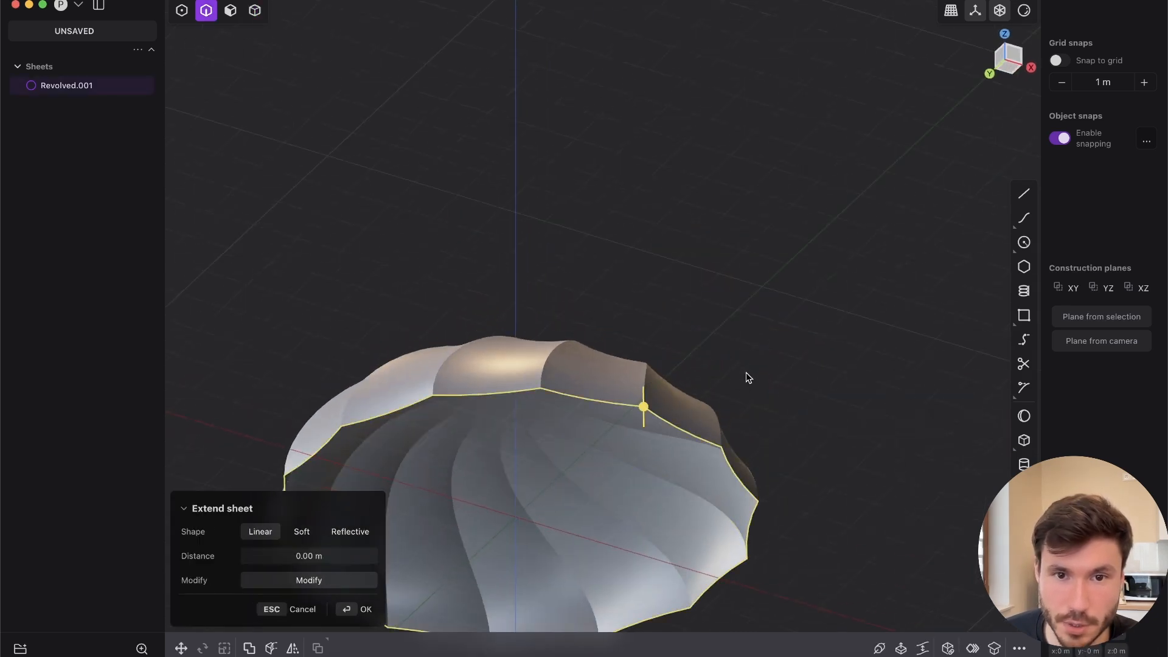
pyautogui.click(366, 608)
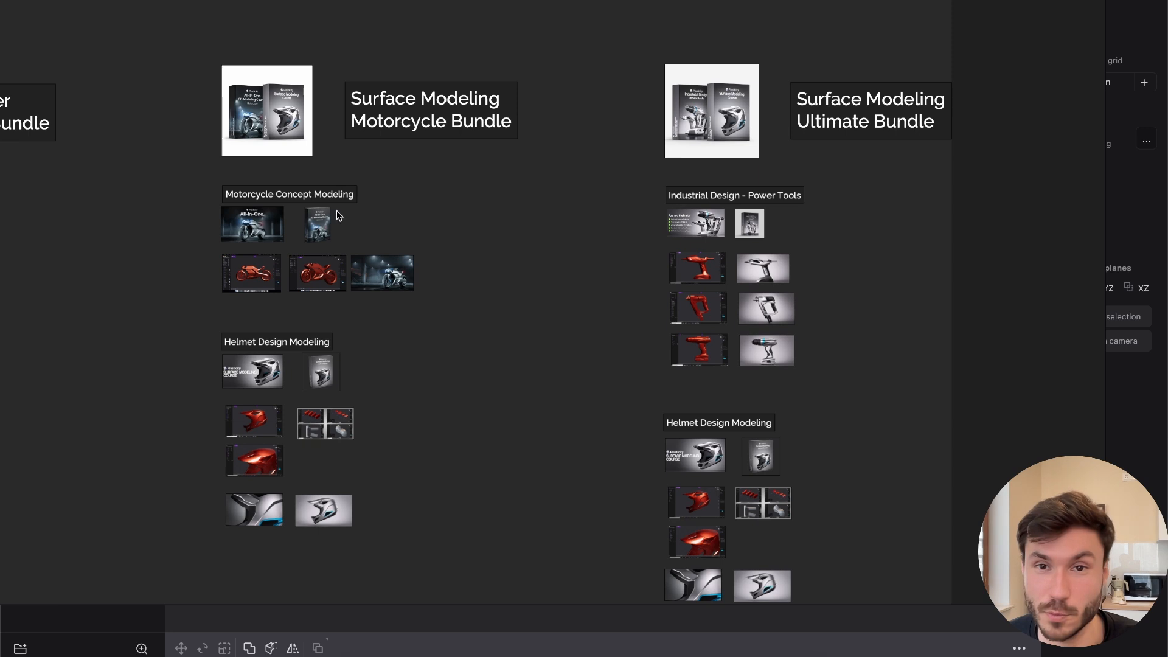
pyautogui.moveTo(753, 213)
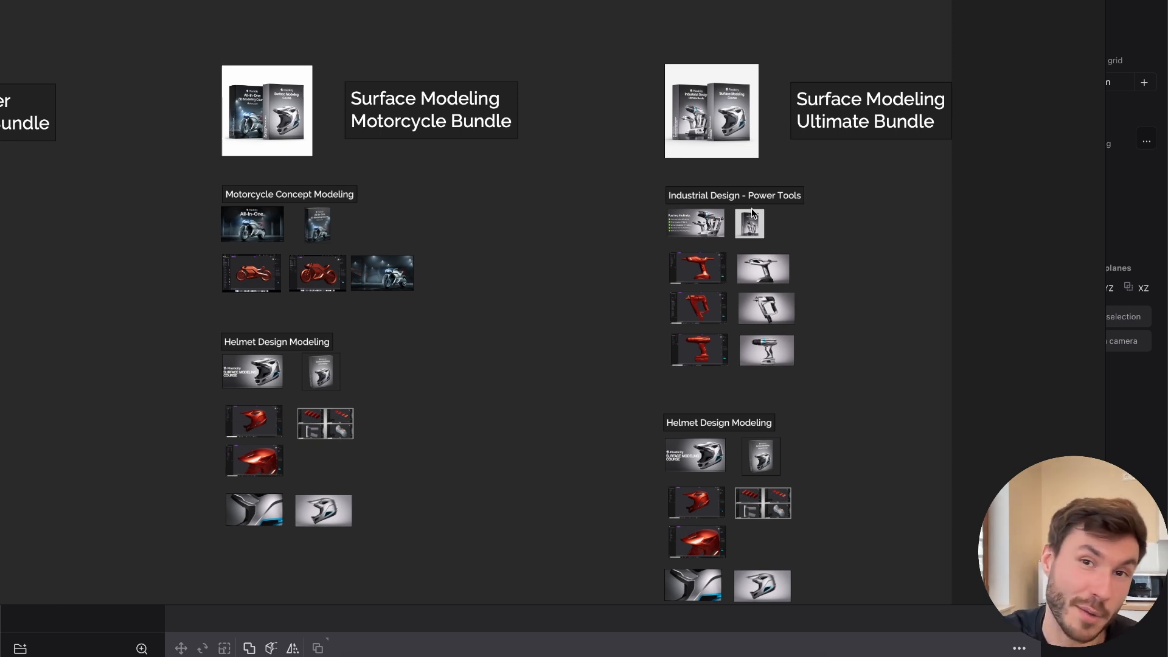
pyautogui.moveTo(356, 397)
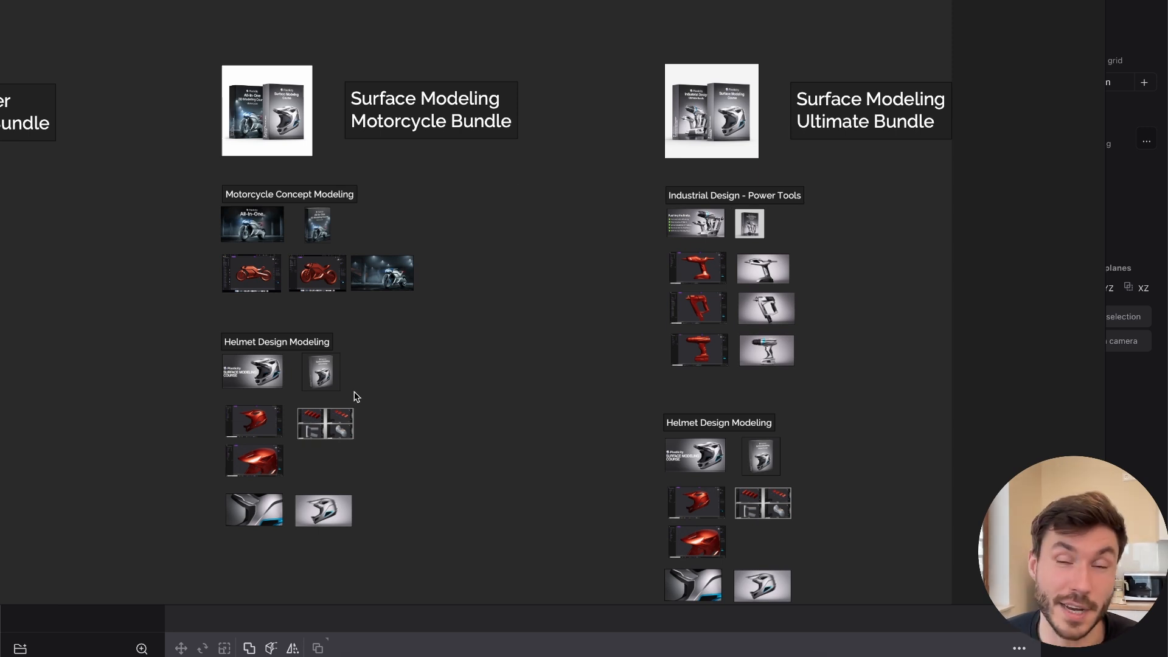